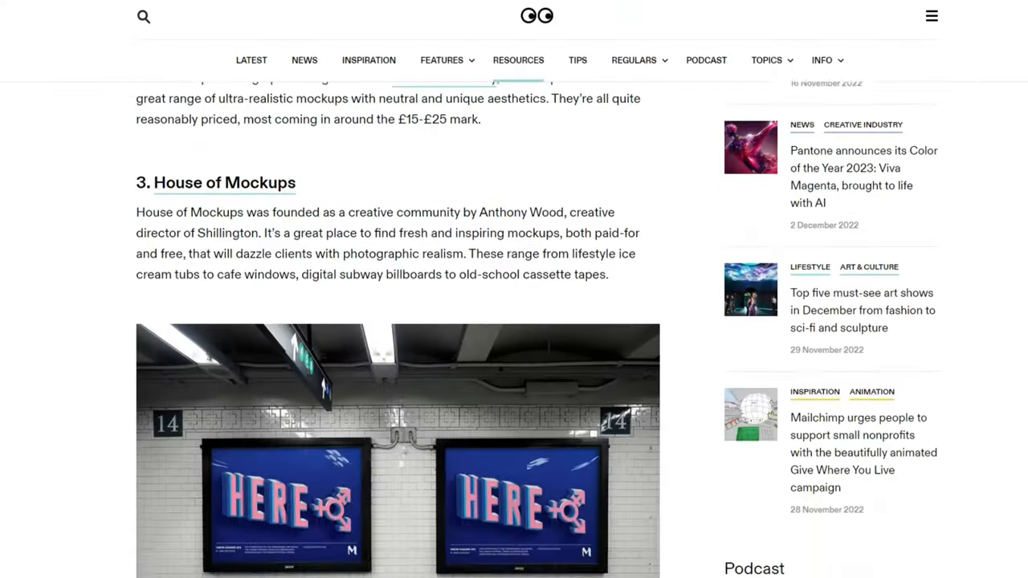
- Generate images in Lexica from the prompt 'gandolf 8k, unreal engine', yielding four misty forest landscapes
scroll(down, 3)
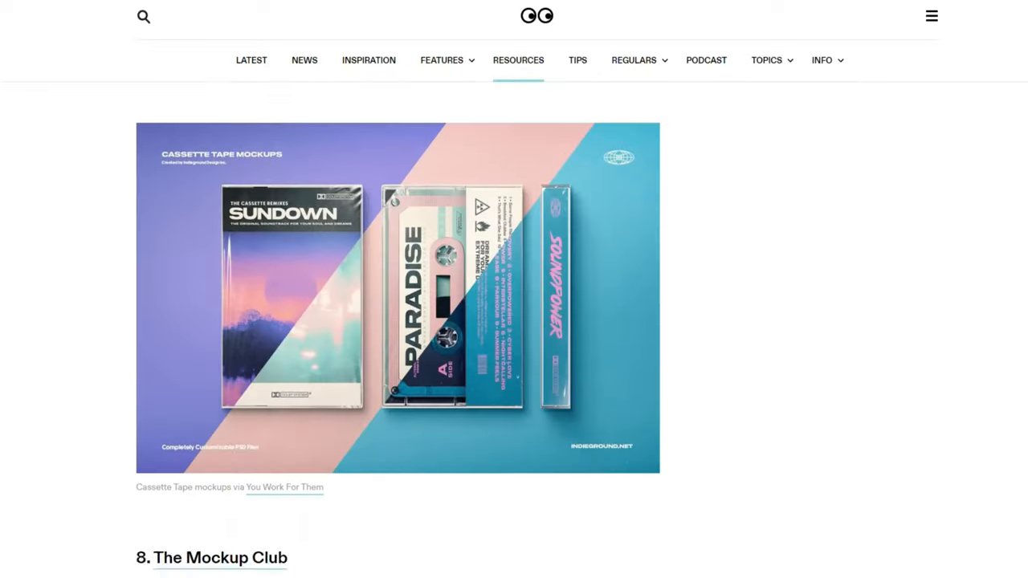
scroll(down, 3)
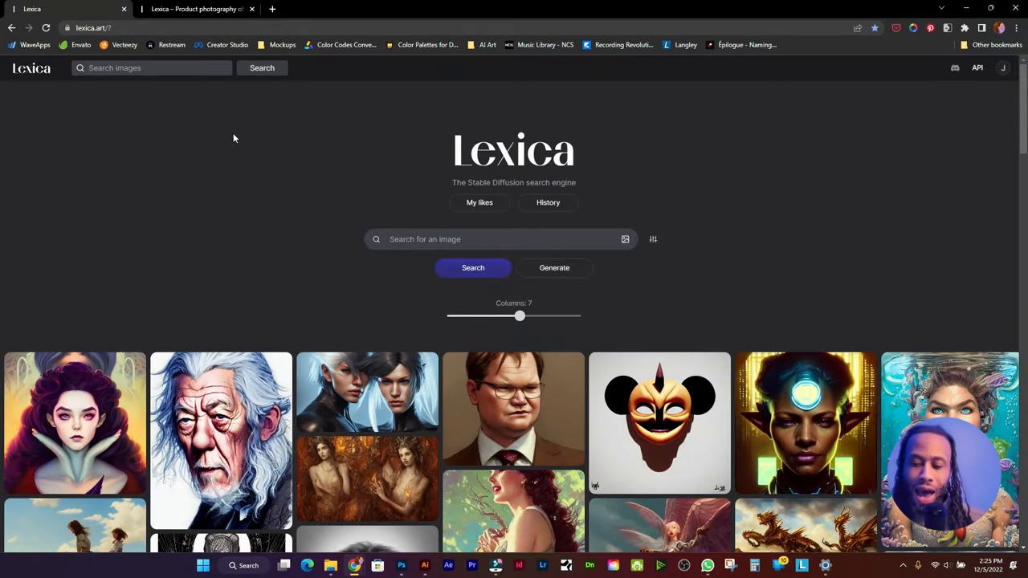
mouse_move(447, 169)
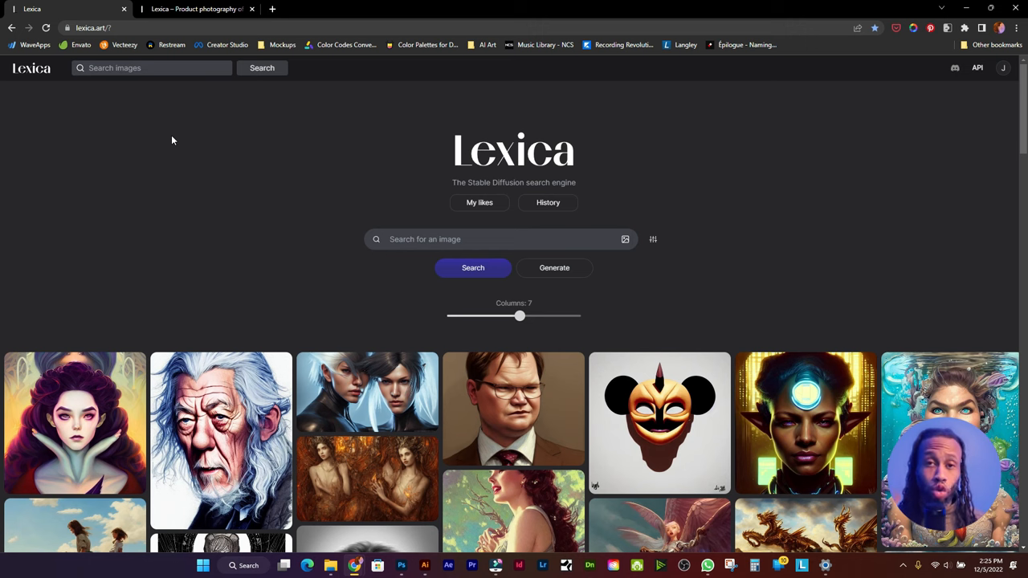
mouse_move(613, 328)
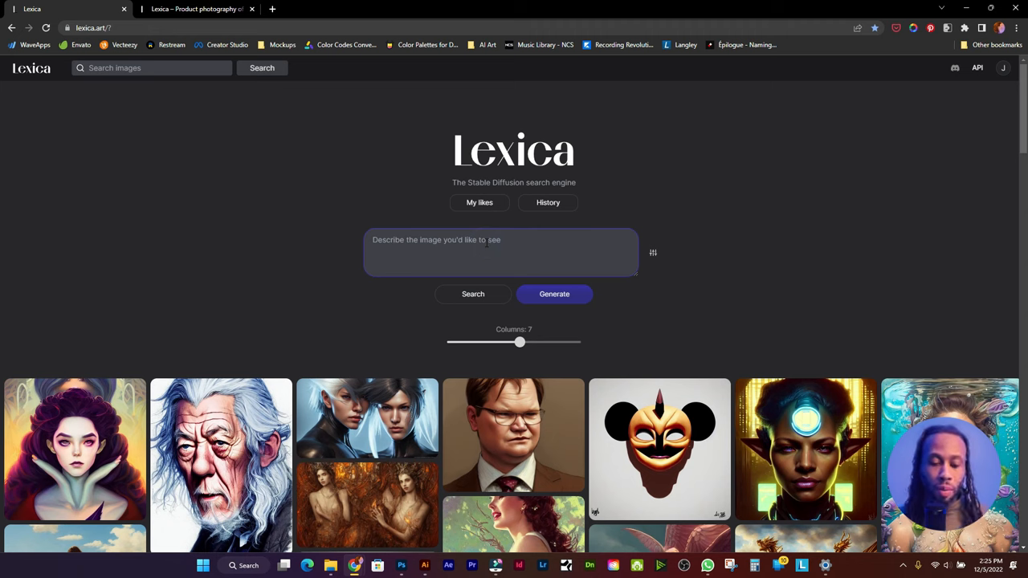
text(gandolf 8k, unreal engine)
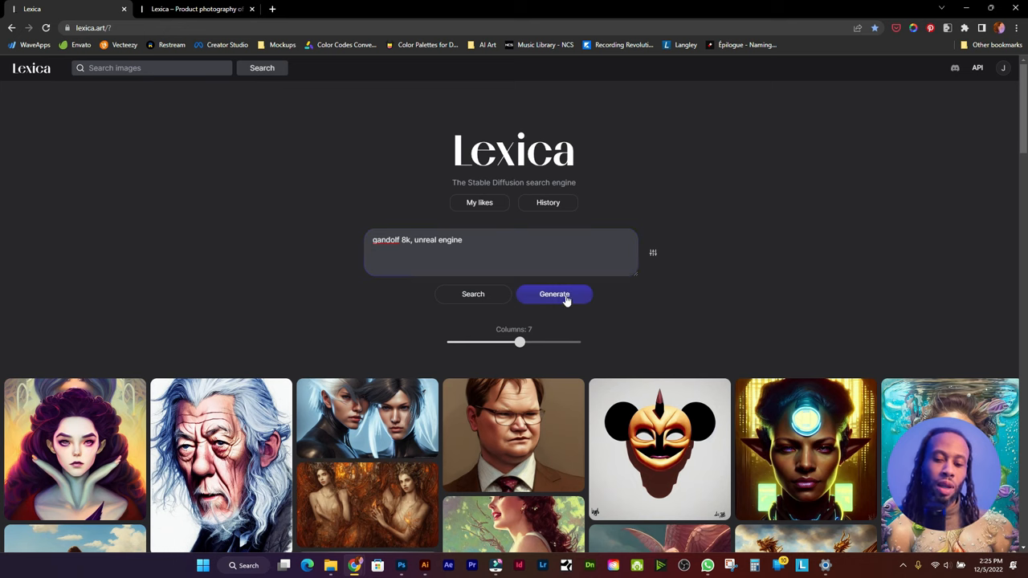
click(555, 294)
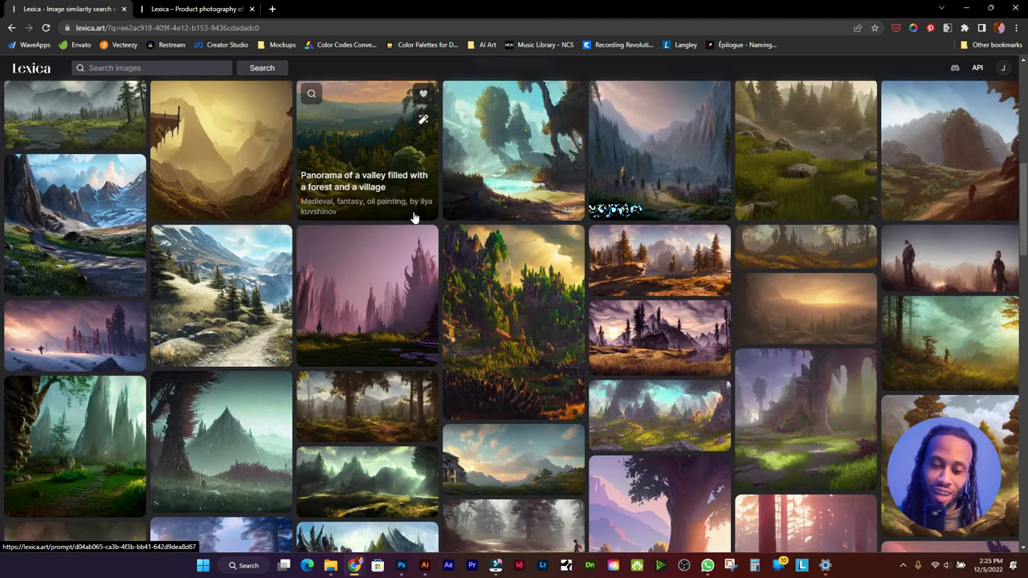
click(31, 67)
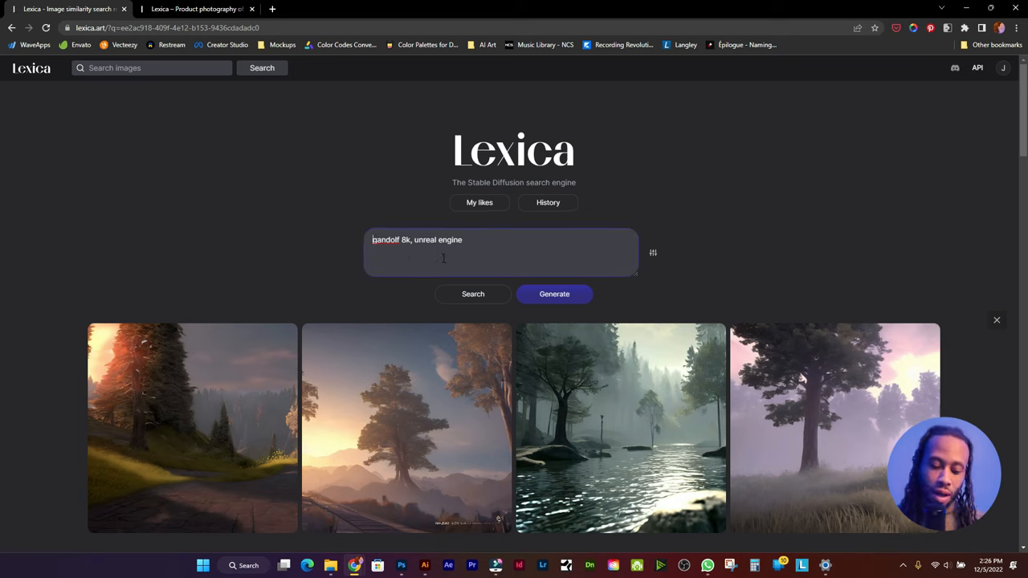
- Generate four bearded wizard portraits from 'Portrait of gandolf 8k, unreal engine, face'
text(Portrait of)
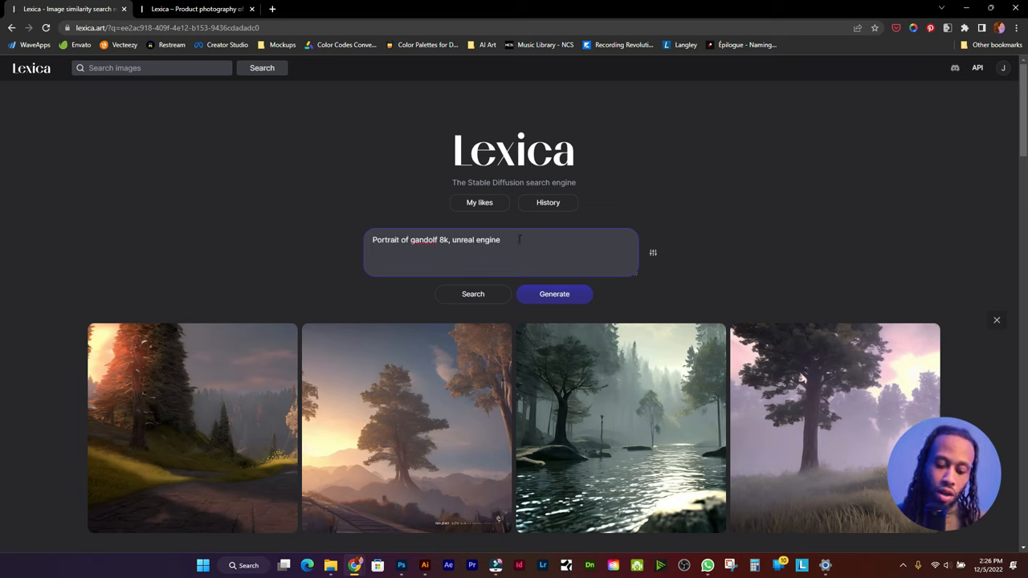
text(, face)
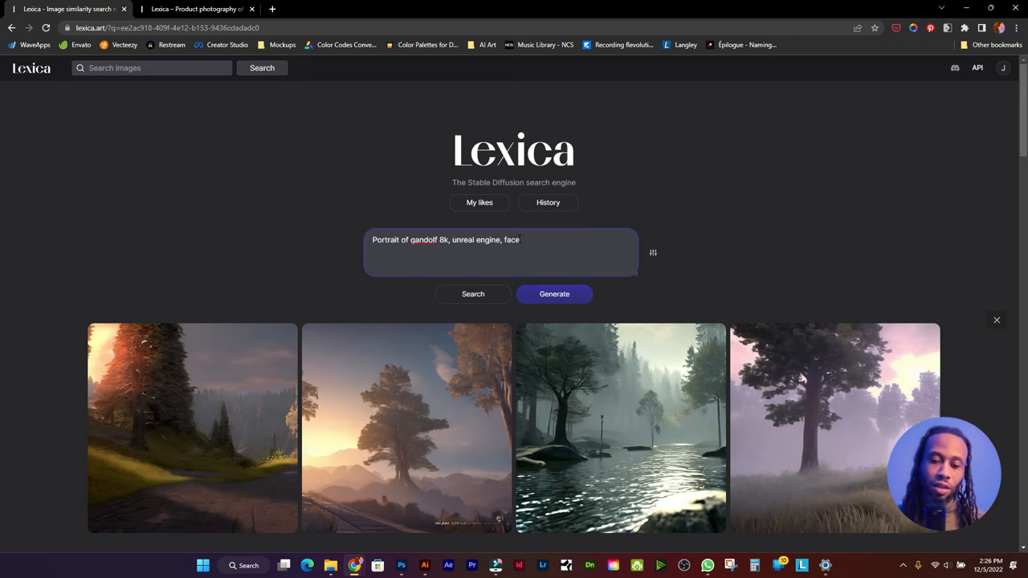
click(554, 294)
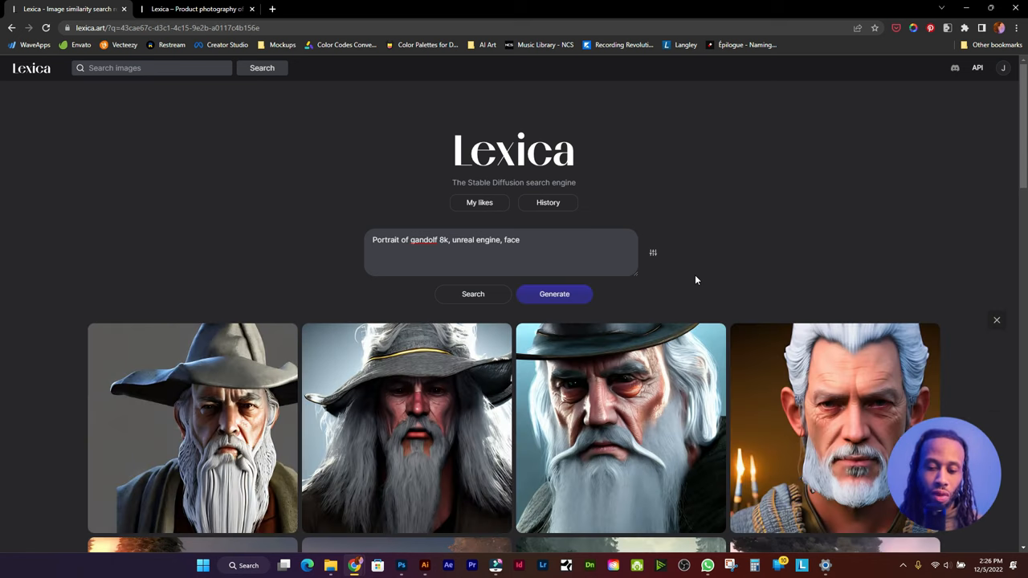
mouse_move(47, 334)
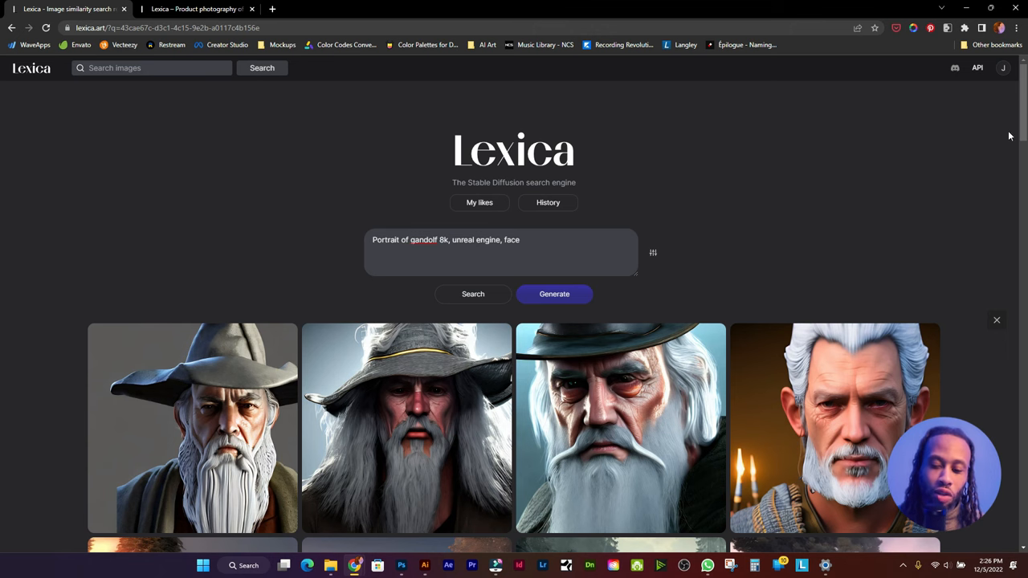
scroll(down, 3)
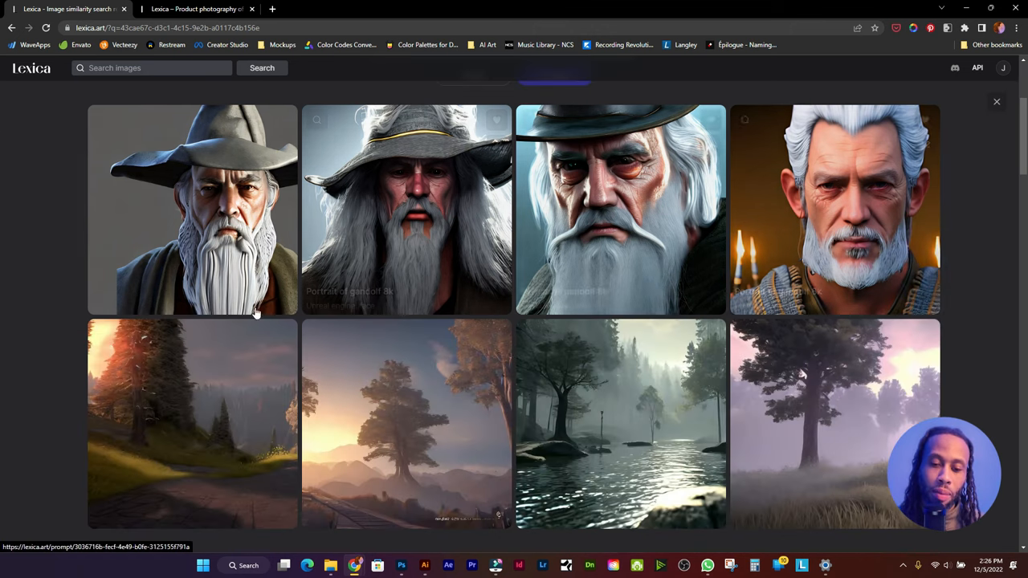
mouse_move(3, 161)
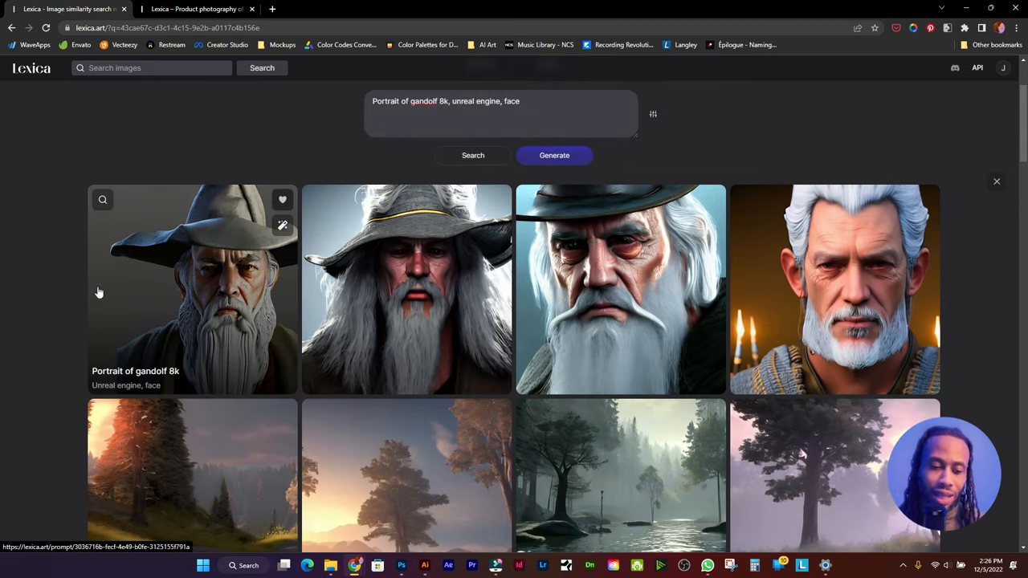
click(193, 290)
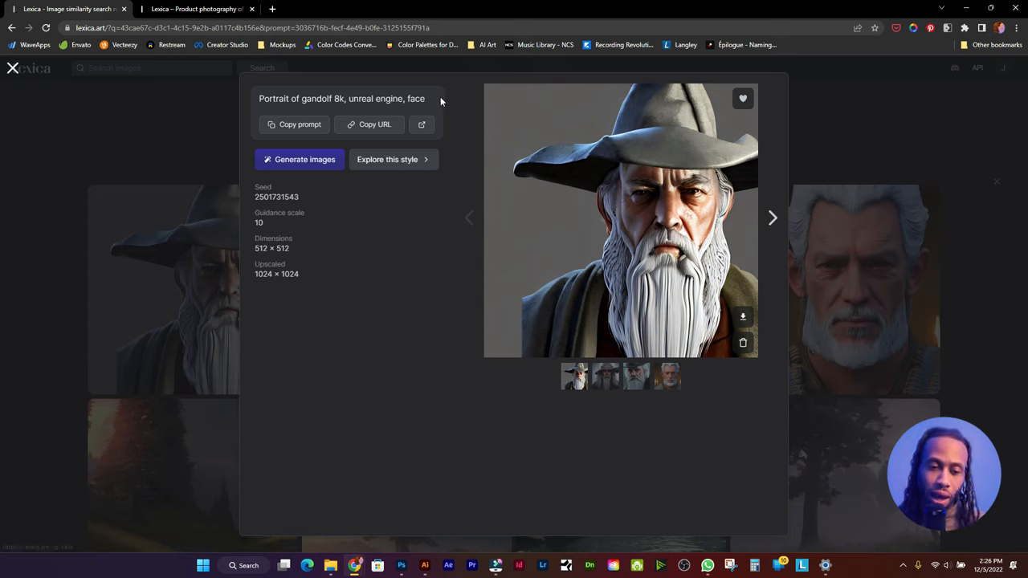
mouse_move(605, 376)
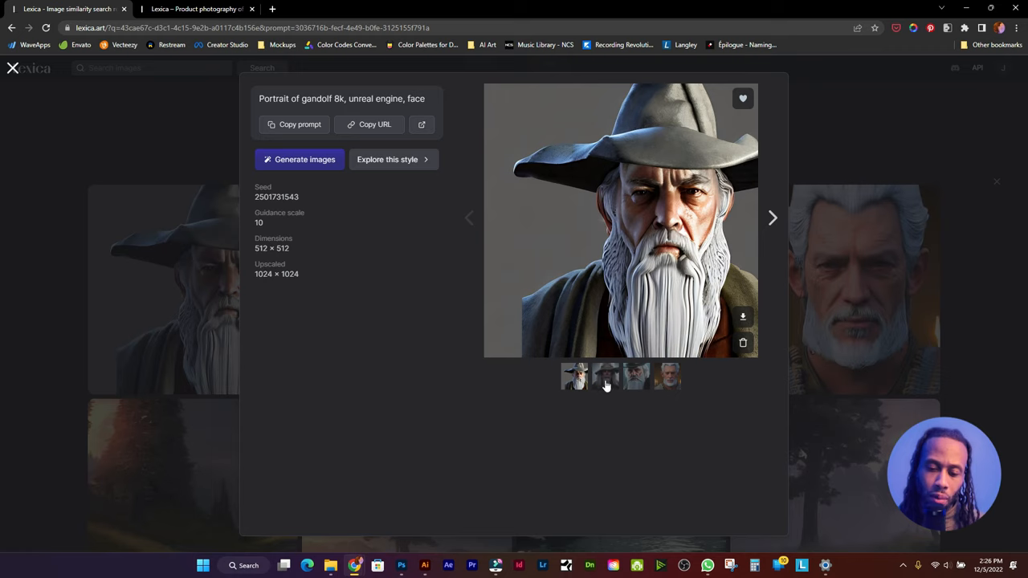
mouse_move(606, 381)
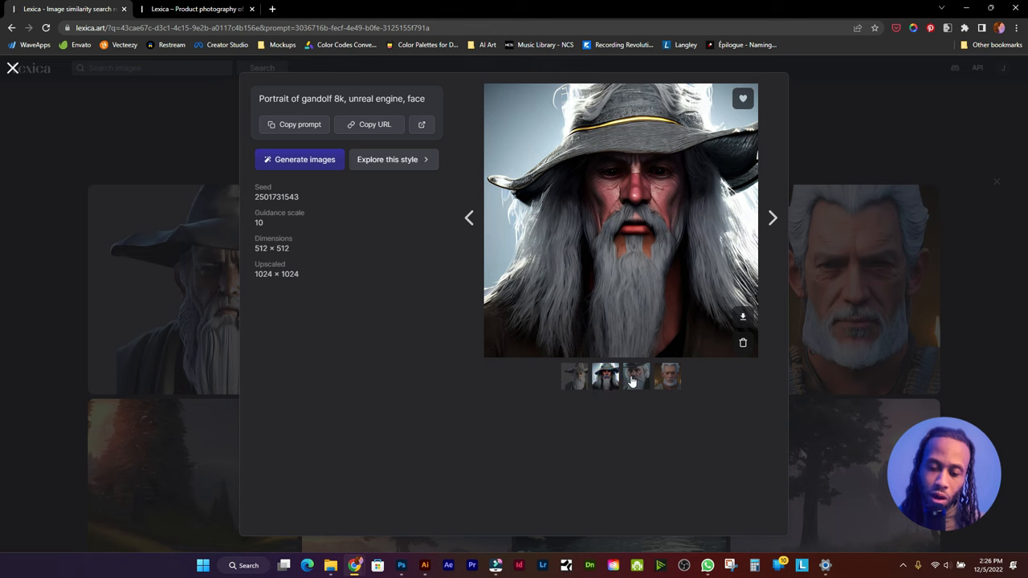
click(667, 375)
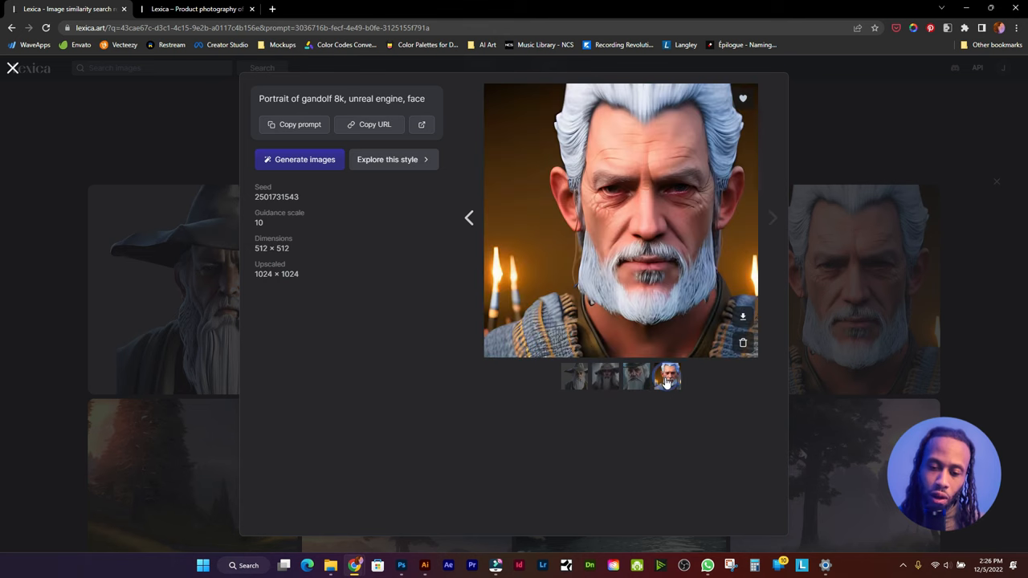
click(605, 376)
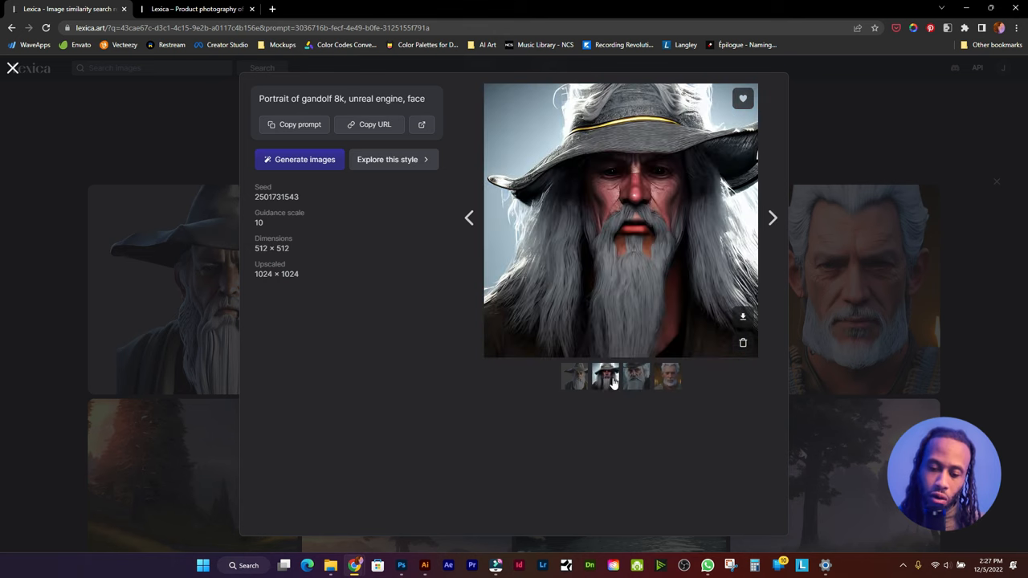
mouse_move(77, 141)
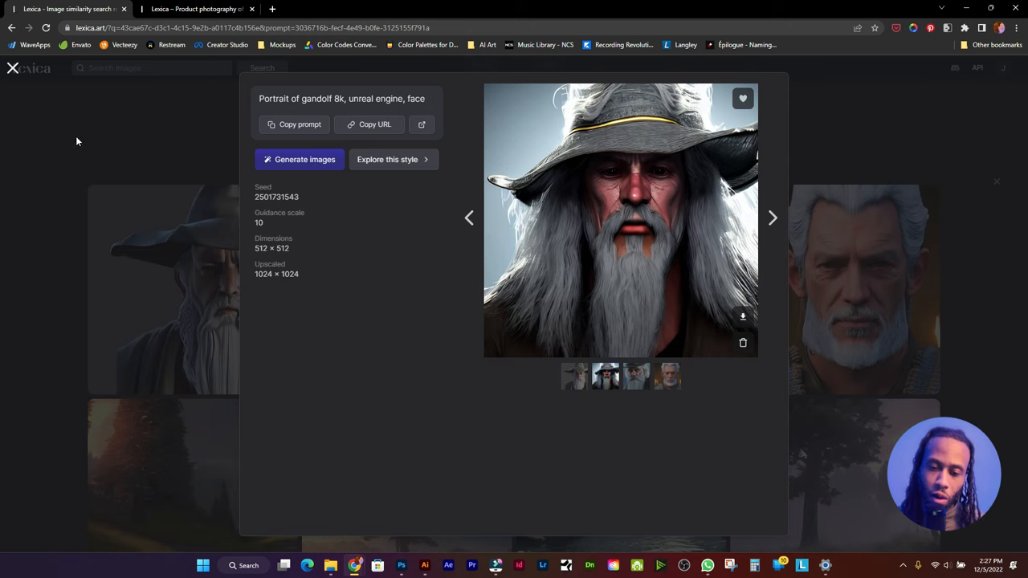
click(573, 375)
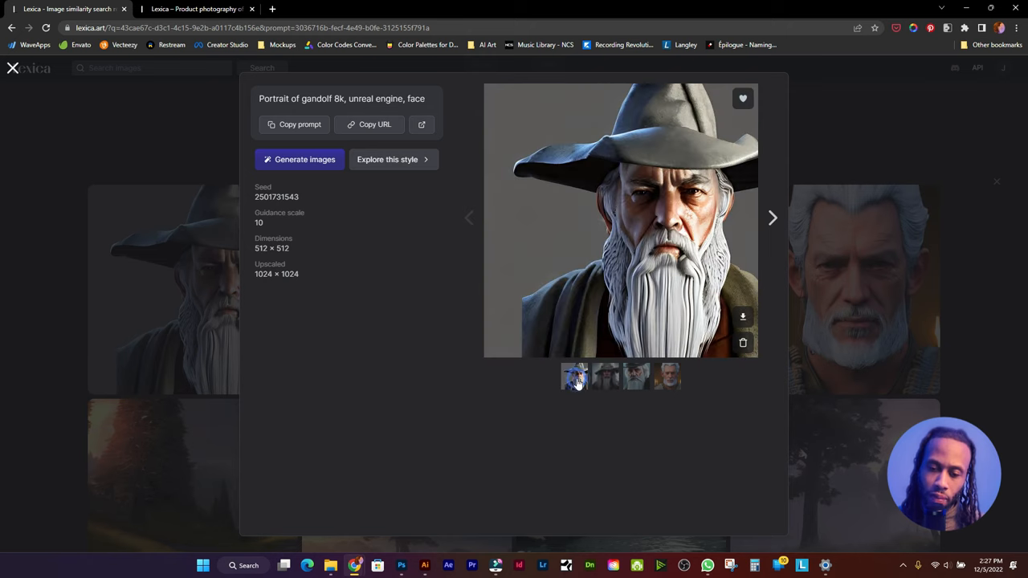
click(605, 376)
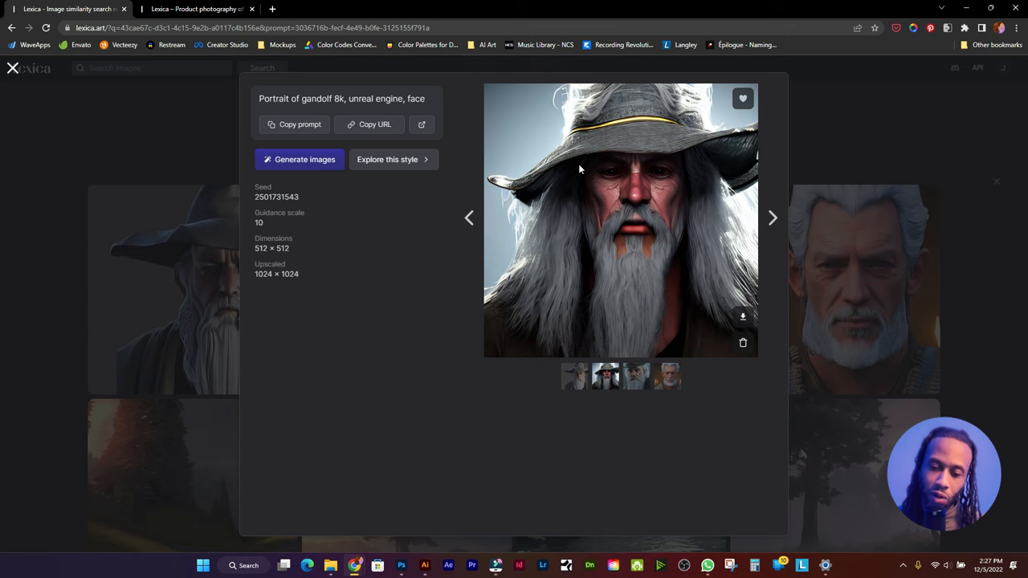
mouse_move(355, 266)
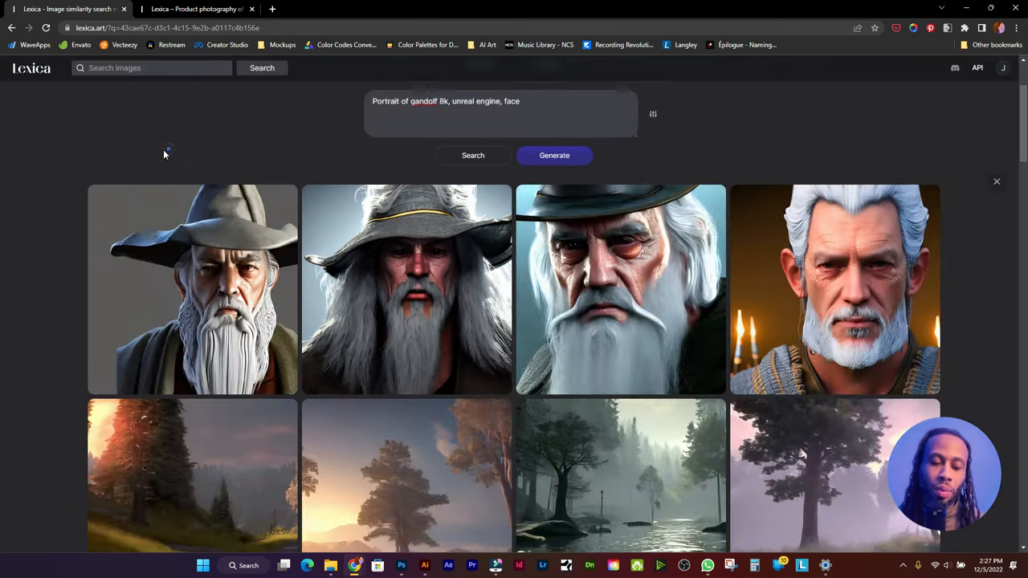
mouse_move(205, 342)
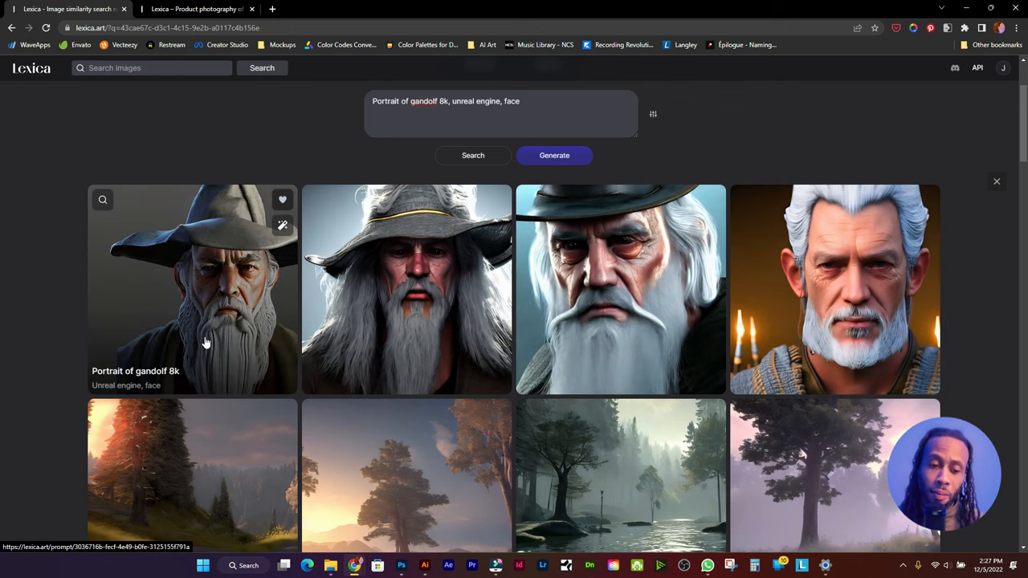
mouse_move(698, 261)
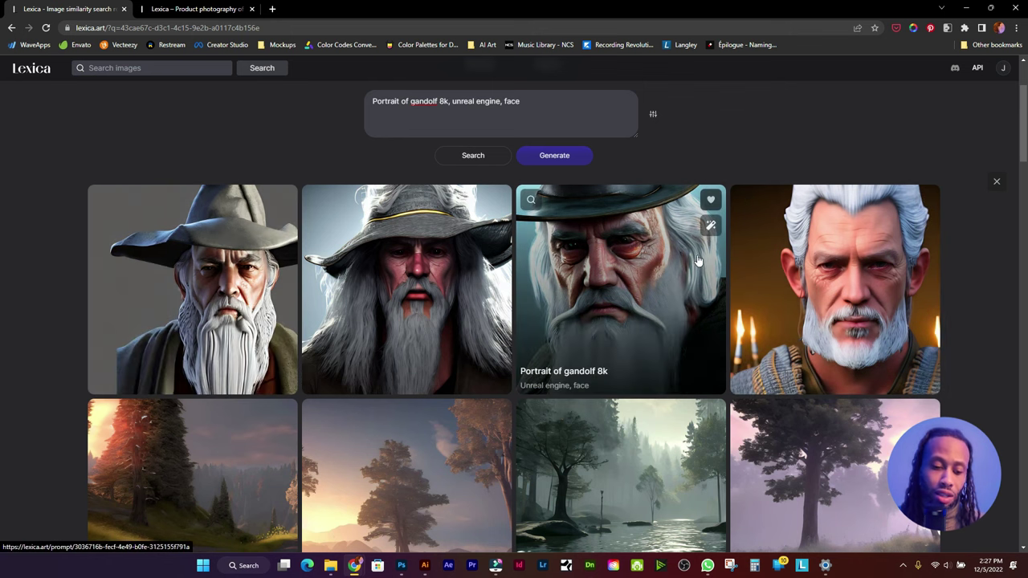
mouse_move(505, 147)
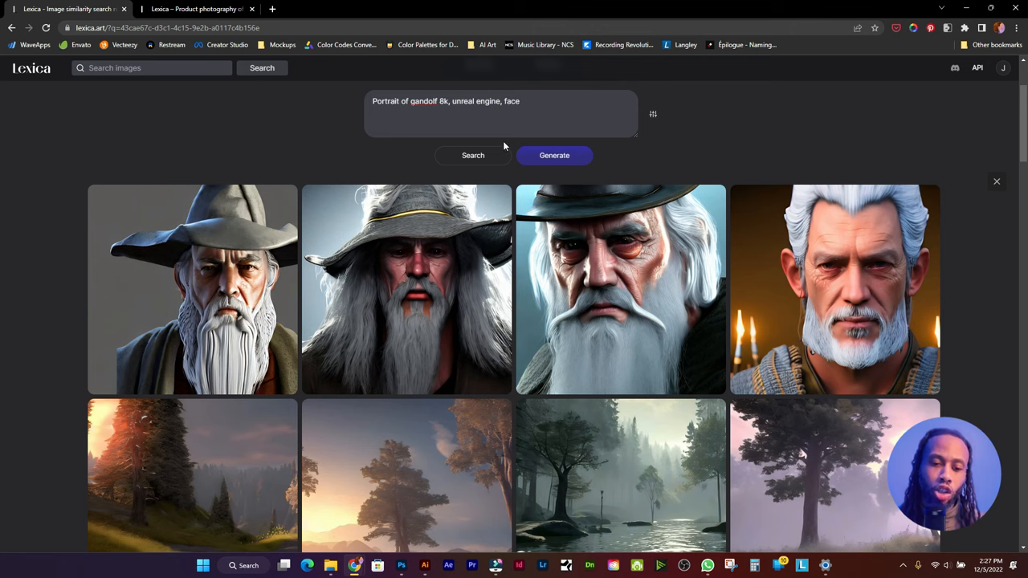
mouse_move(43, 101)
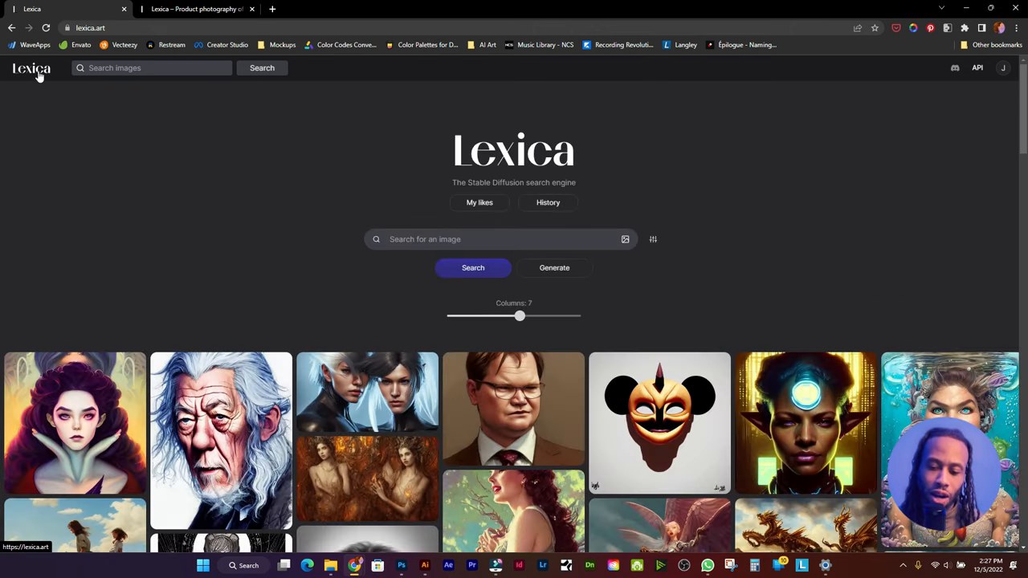
- Scroll the Lexica gallery, view the brown-suit portrait's prompt details, then close them
scroll(down, 3)
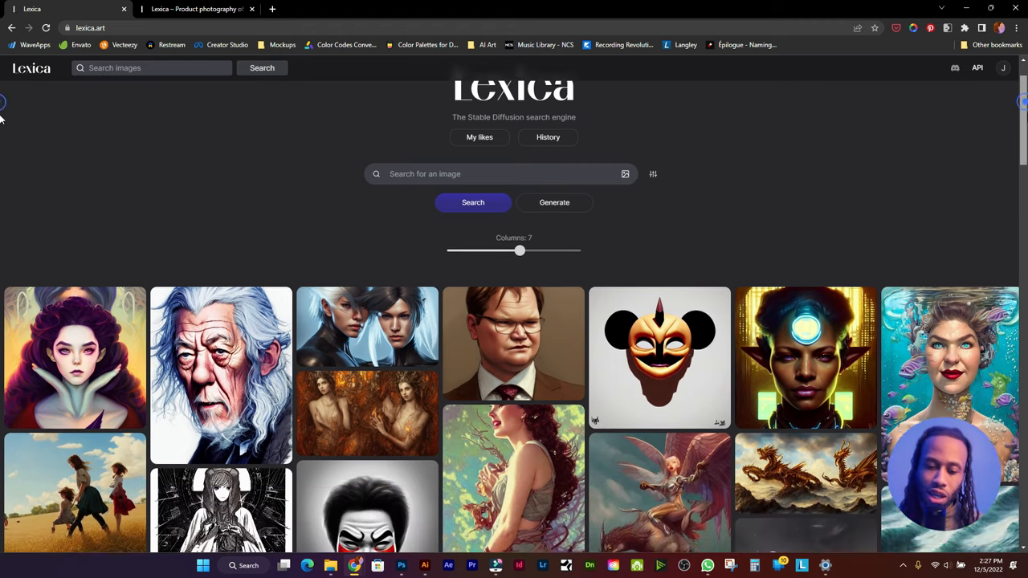
scroll(down, 3)
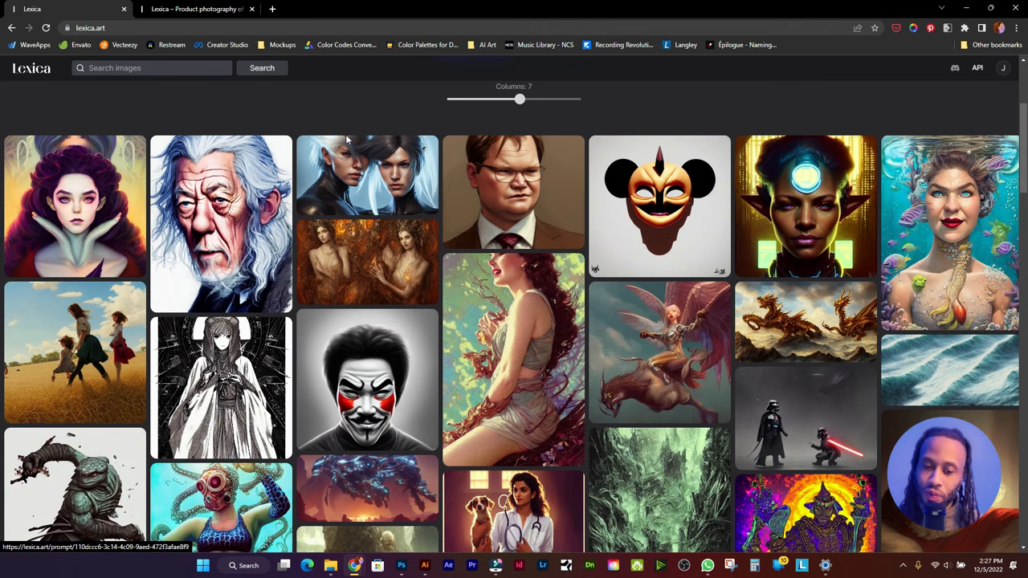
click(508, 193)
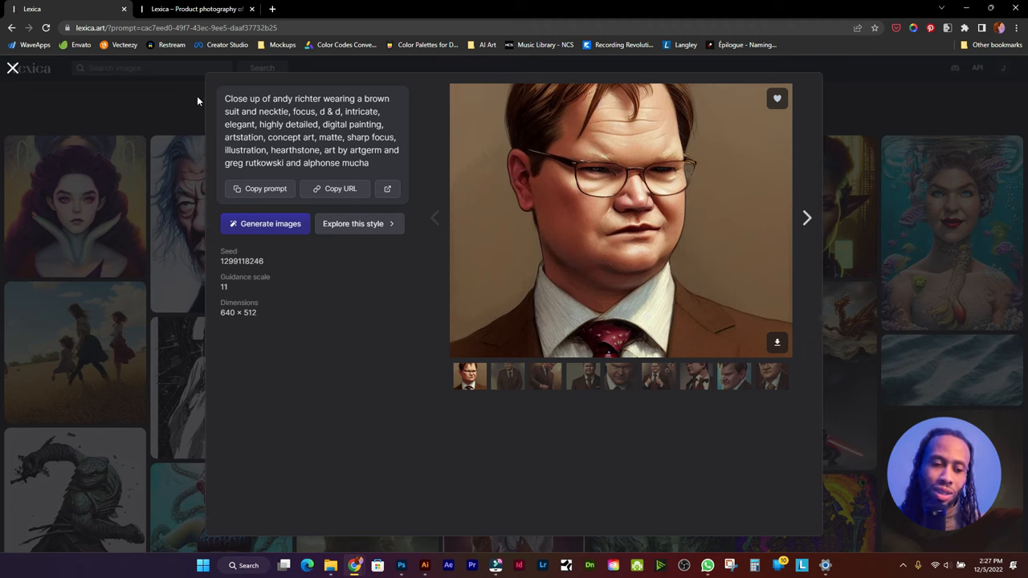
double_click(287, 125)
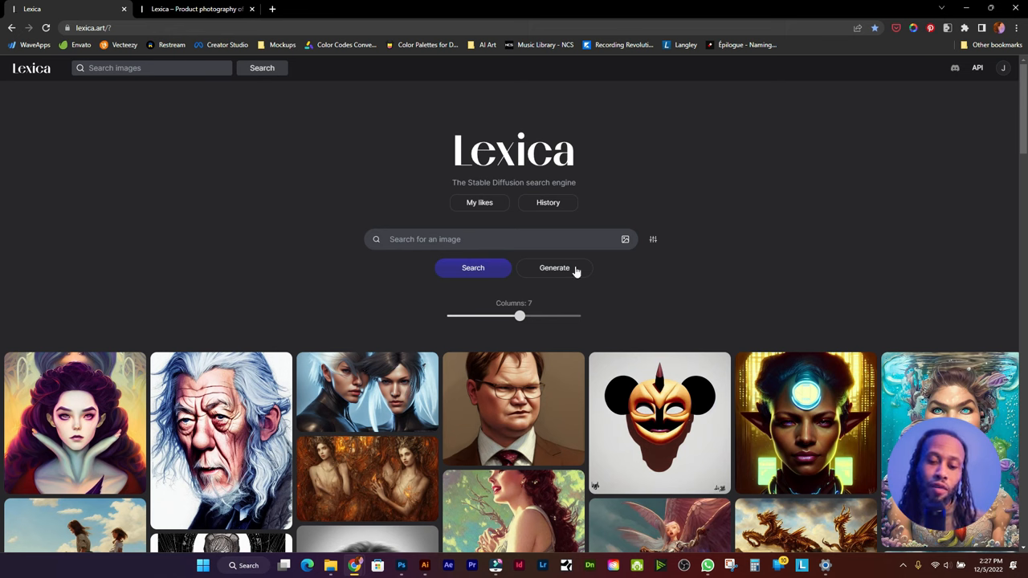
- Open the cyberpunk elf portrait to view its prompt, seed, guidance scale and dimensions
click(806, 423)
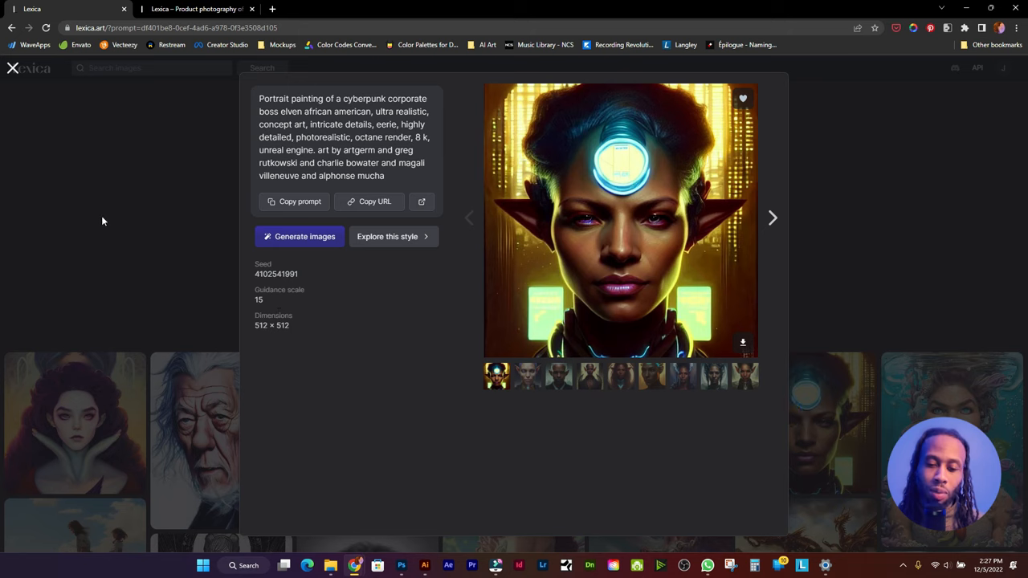
mouse_move(504, 266)
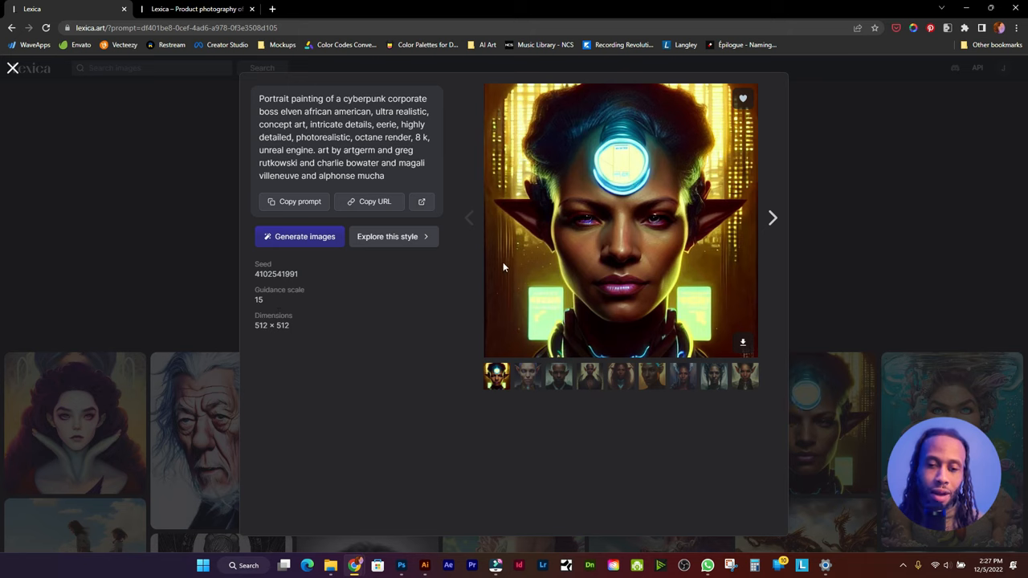
mouse_move(572, 169)
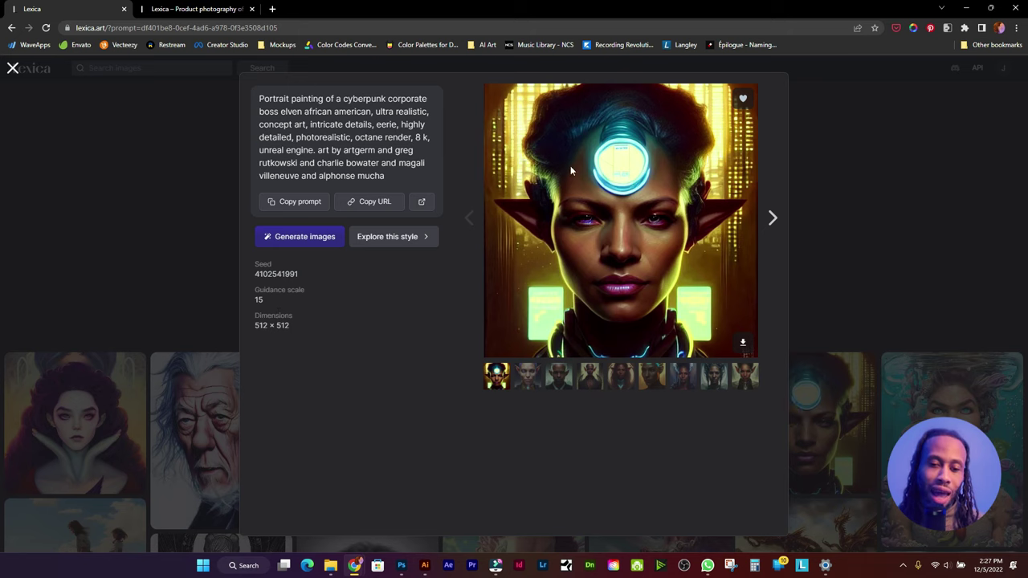
mouse_move(420, 351)
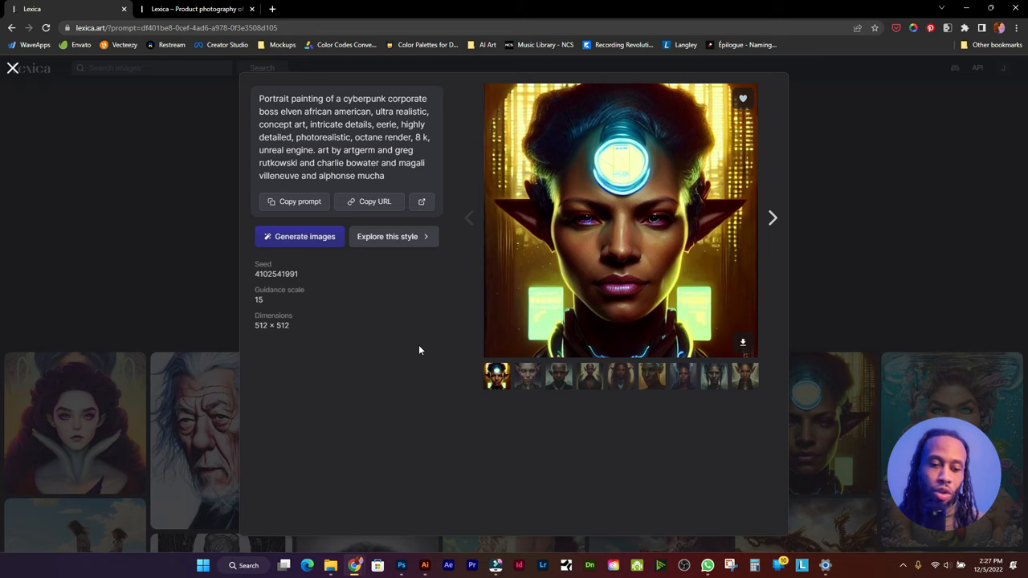
mouse_move(482, 257)
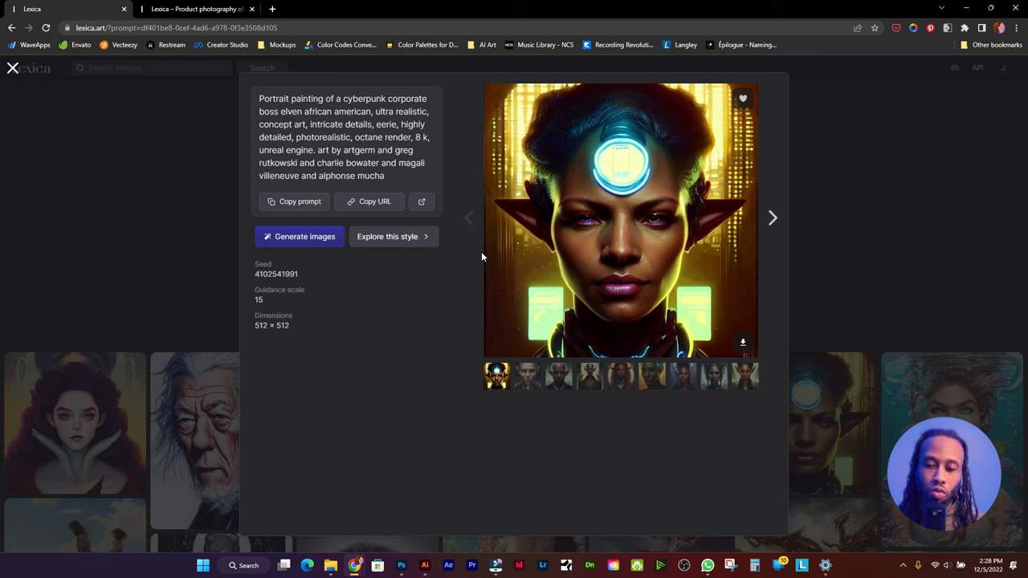
mouse_move(388, 344)
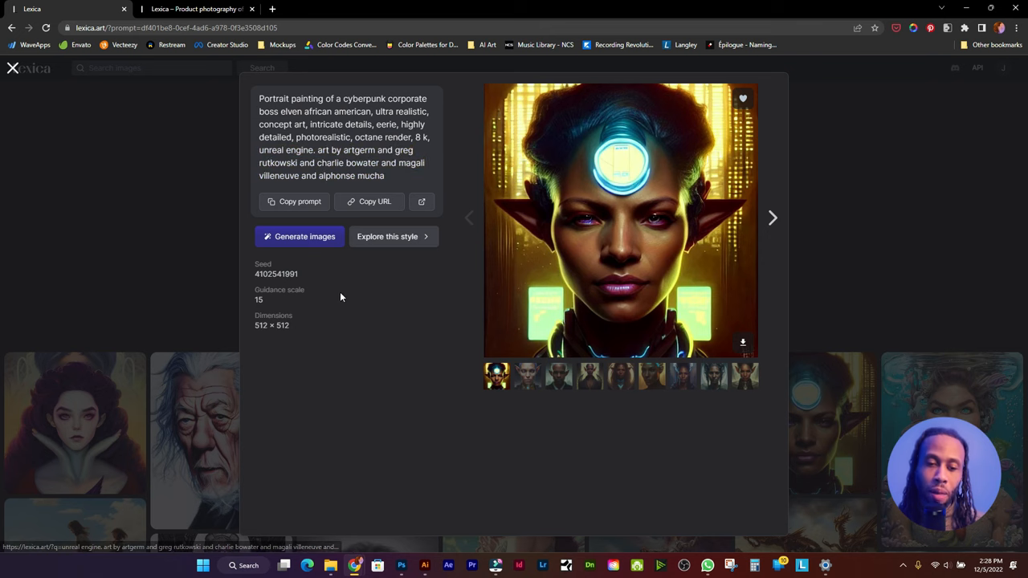
mouse_move(288, 219)
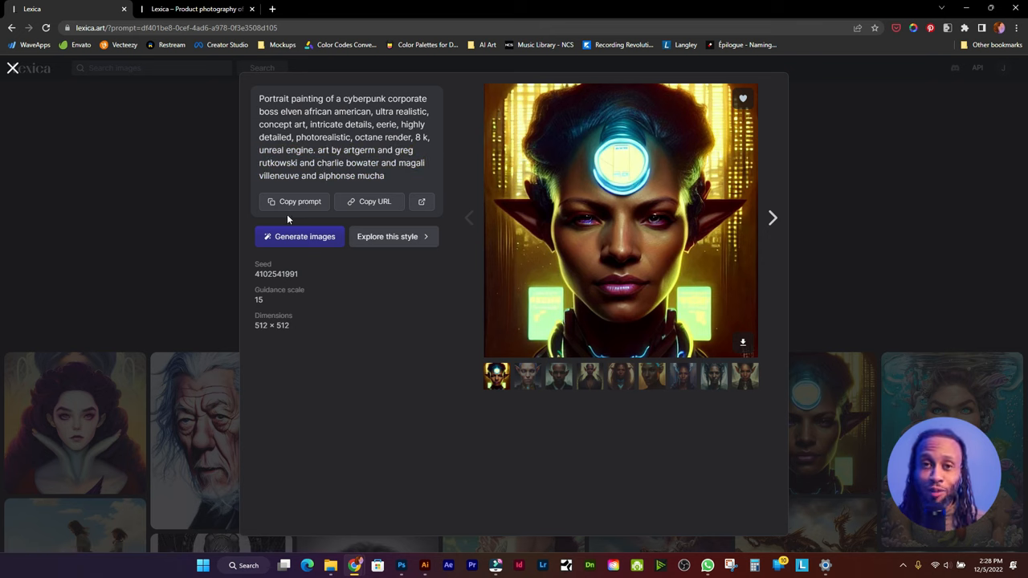
mouse_move(180, 236)
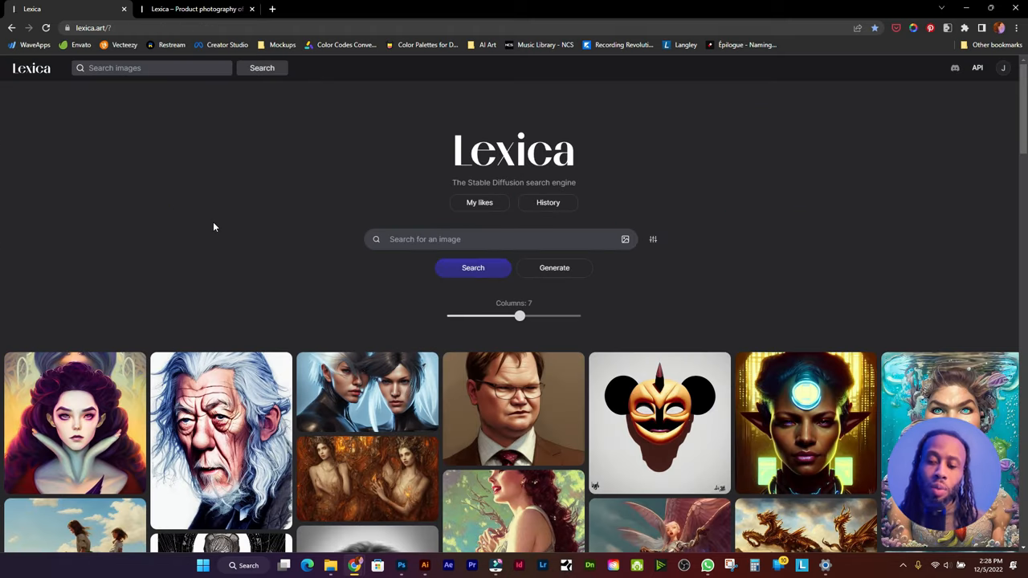
mouse_move(257, 213)
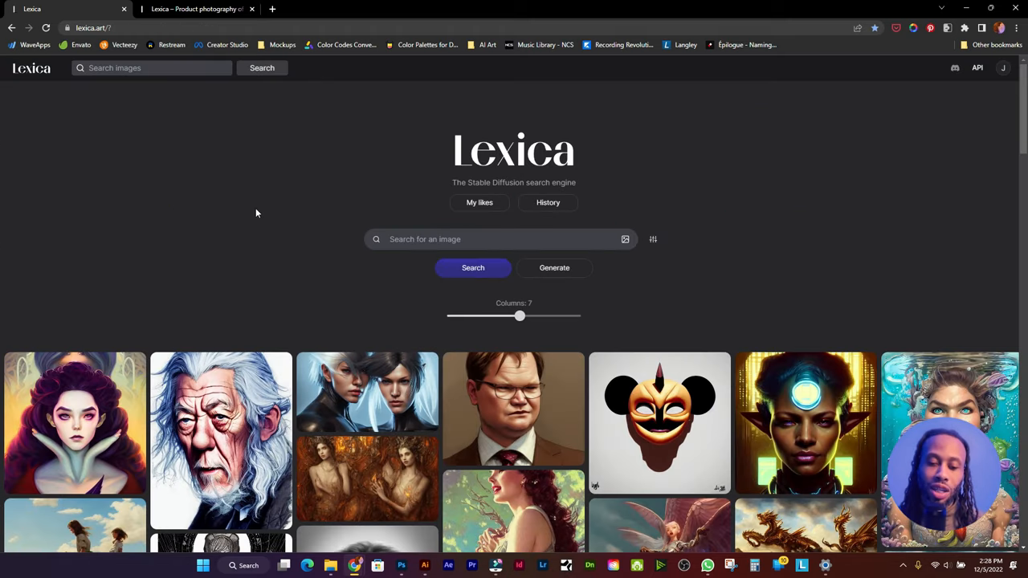
scroll(down, 3)
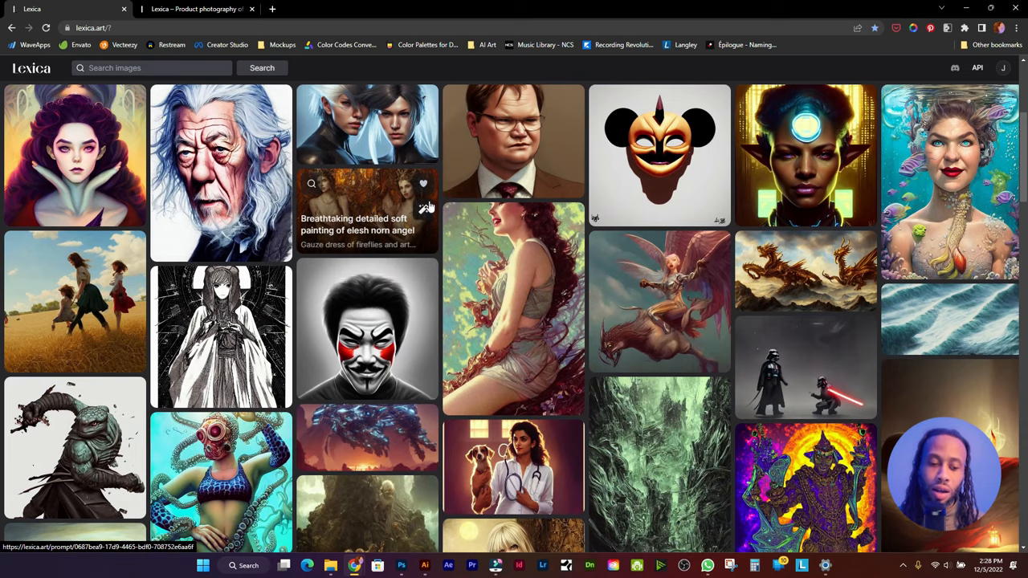
scroll(down, 3)
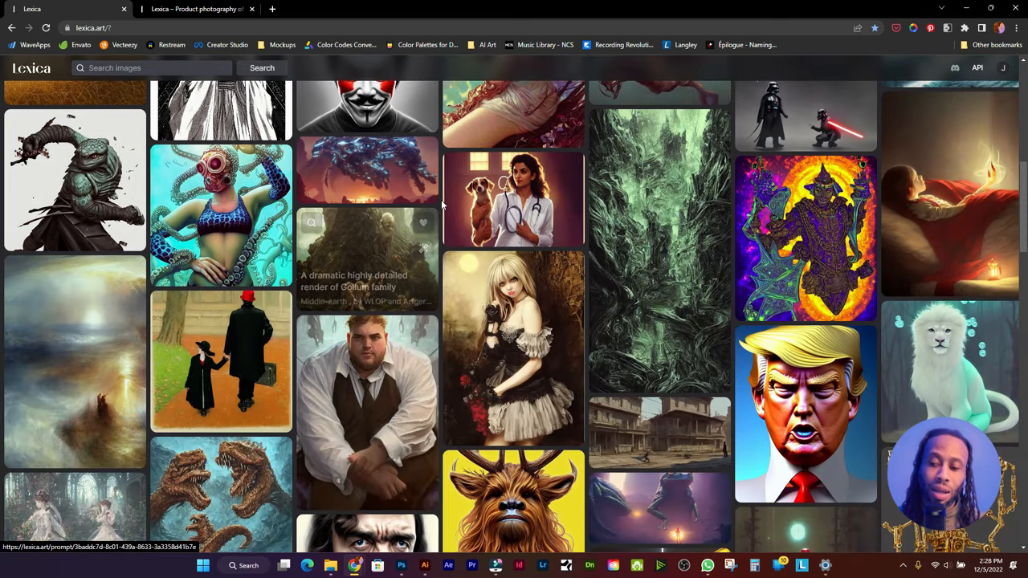
scroll(down, 3)
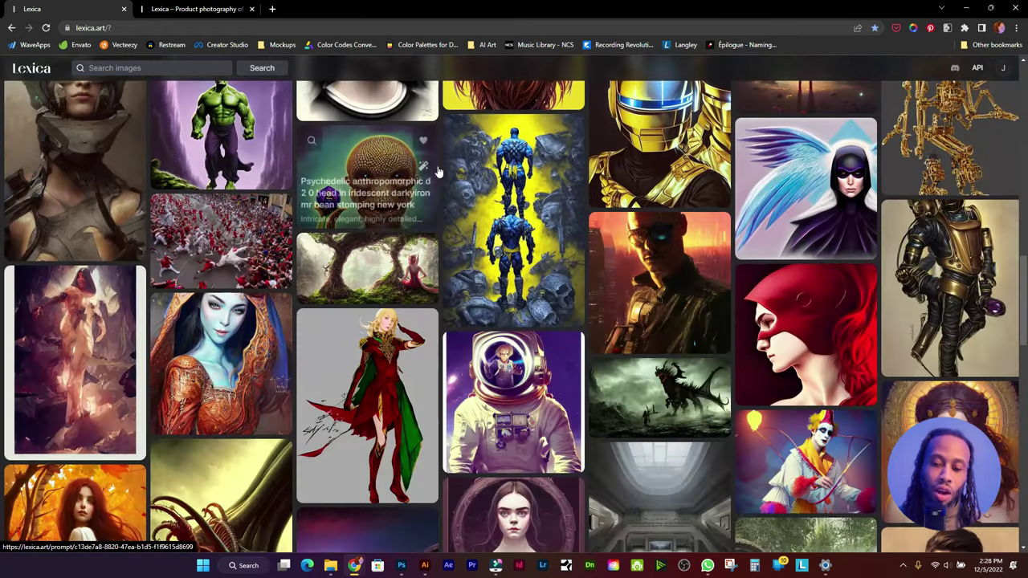
scroll(down, 3)
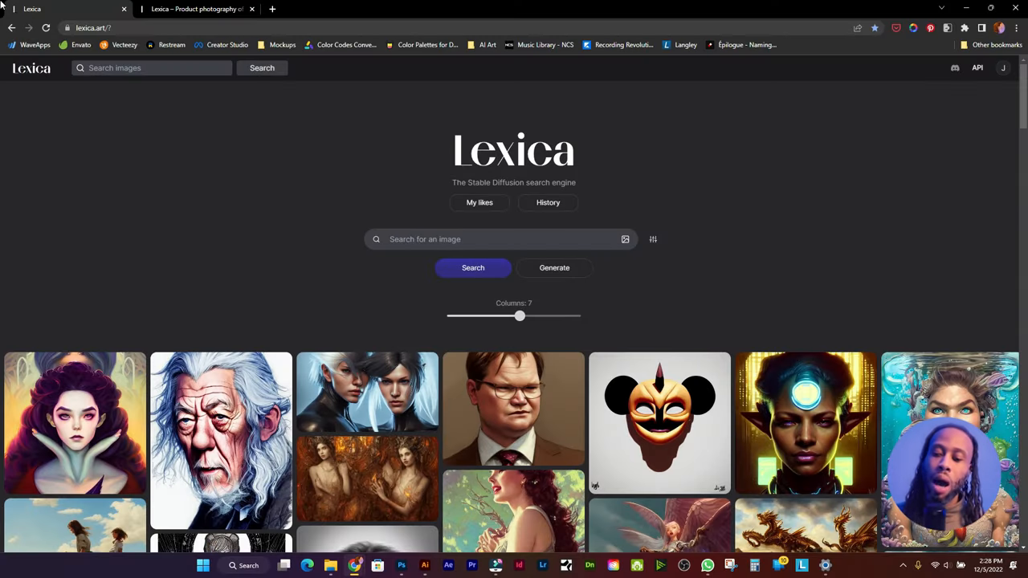
- Switch to the 'Product photography of lotion bottle on green leaves' results tab
click(498, 239)
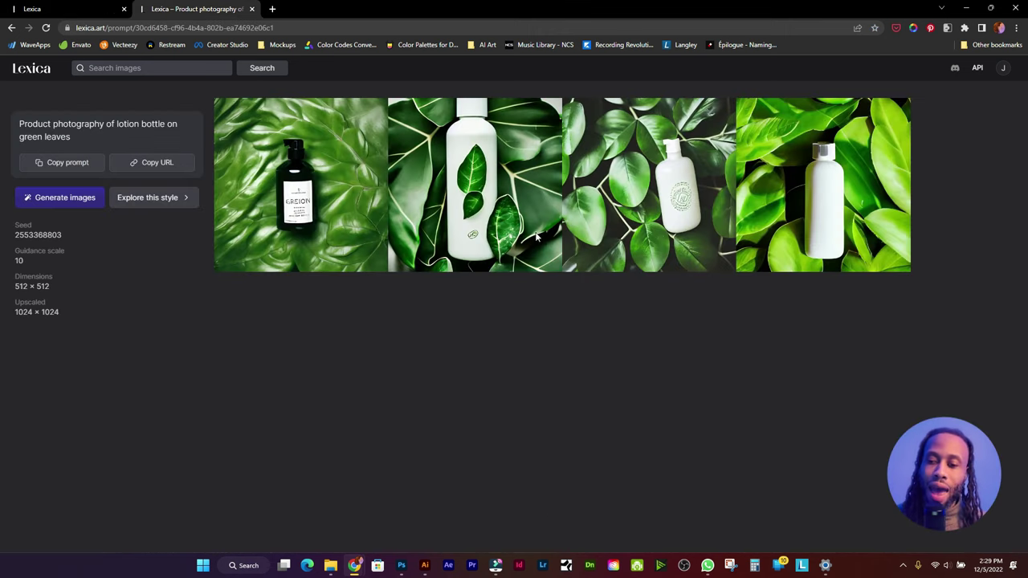
mouse_move(735, 338)
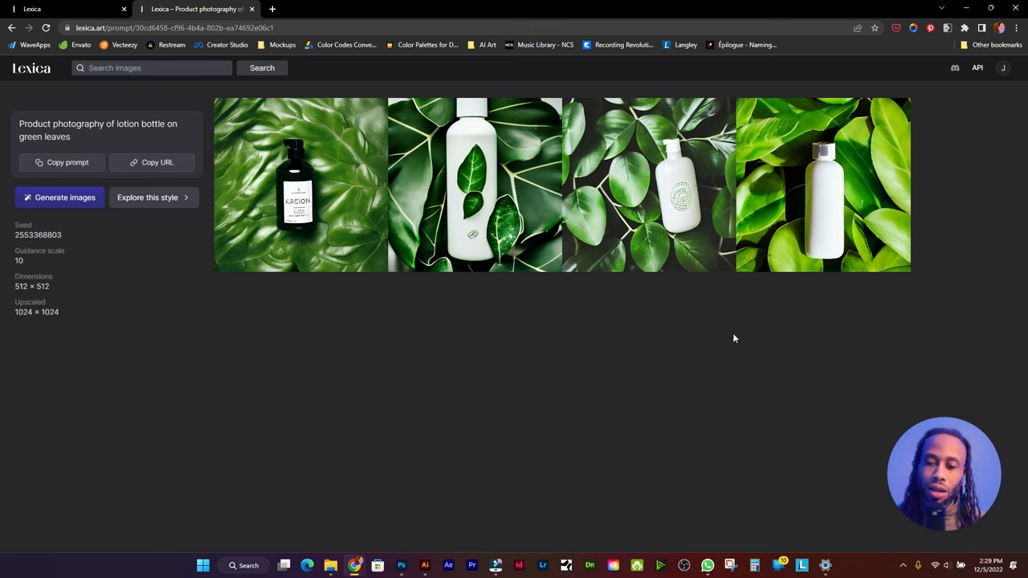
mouse_move(706, 192)
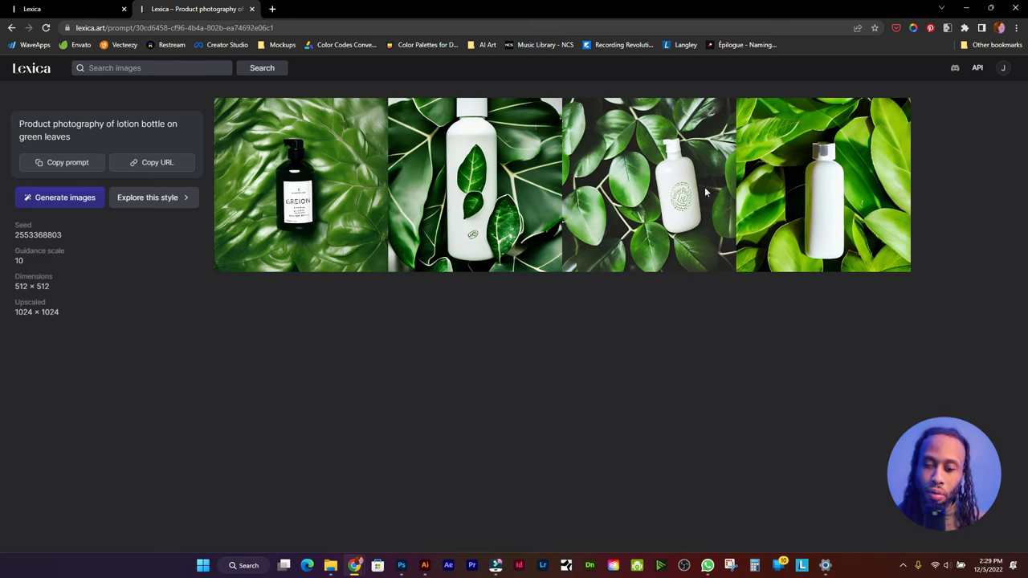
mouse_move(390, 230)
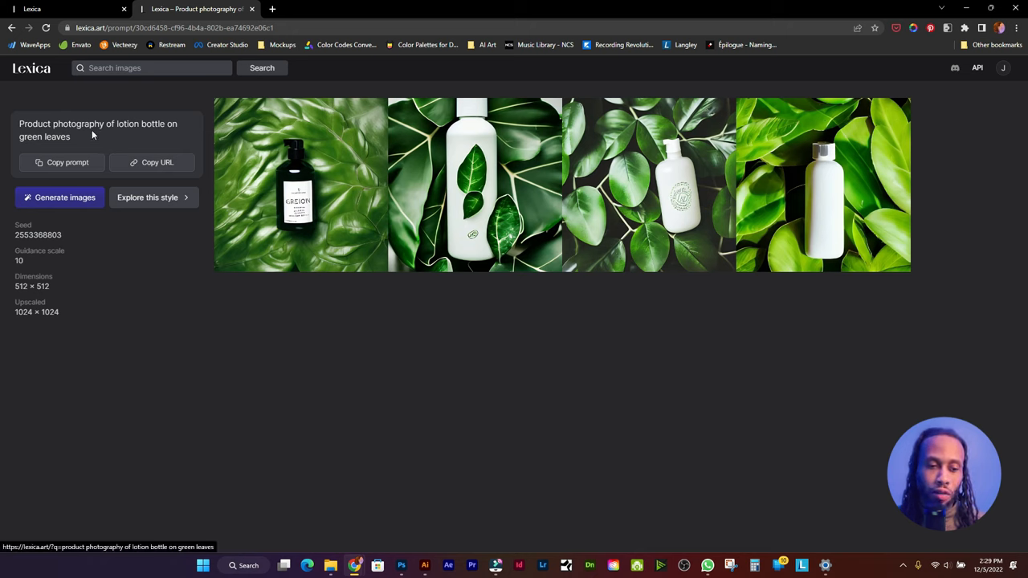
mouse_move(66, 148)
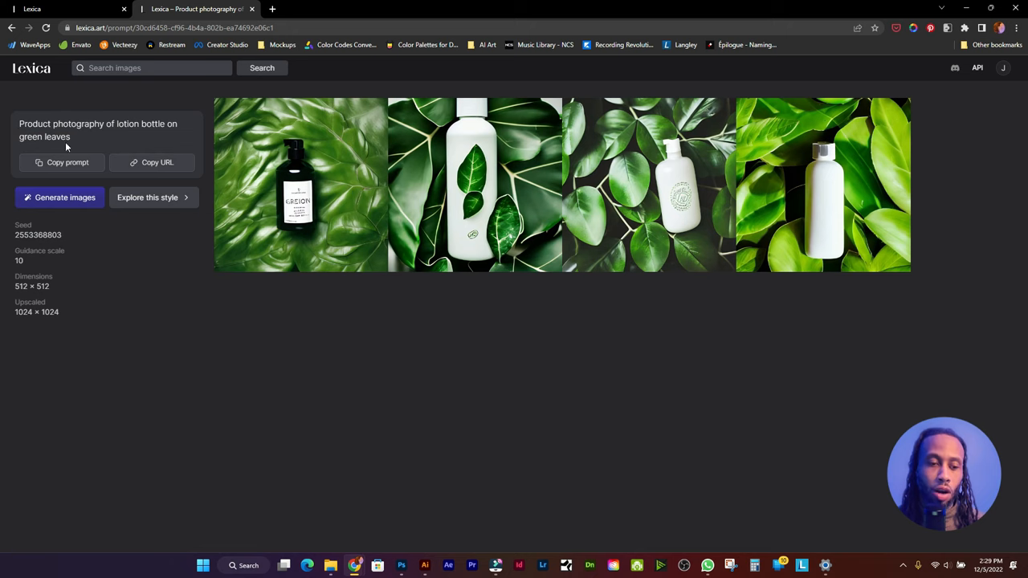
mouse_move(248, 292)
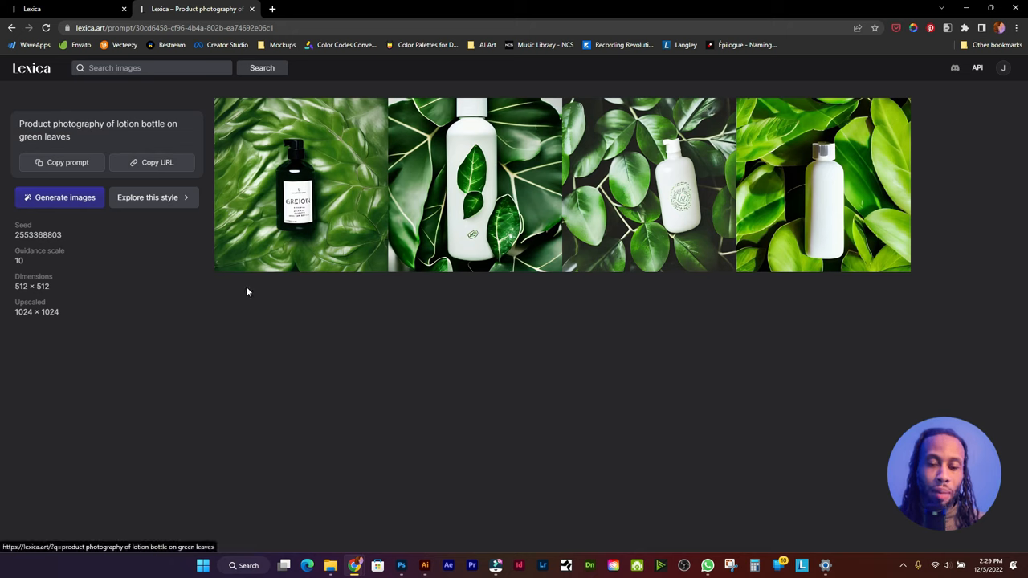
mouse_move(249, 296)
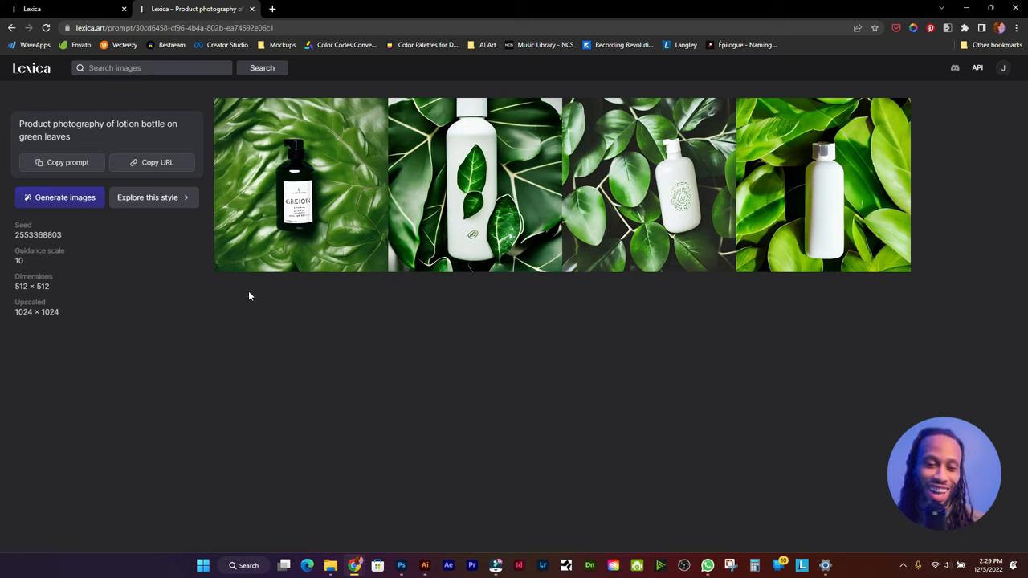
mouse_move(345, 223)
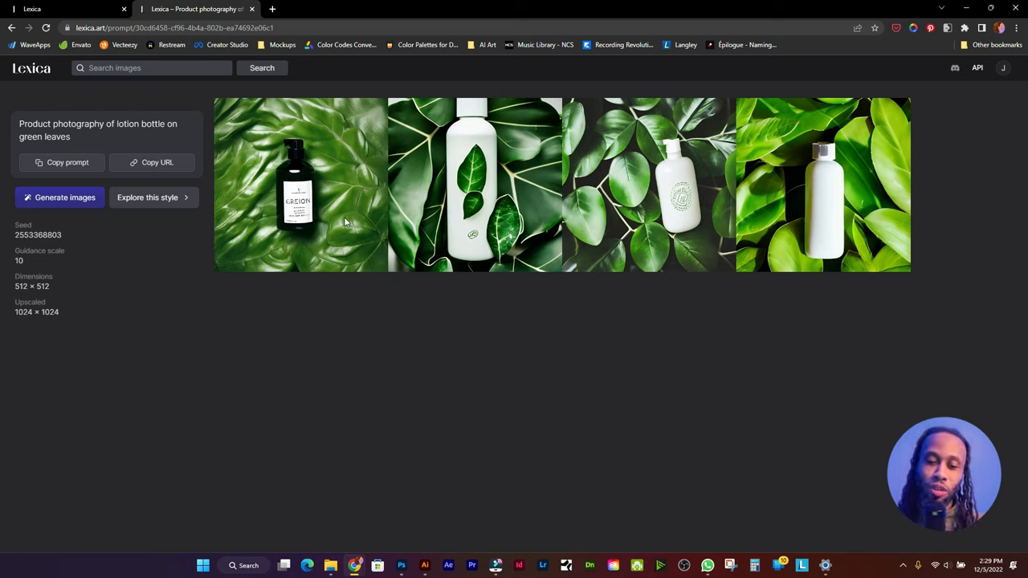
mouse_move(880, 244)
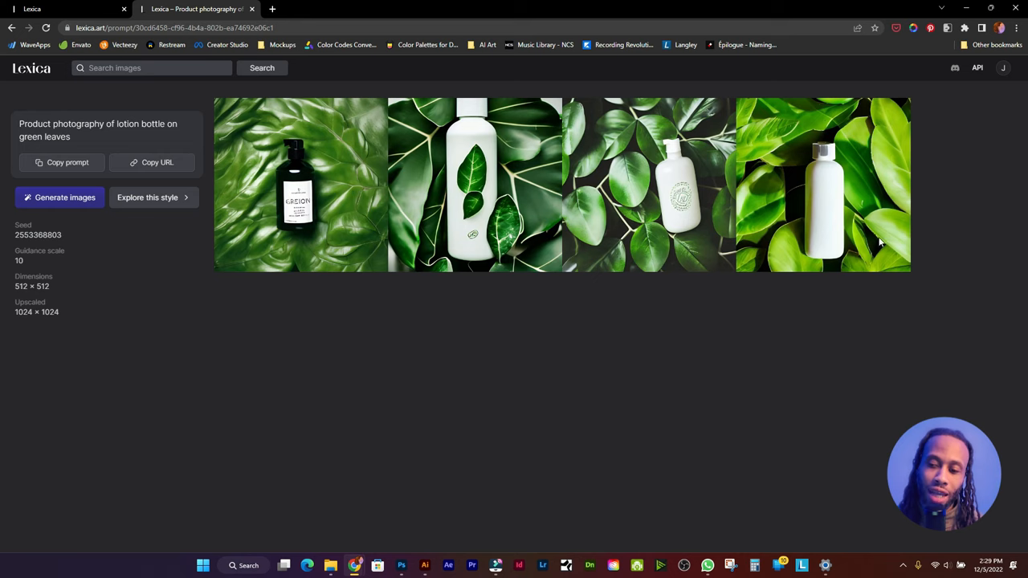
click(822, 185)
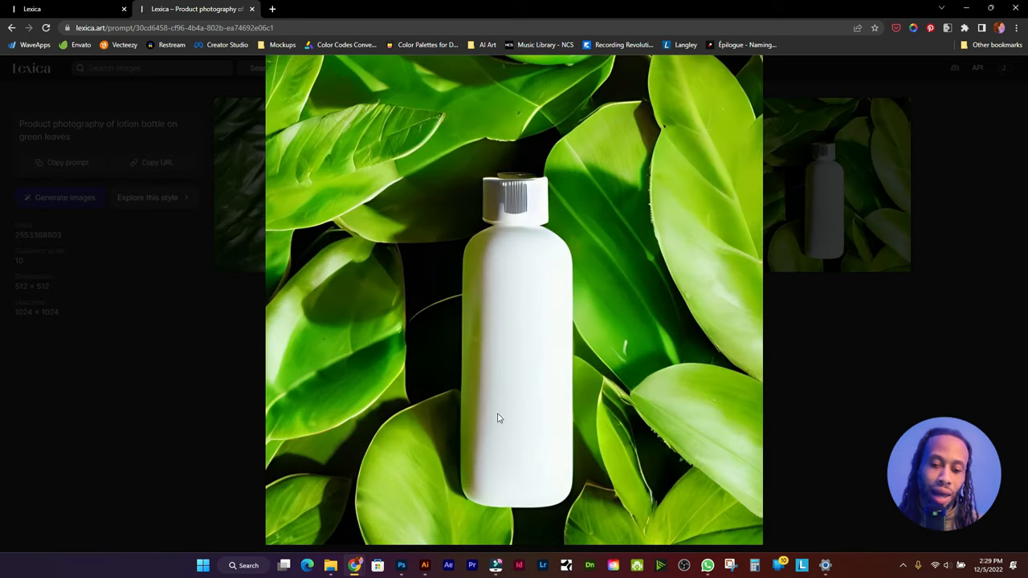
mouse_move(387, 203)
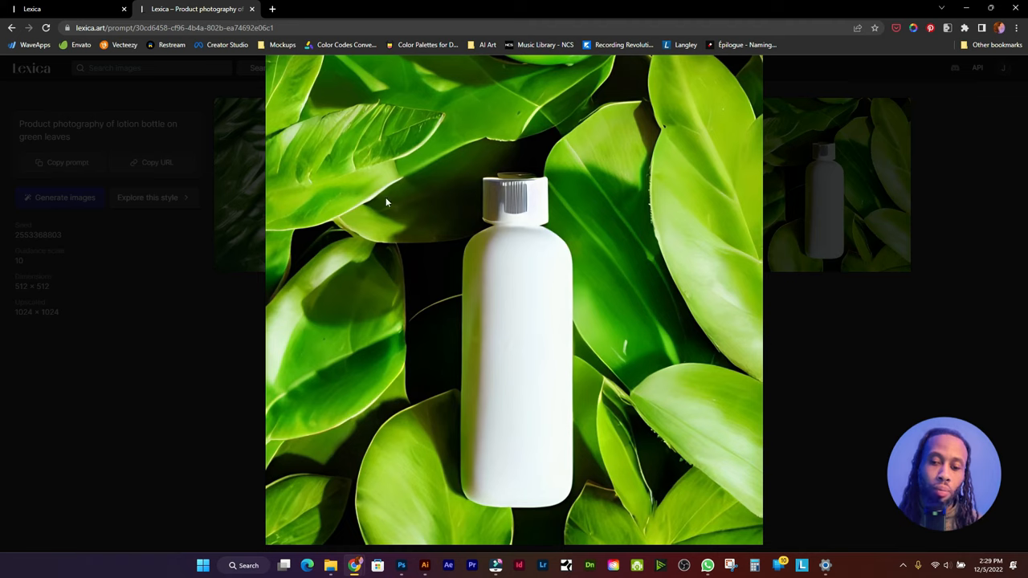
mouse_move(525, 359)
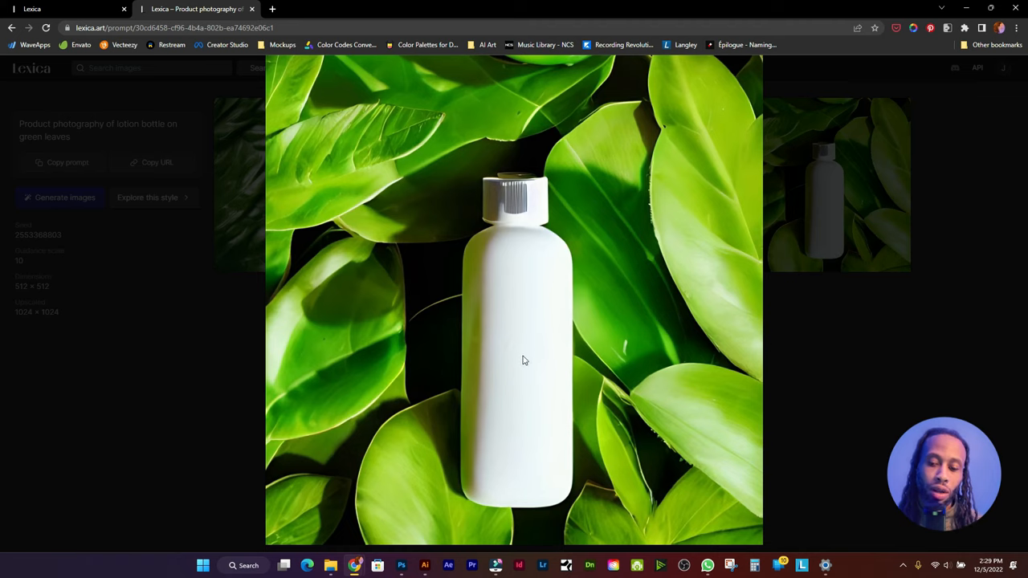
mouse_move(463, 229)
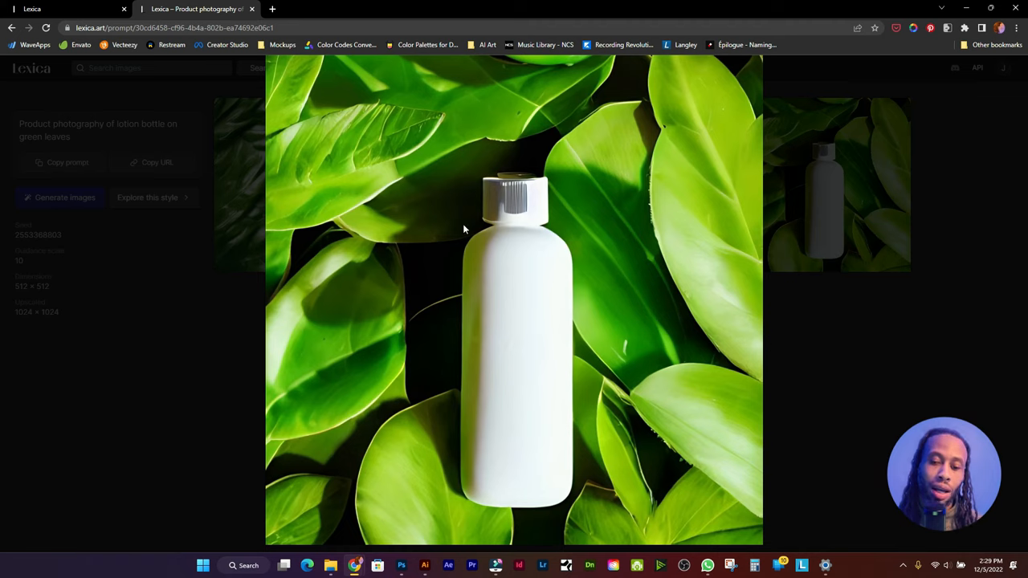
mouse_move(505, 320)
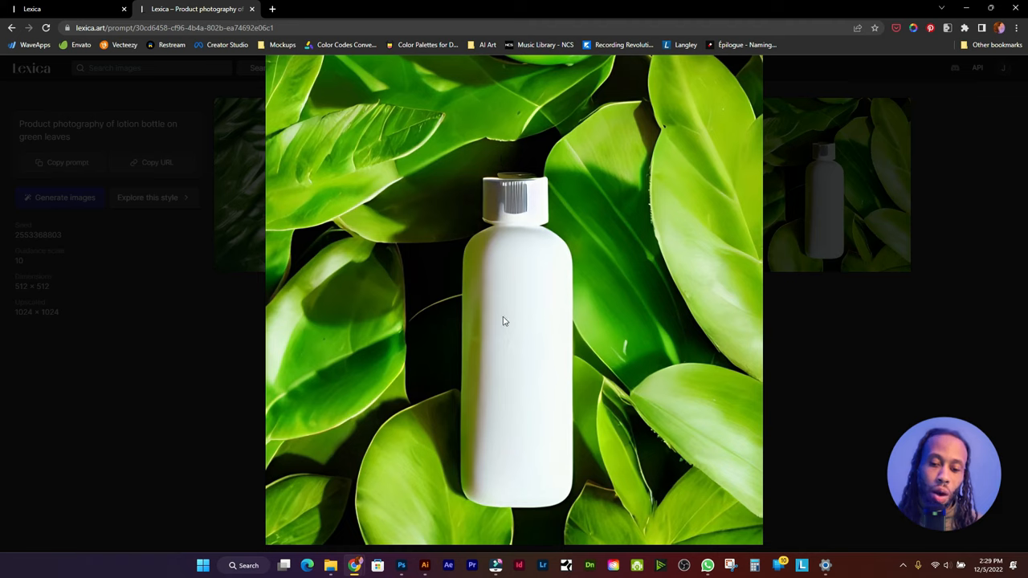
mouse_move(507, 317)
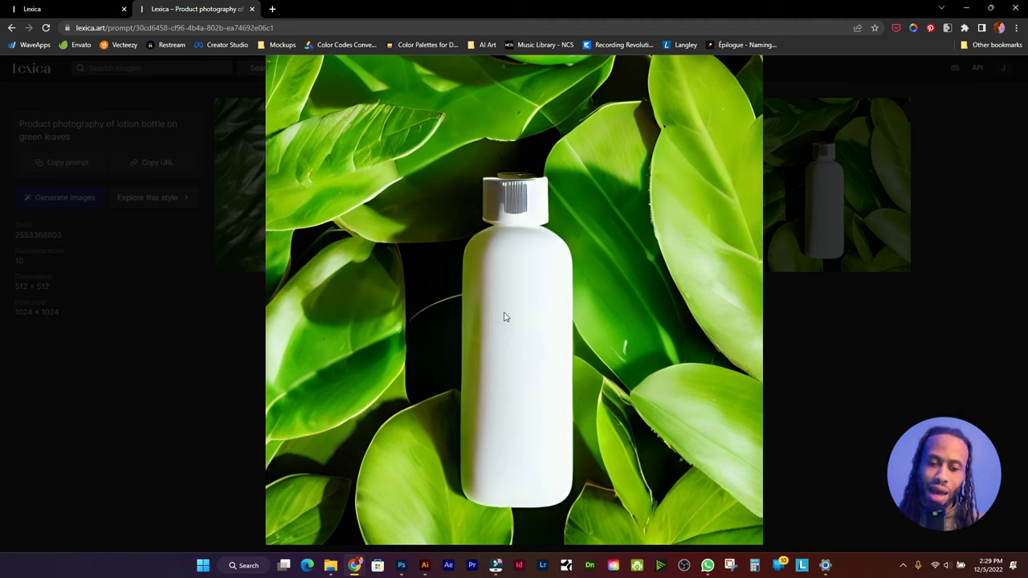
mouse_move(656, 254)
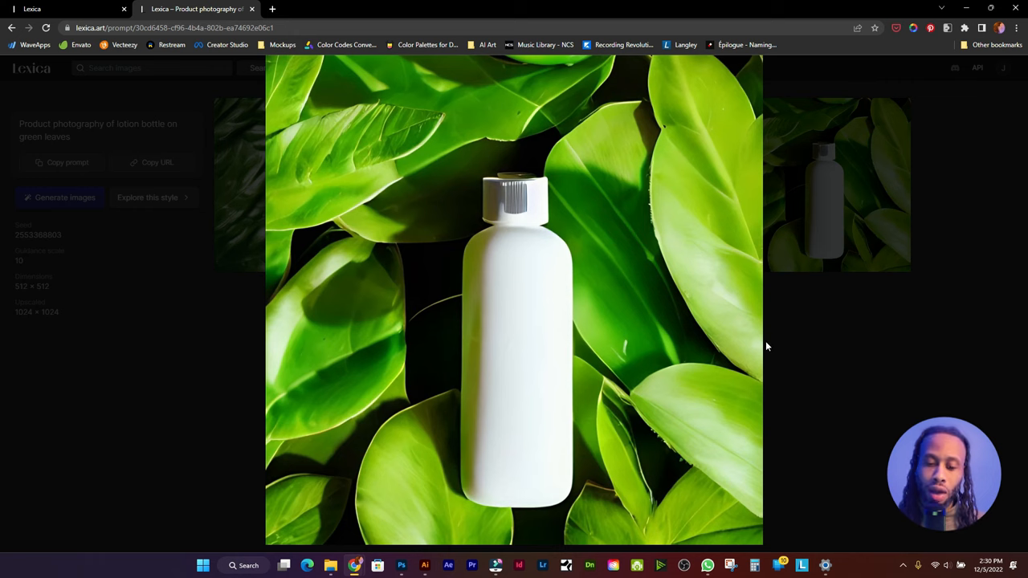
mouse_move(549, 227)
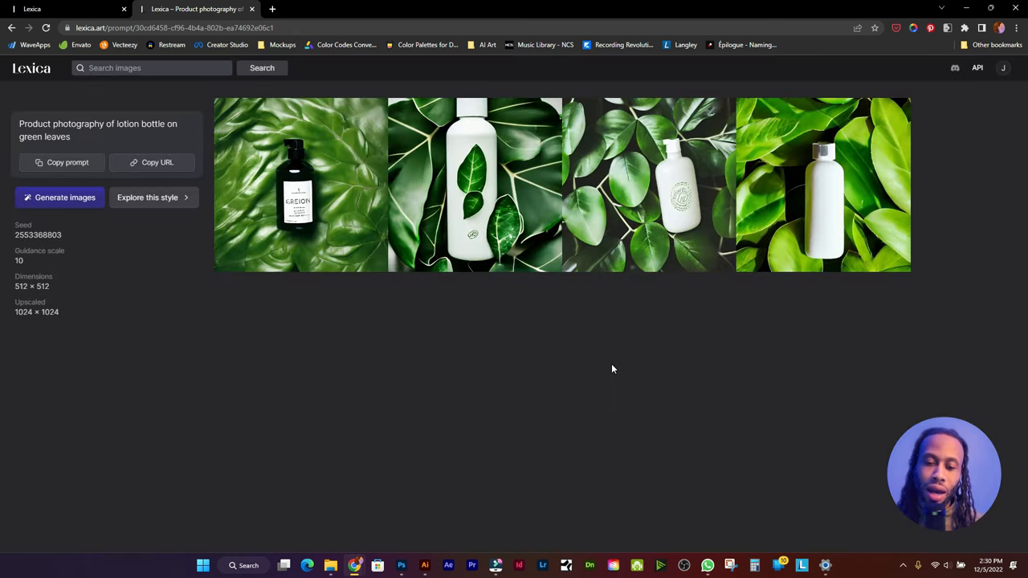
mouse_move(516, 478)
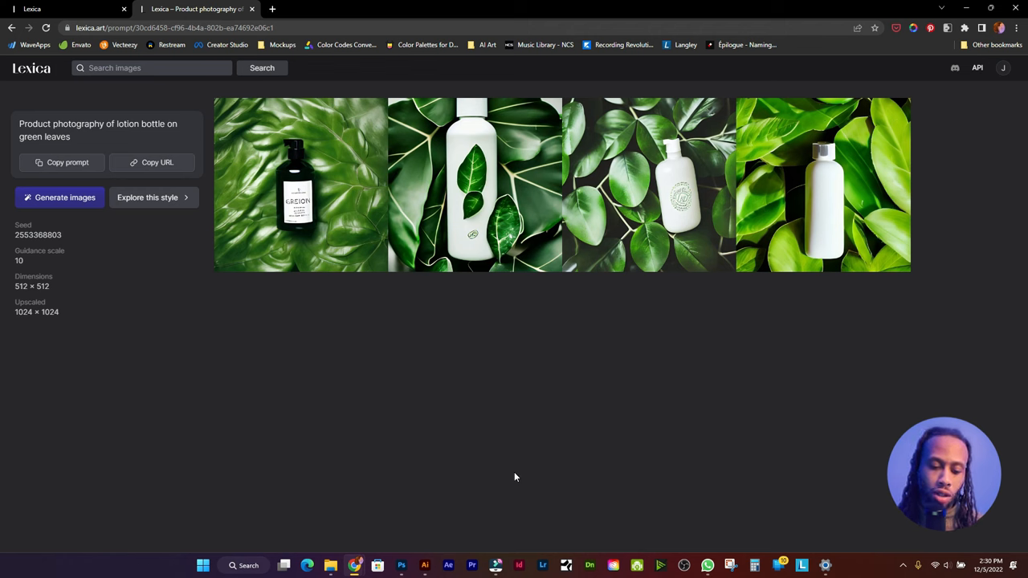
- In the Photoshop bottle mockup, toggle the Lighting FX group off and expand the Bottle group
click(400, 565)
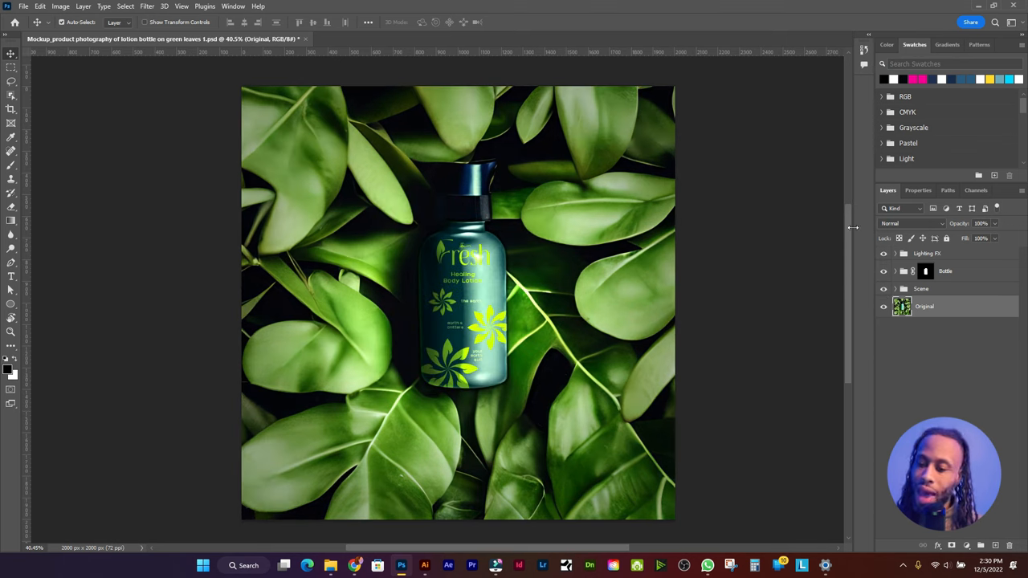
click(884, 253)
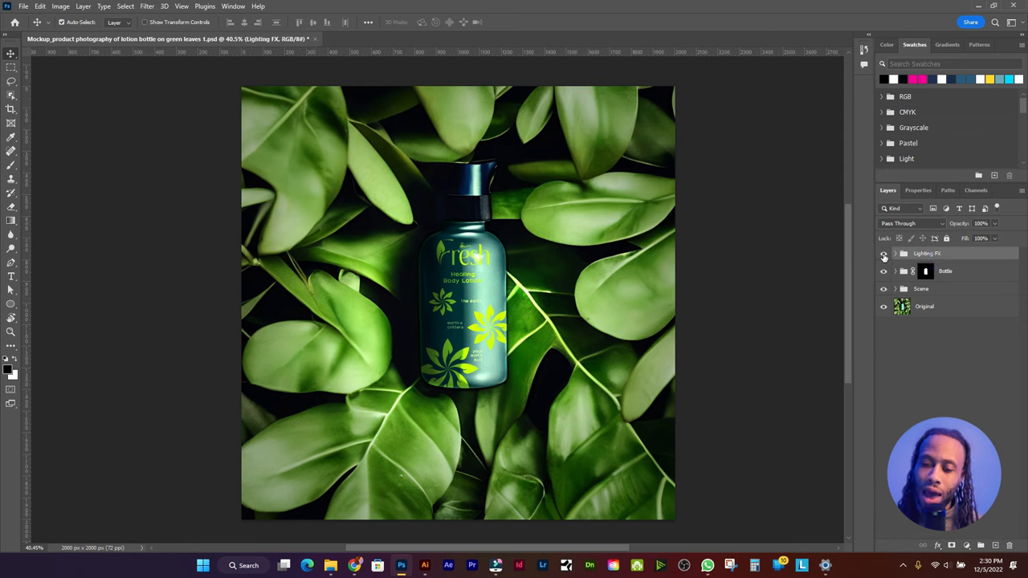
click(883, 254)
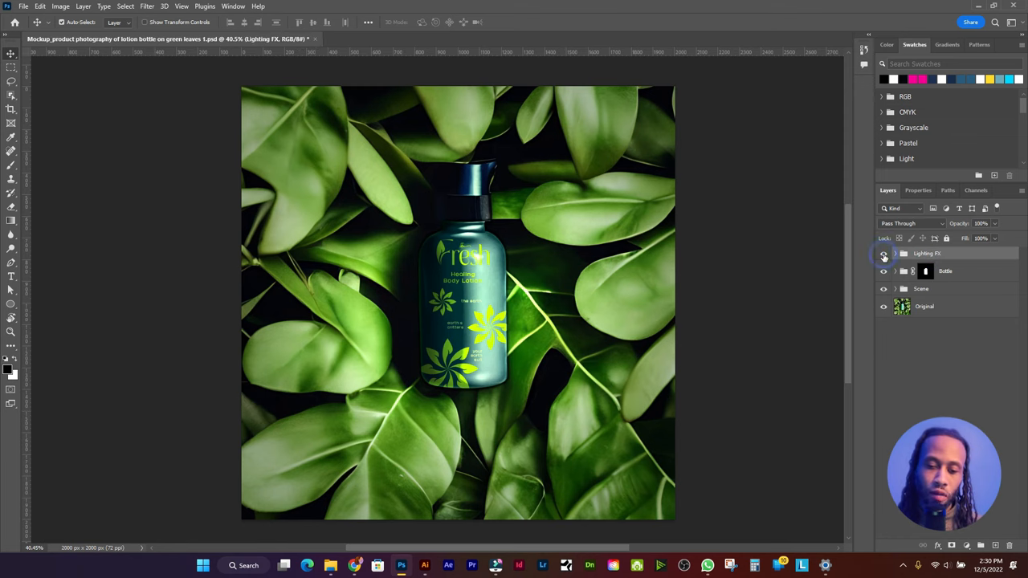
click(883, 254)
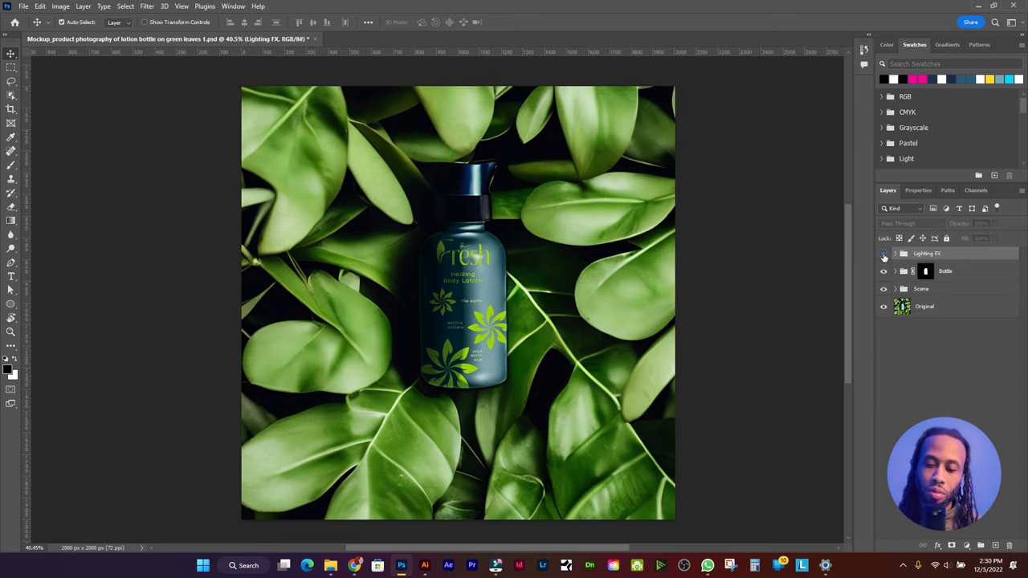
click(883, 254)
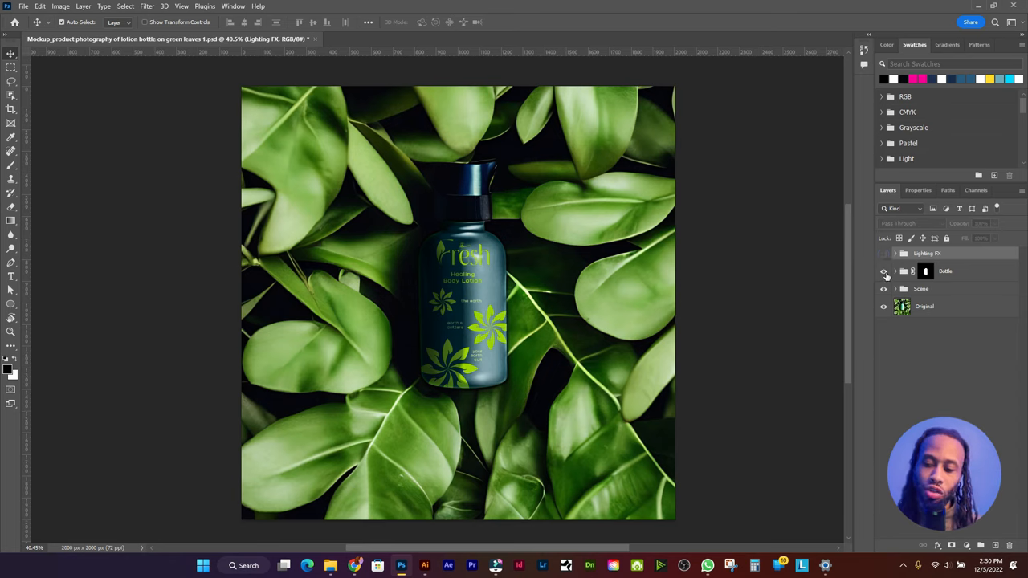
click(895, 272)
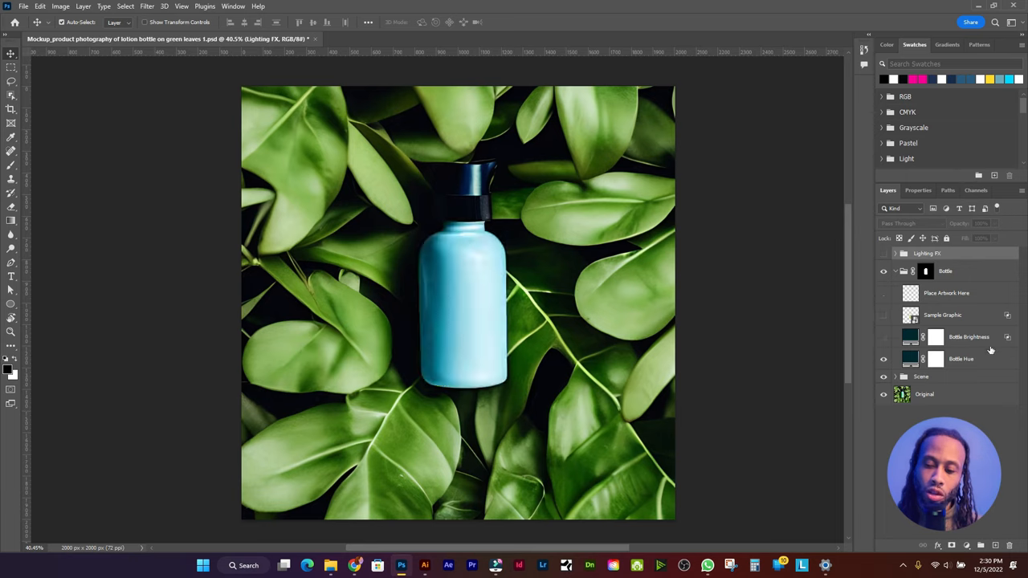
- Check Bottle Brightness's blending options, show Sample Graphic, and select the Place Artwork Here layer
click(884, 359)
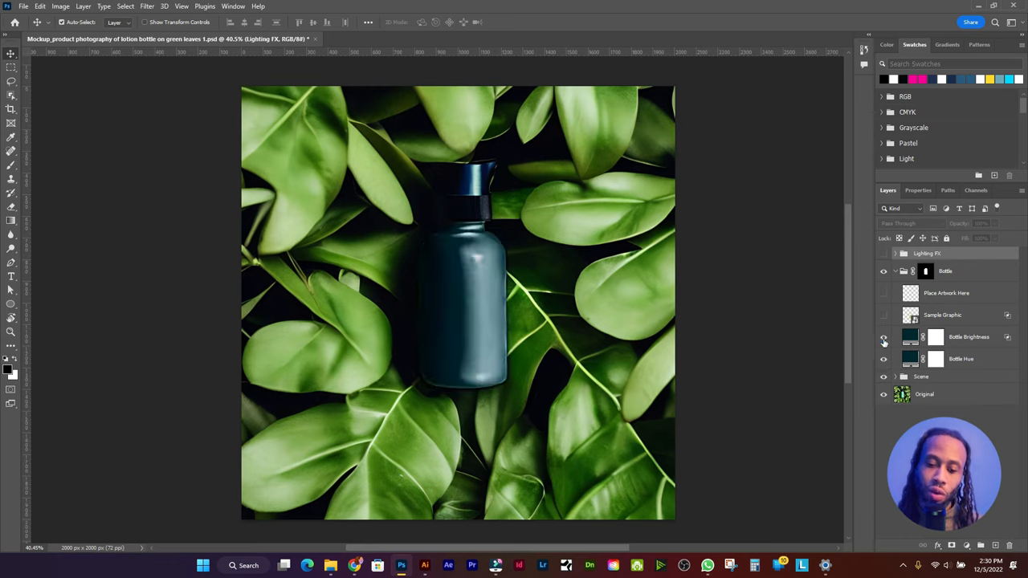
click(884, 338)
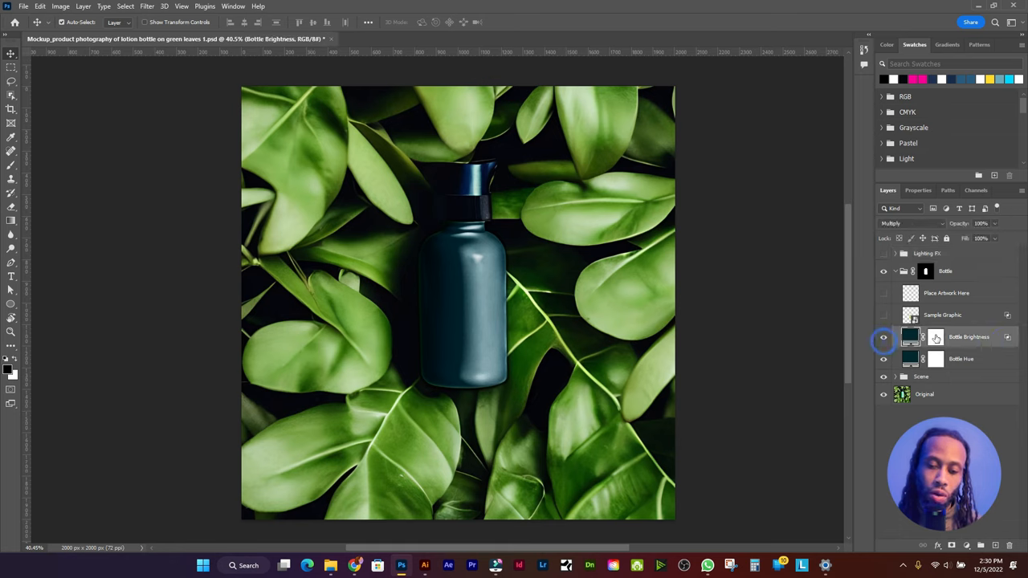
click(884, 336)
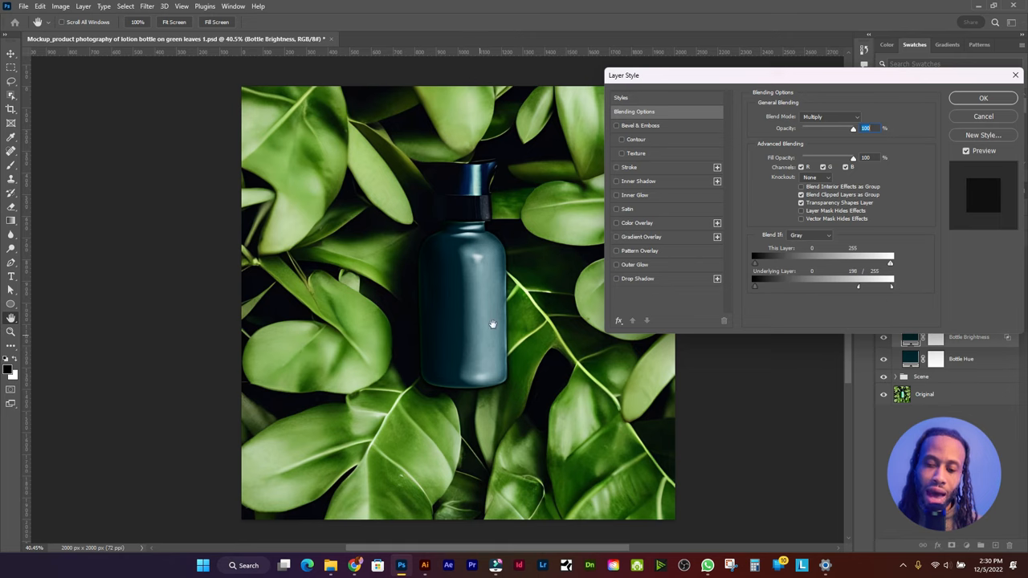
click(985, 98)
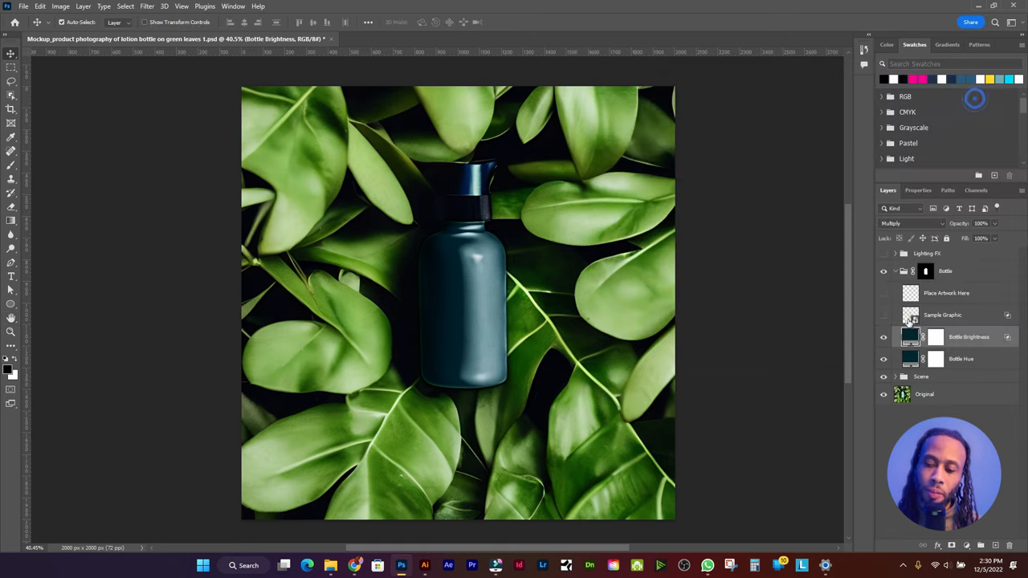
click(884, 315)
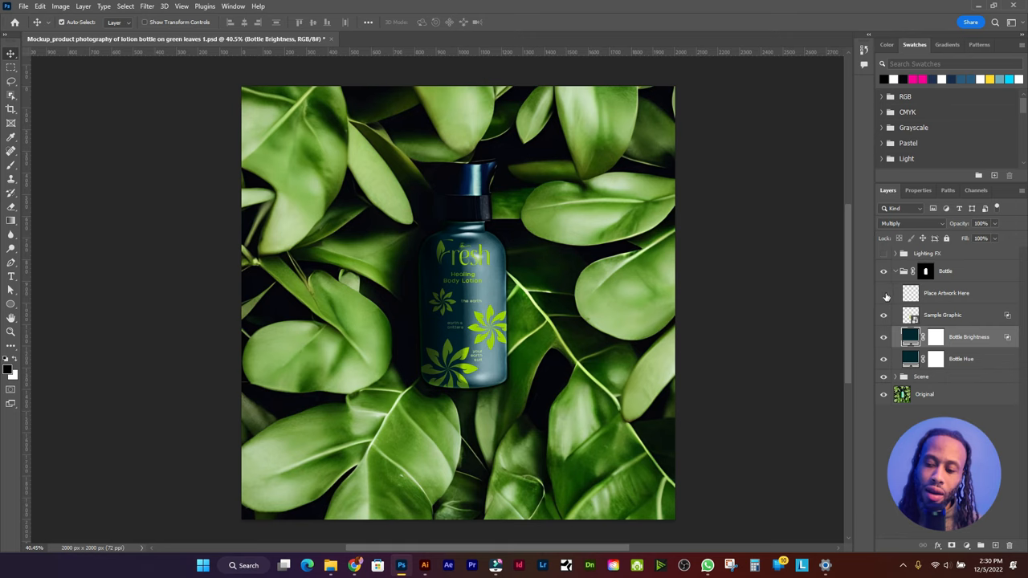
click(947, 293)
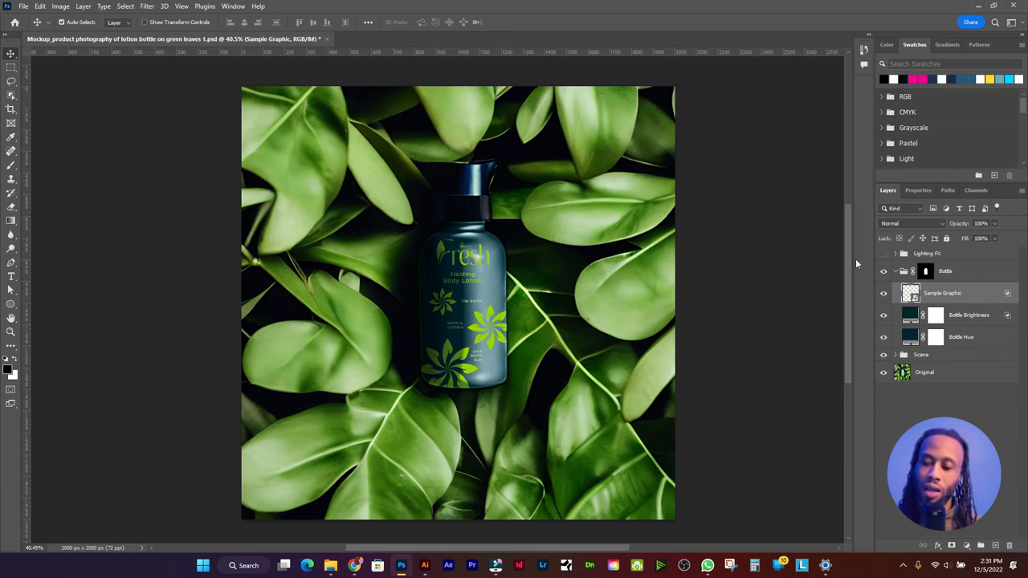
- Hide the Bottle group and toggle the Scene group's Patch and Scene Hue layers
click(896, 271)
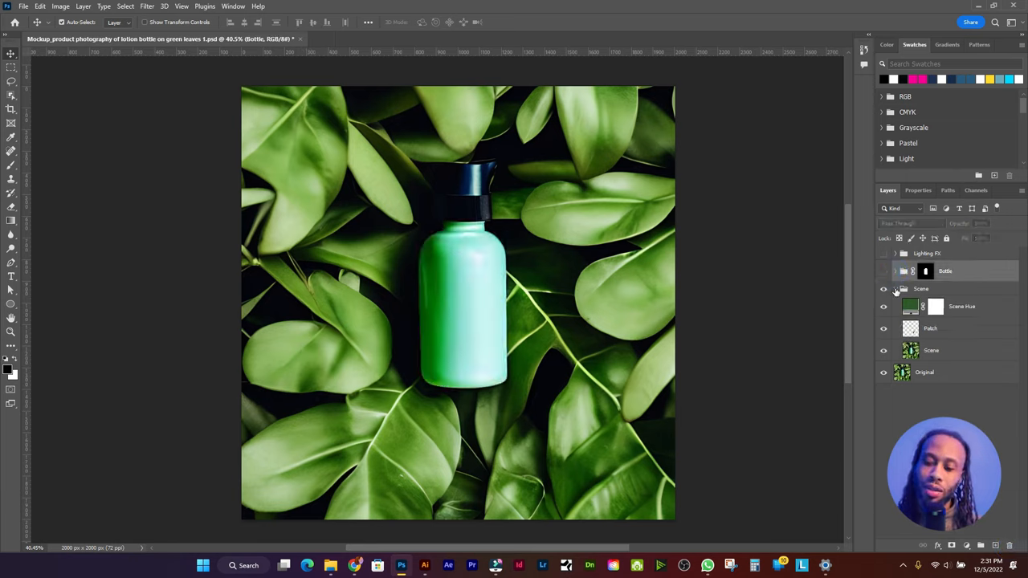
click(931, 350)
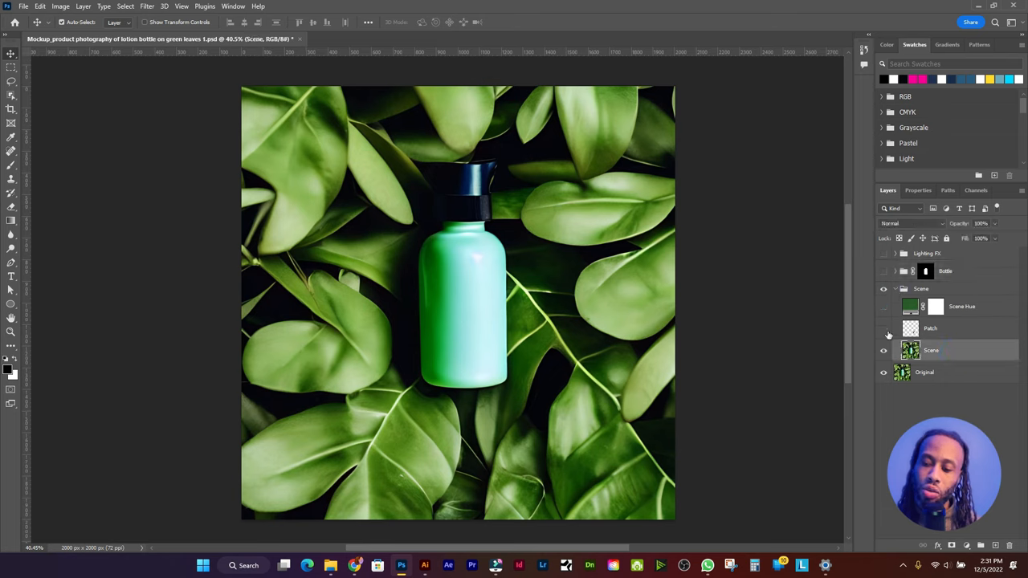
click(884, 329)
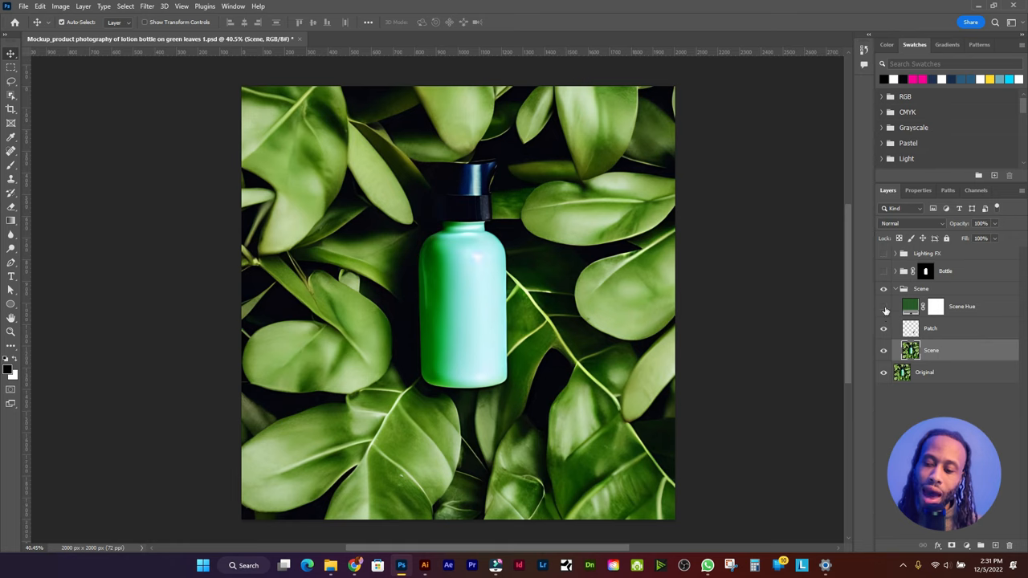
click(962, 307)
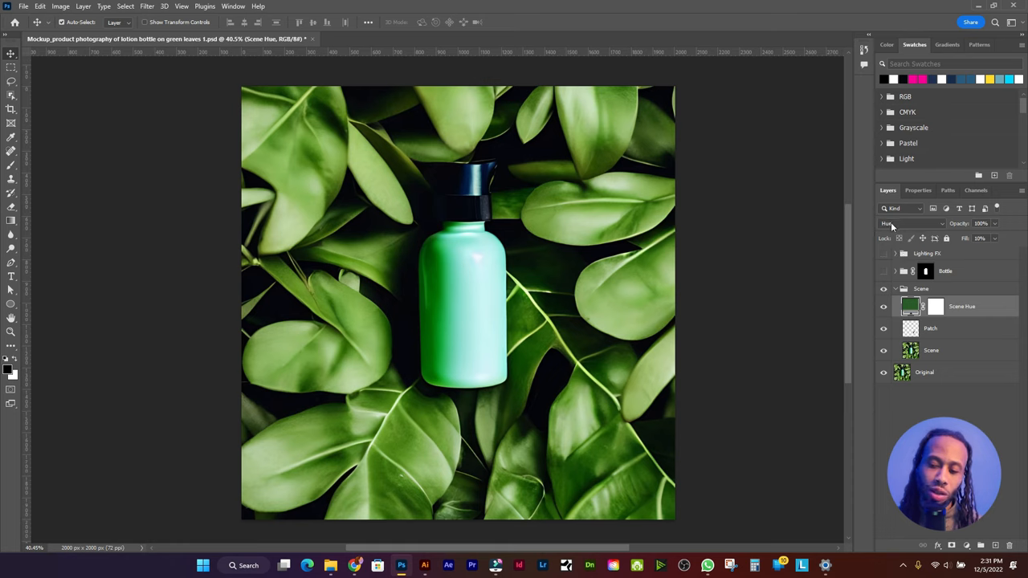
click(884, 306)
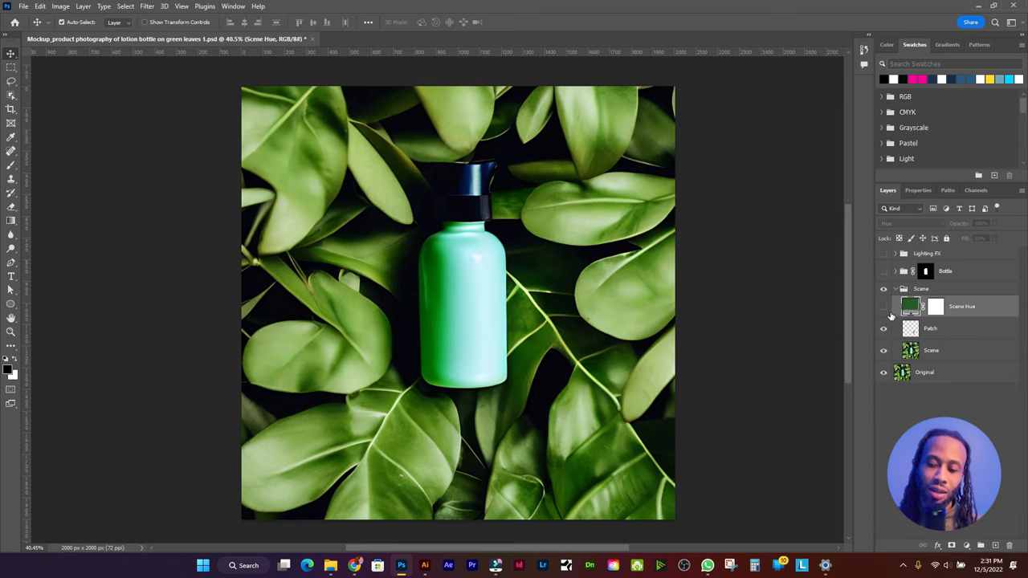
click(883, 307)
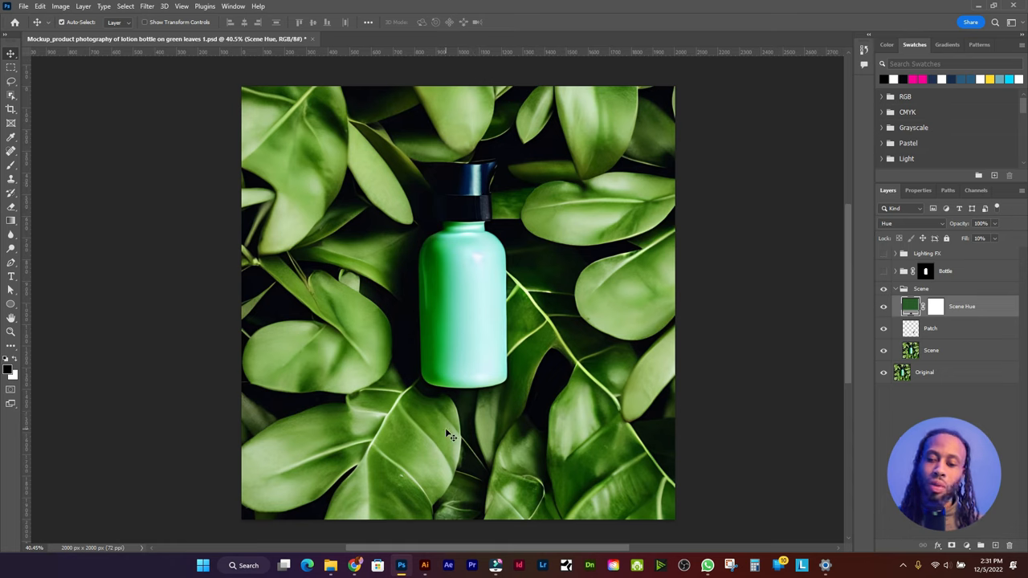
mouse_move(824, 344)
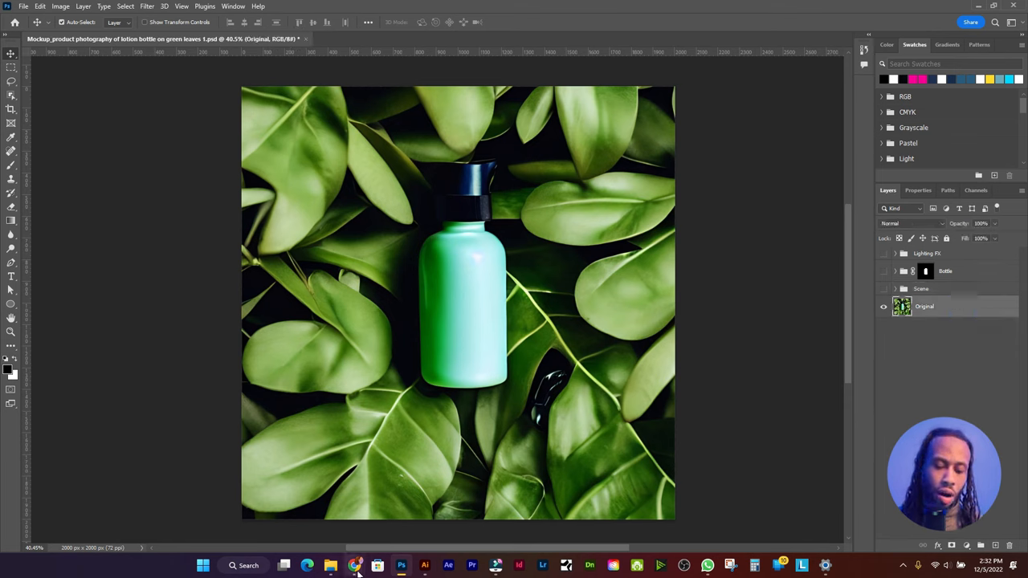
mouse_move(352, 565)
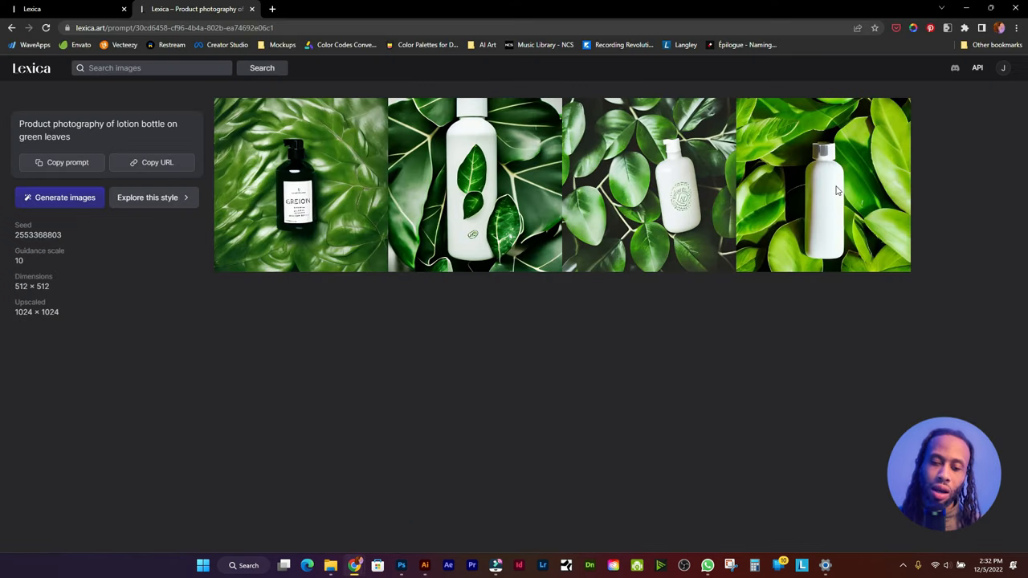
mouse_move(1003, 72)
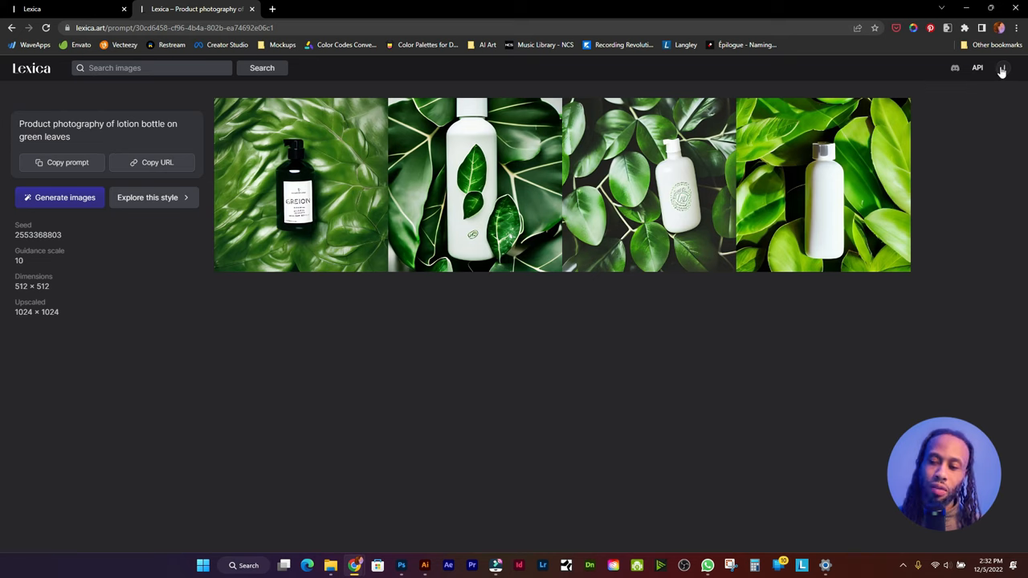
- Go to the Lexica home page, open History, and find the green lotion bottle generation
click(999, 67)
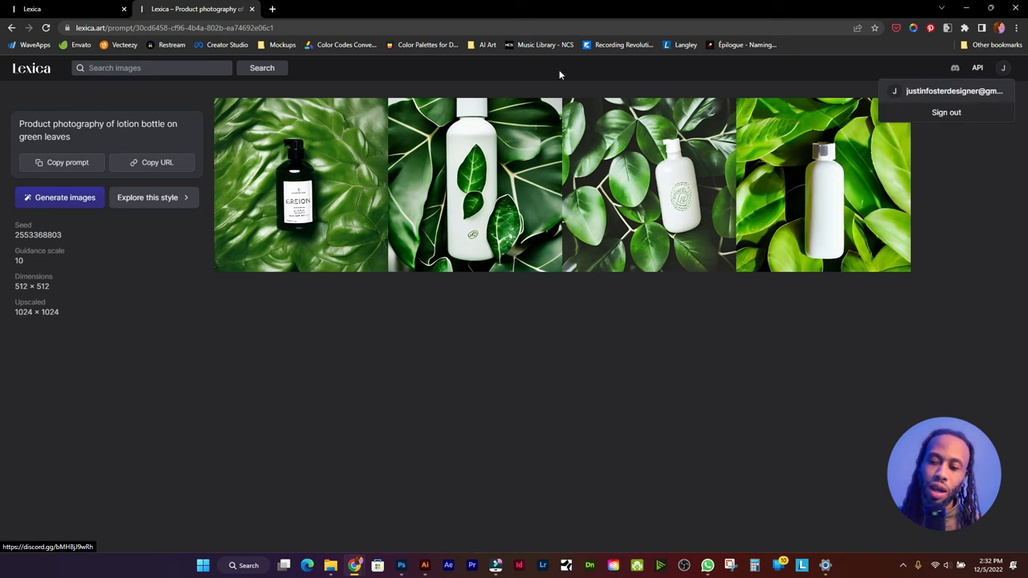
click(32, 68)
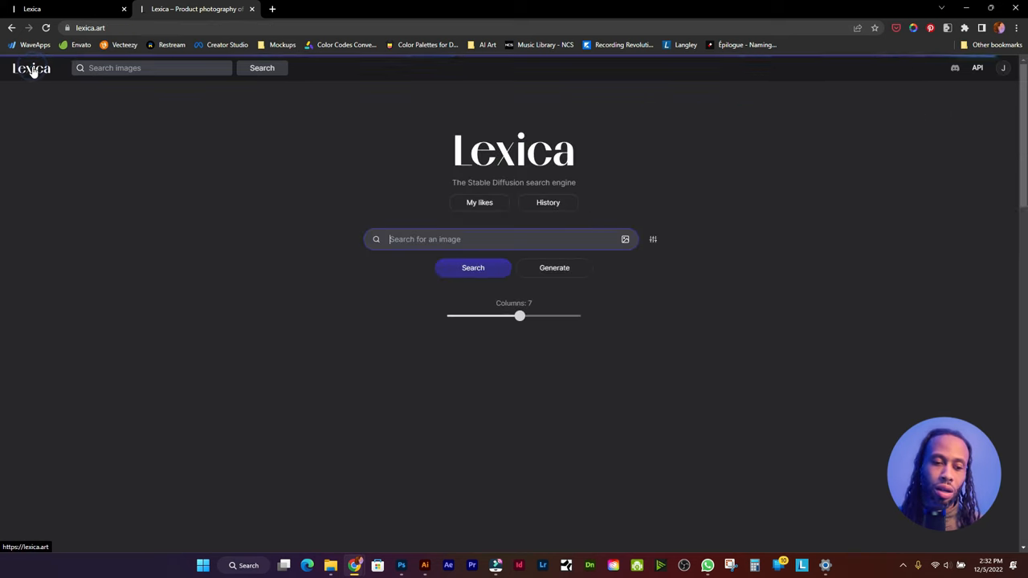
click(548, 203)
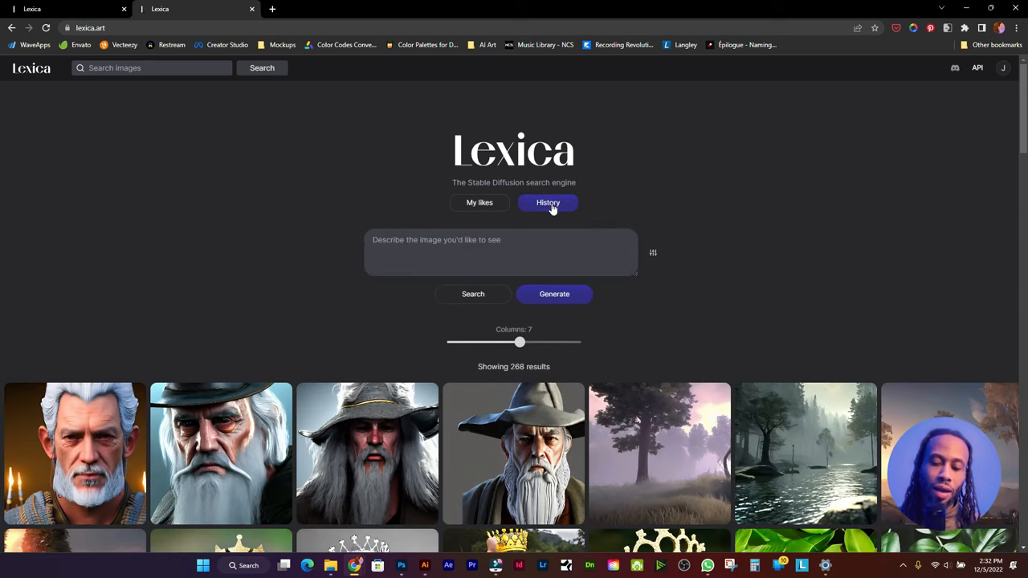
scroll(down, 3)
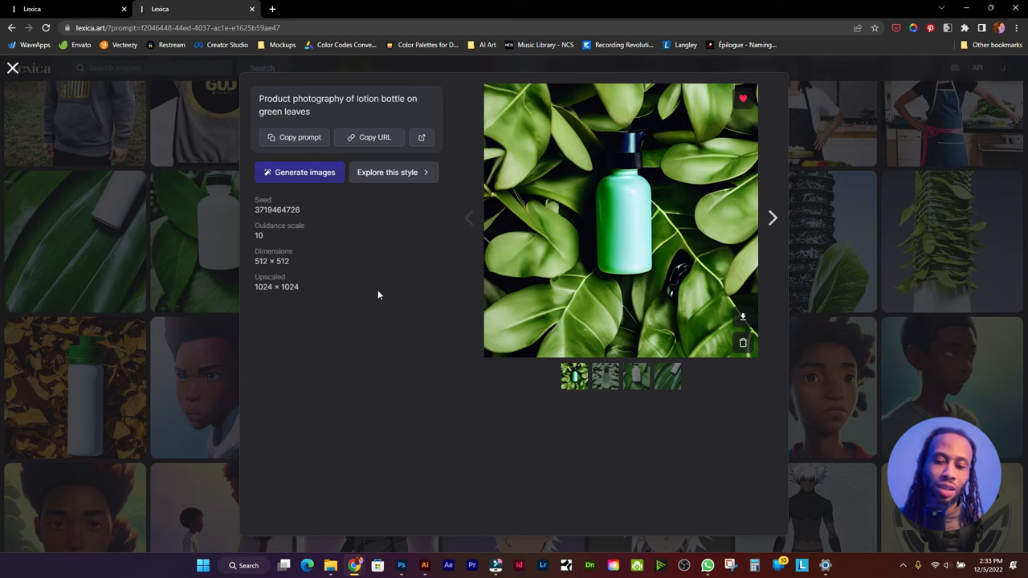
mouse_move(610, 234)
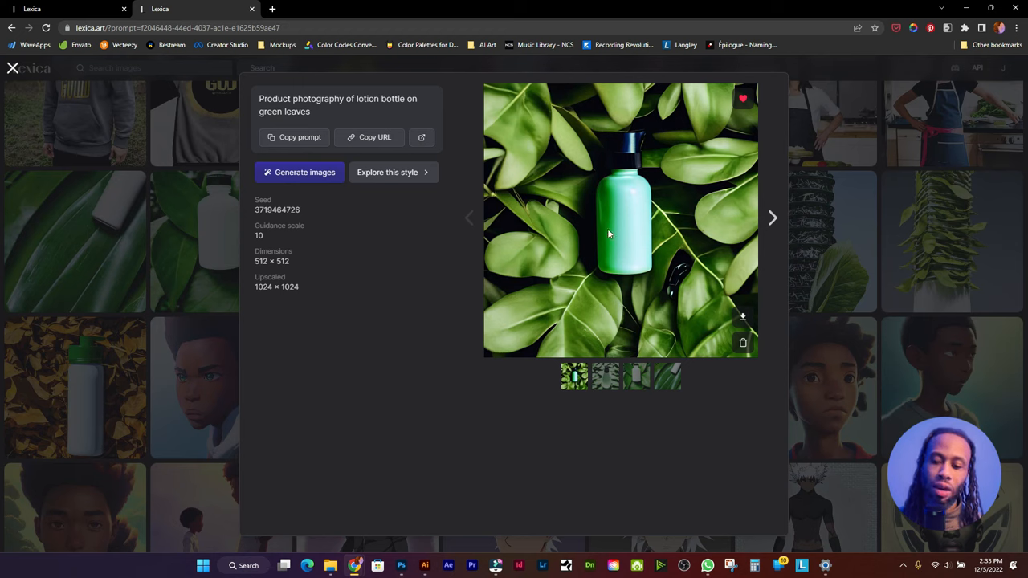
mouse_move(600, 219)
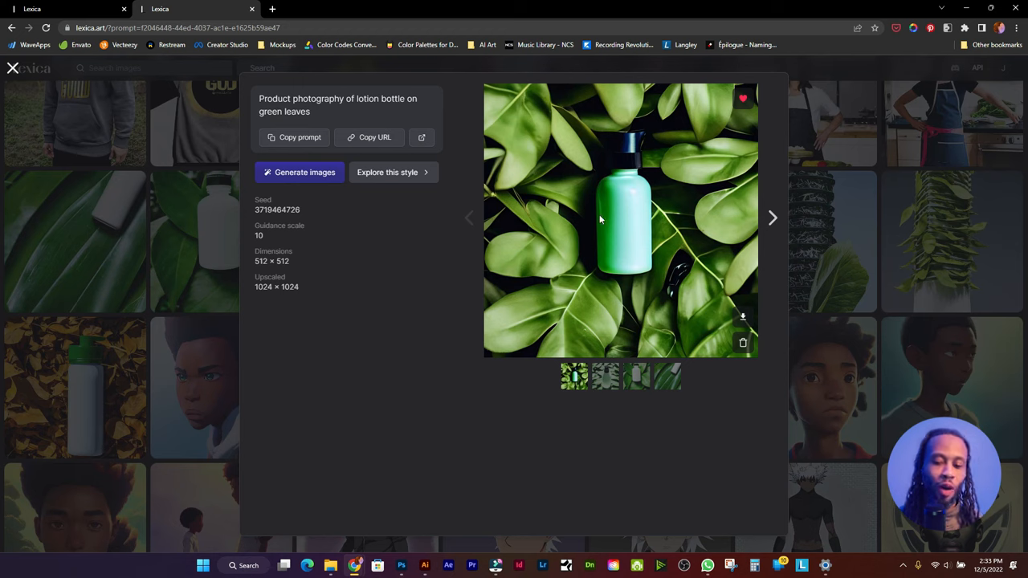
mouse_move(367, 323)
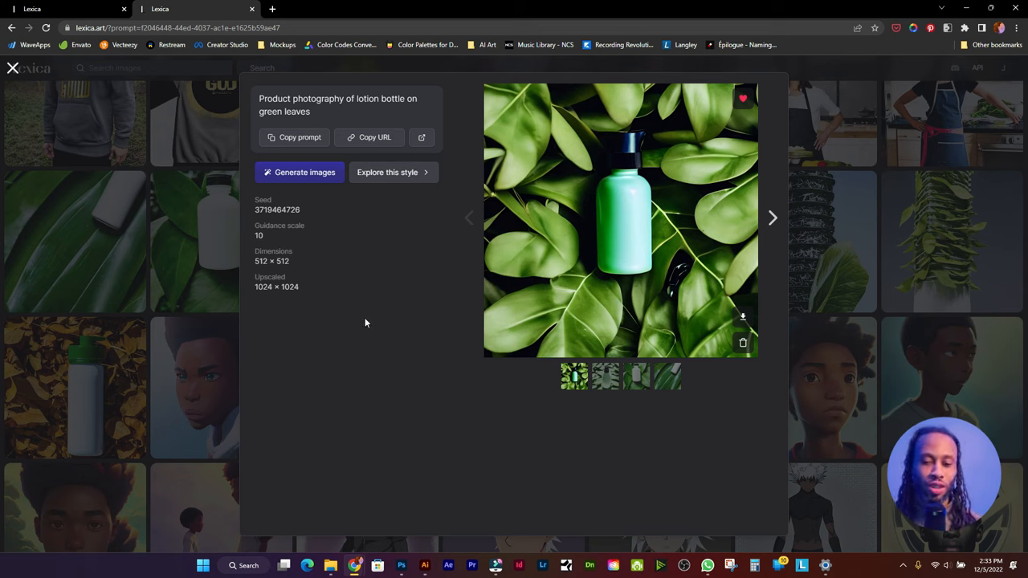
mouse_move(562, 253)
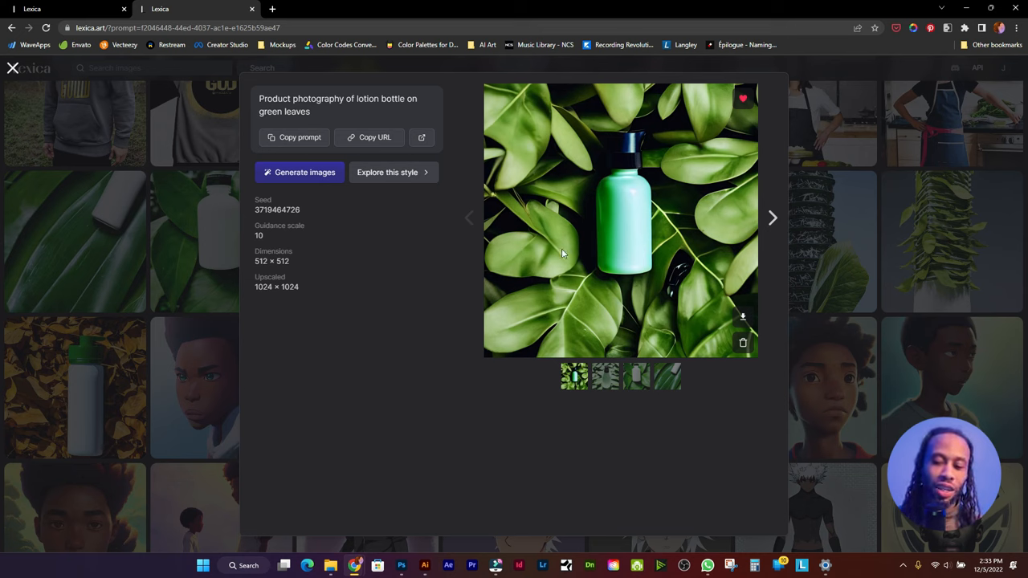
mouse_move(471, 303)
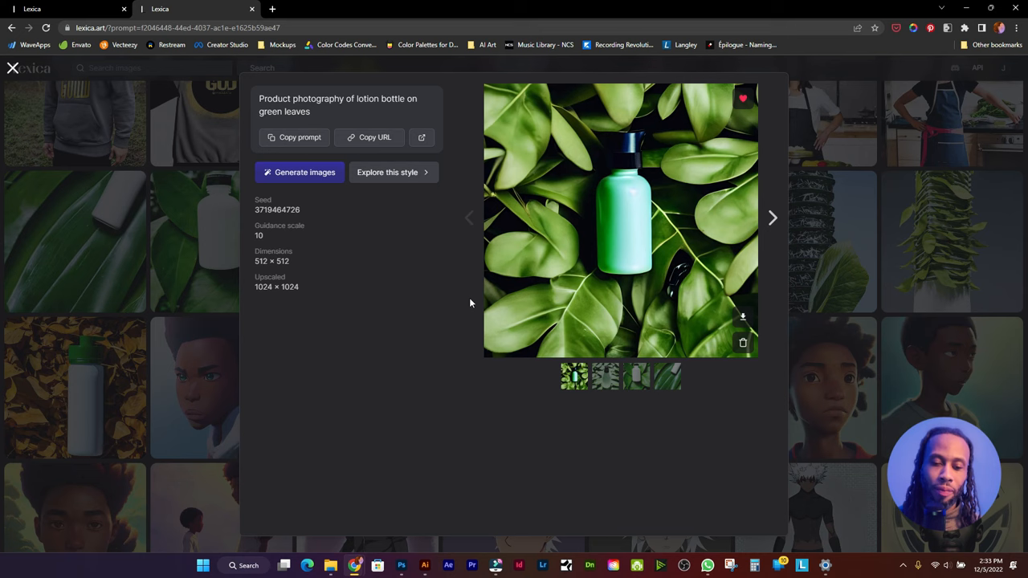
mouse_move(523, 257)
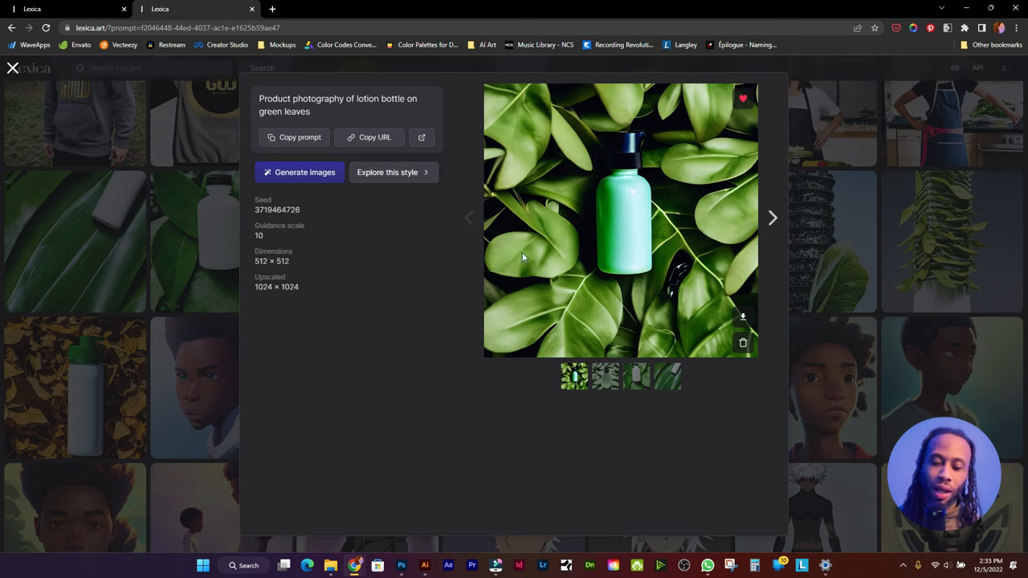
mouse_move(899, 350)
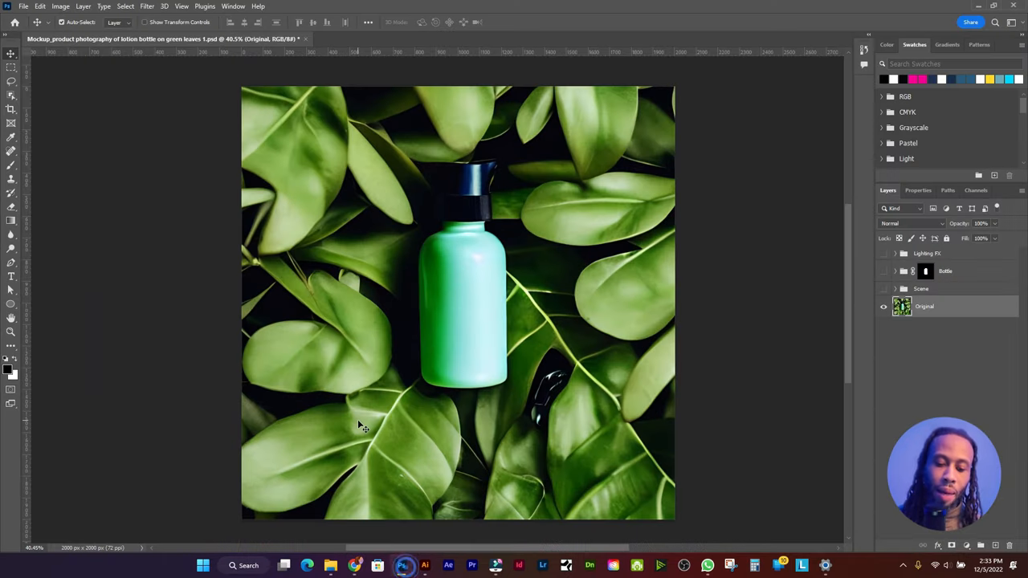
mouse_move(500, 392)
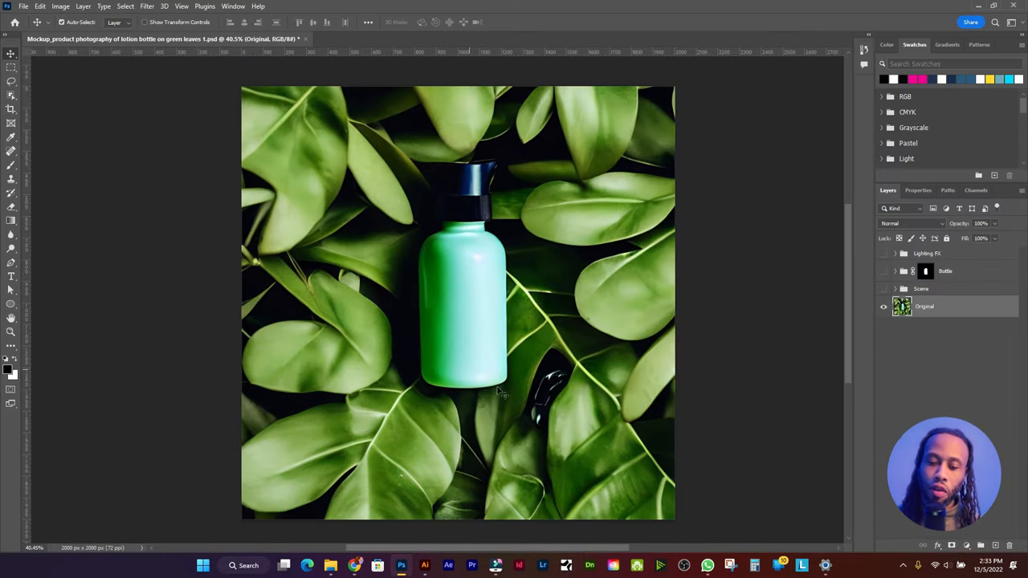
mouse_move(524, 295)
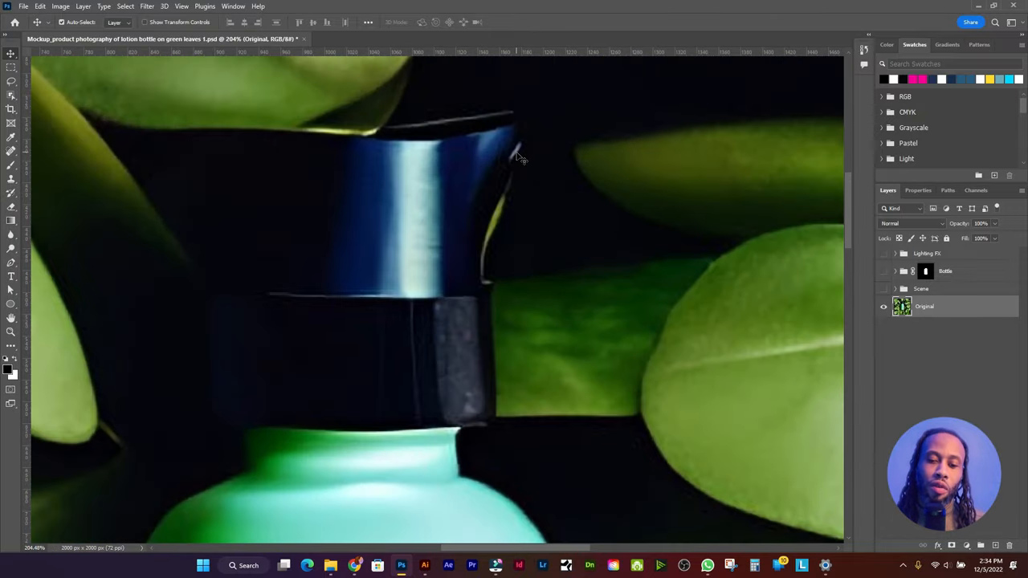
mouse_move(513, 188)
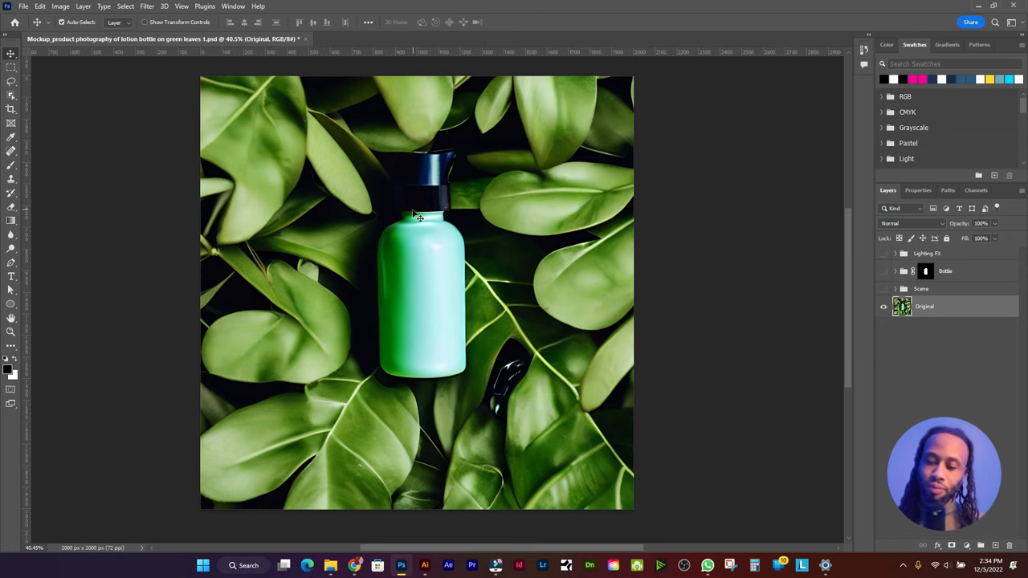
mouse_move(950, 310)
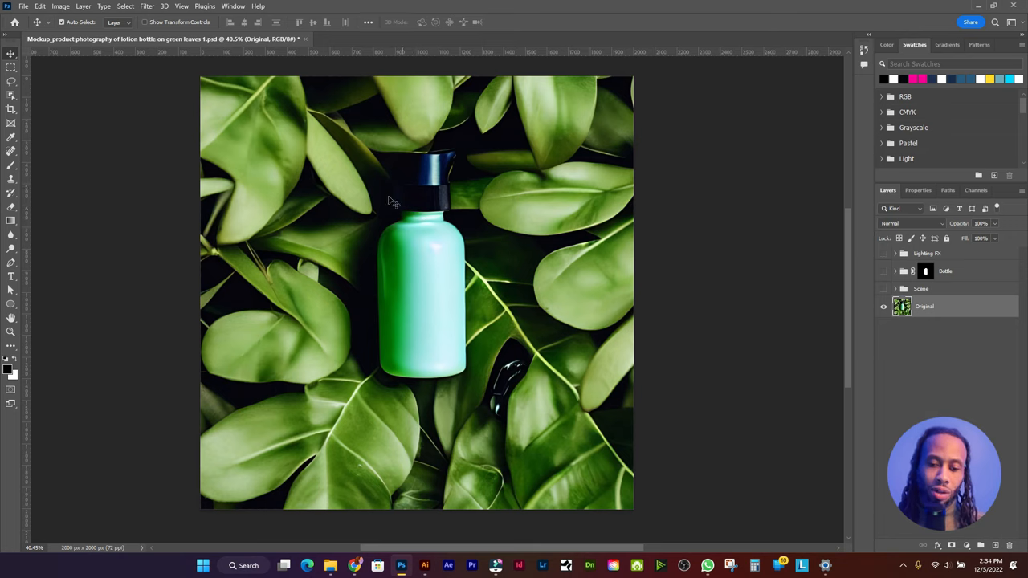
mouse_move(10, 80)
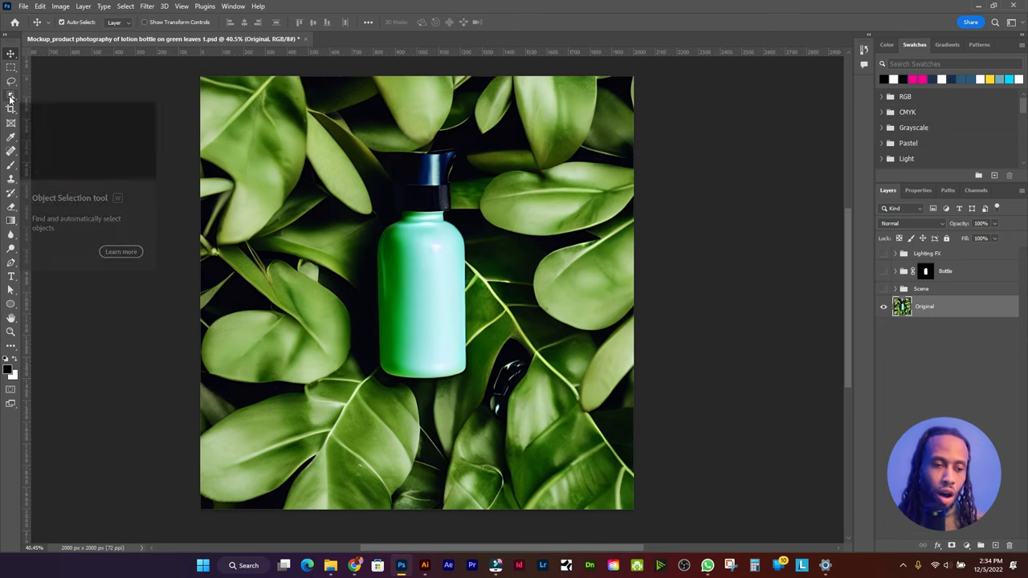
- Select the bottle with Object Selection and set the Pen tool to Path mode
click(11, 77)
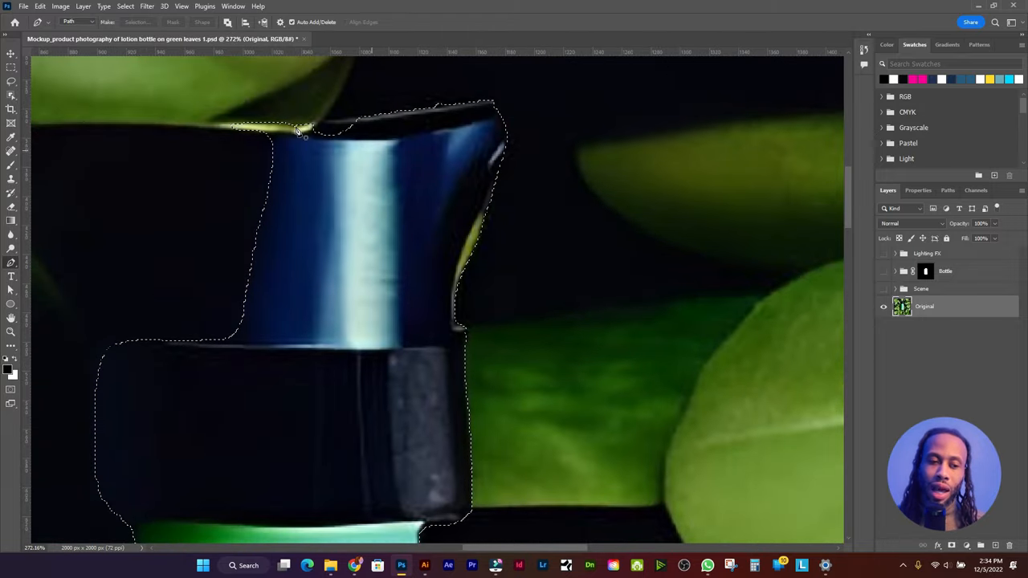
click(74, 20)
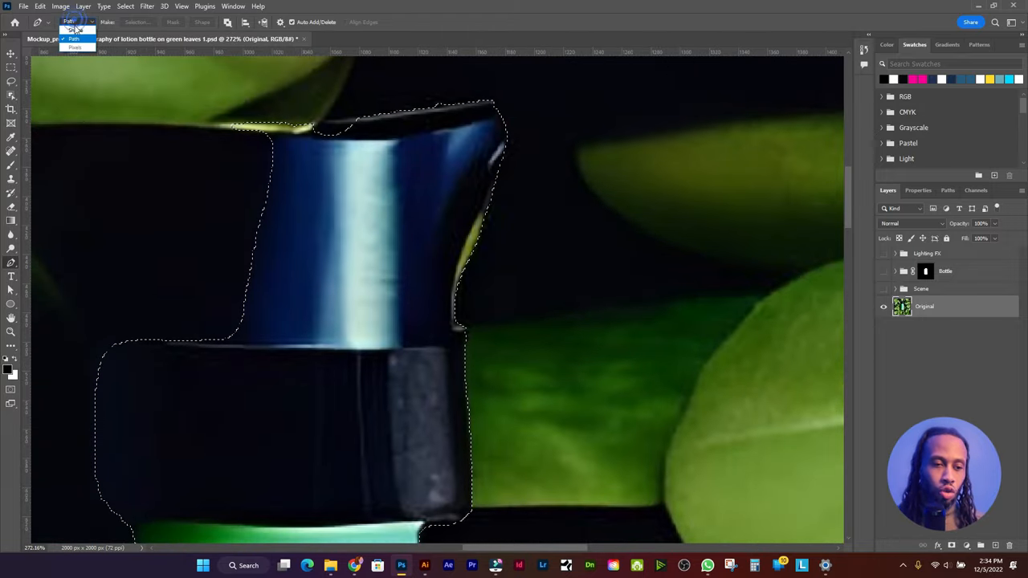
click(74, 36)
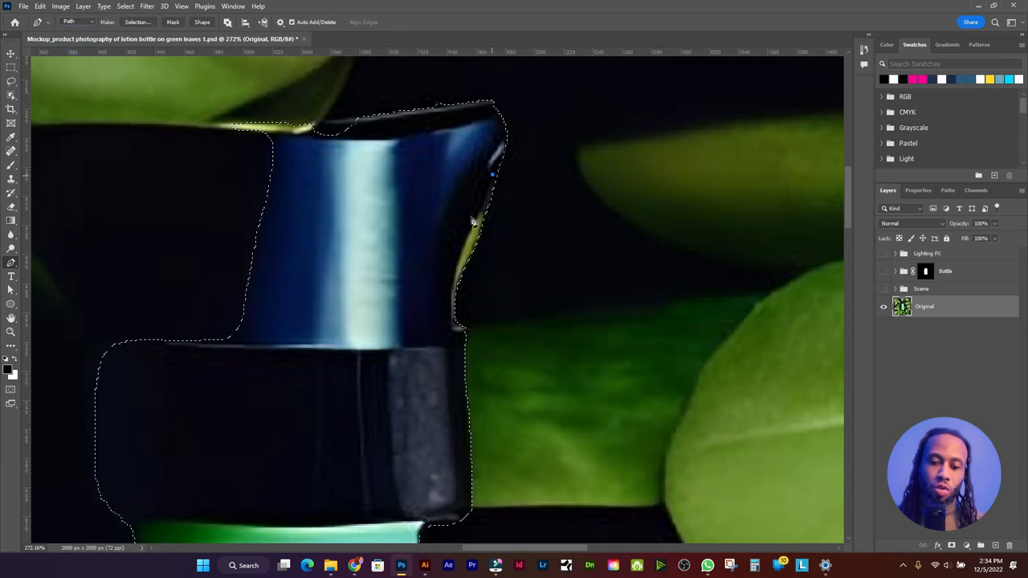
- Trace a Pen path around the leaf sliver beside the cap, set to Subtract from Selection
click(447, 303)
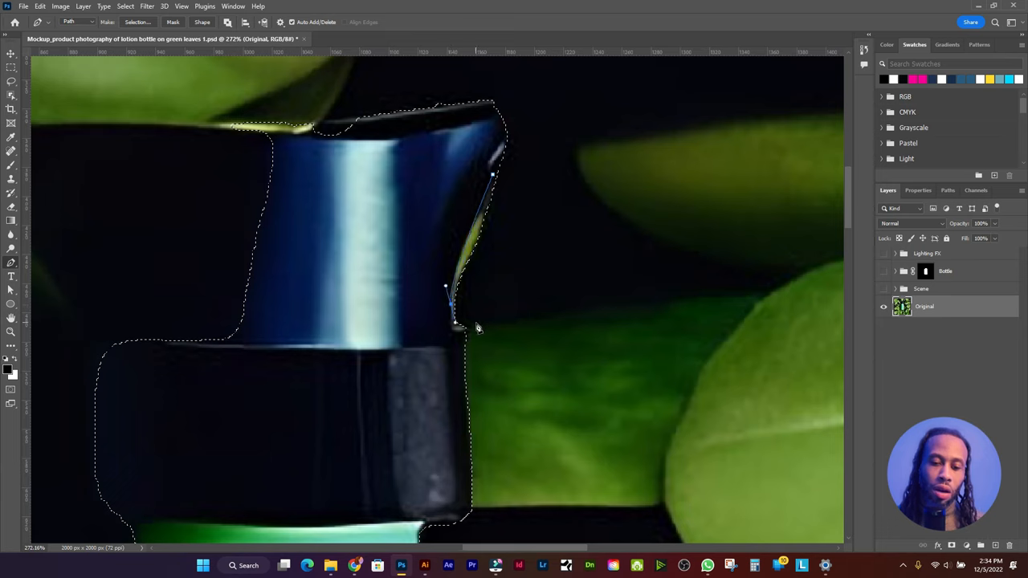
drag(466, 328, 530, 195)
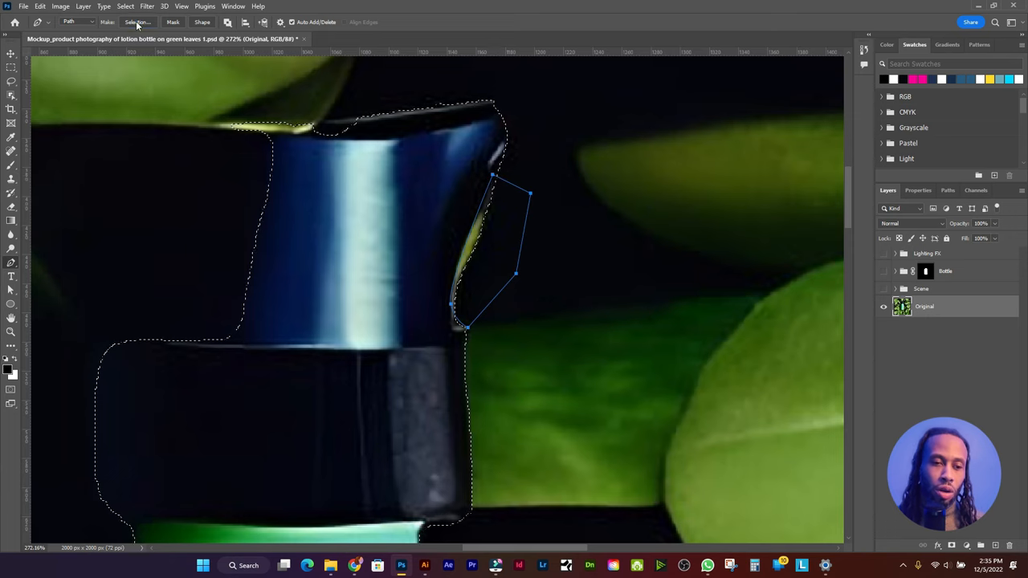
click(136, 21)
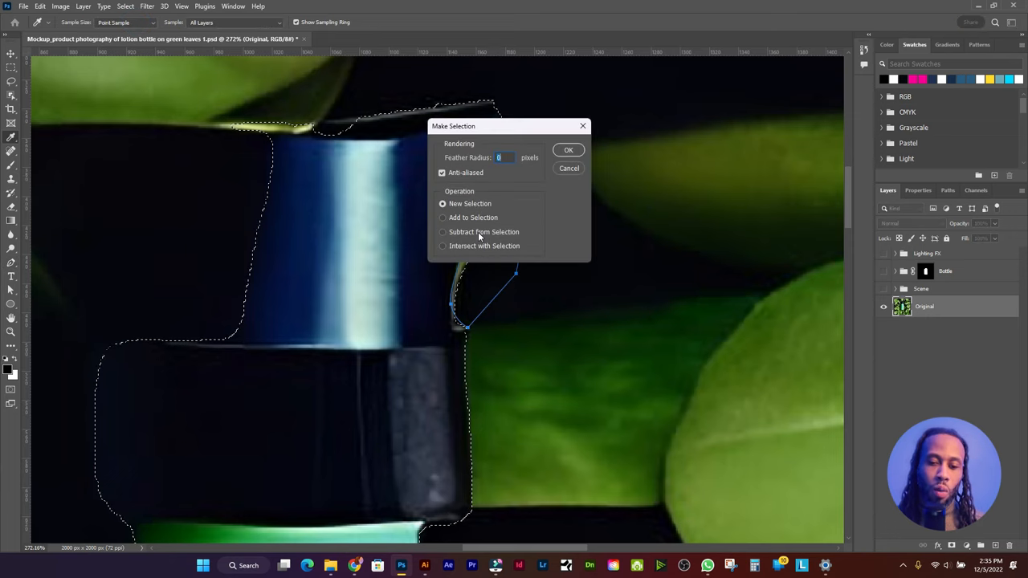
click(443, 231)
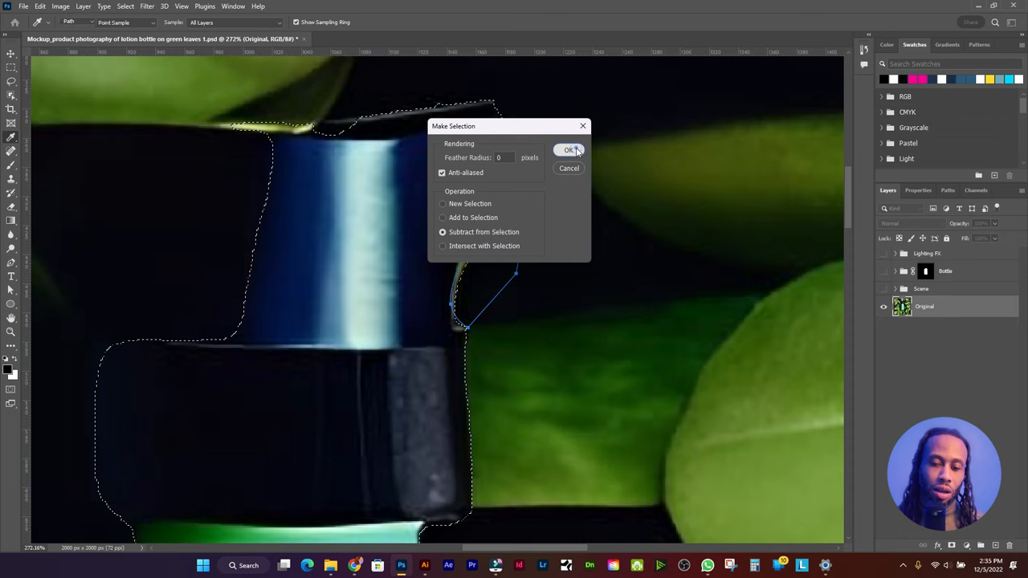
- Subtract the first leaf sliver, then outline and subtract the leaf area left of the cap
click(567, 150)
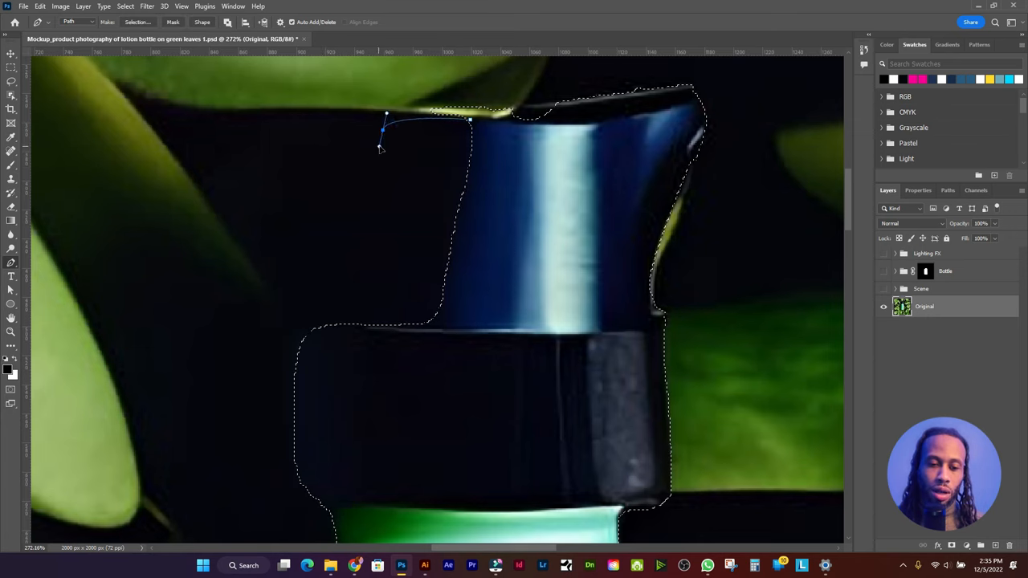
click(338, 323)
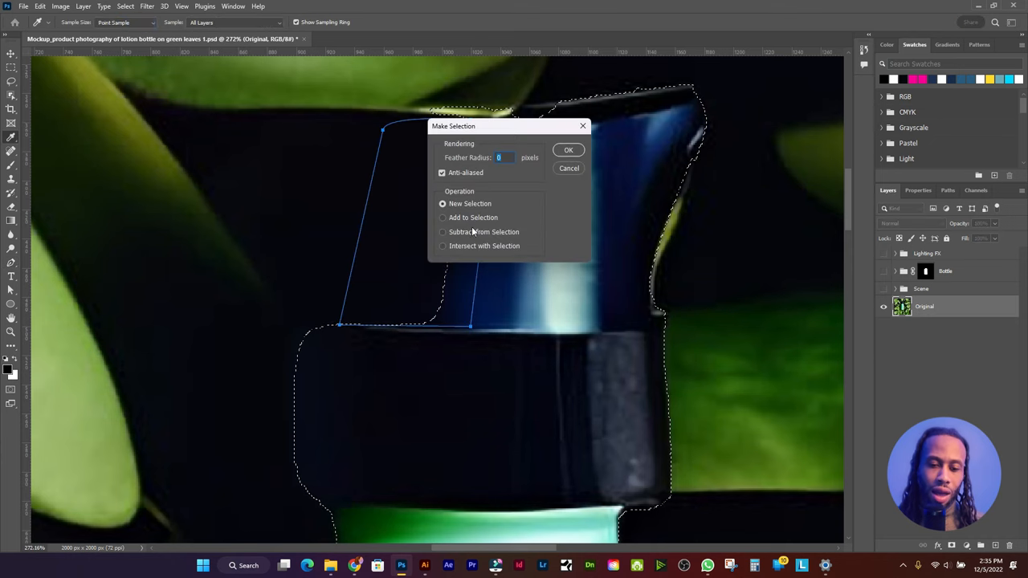
click(568, 149)
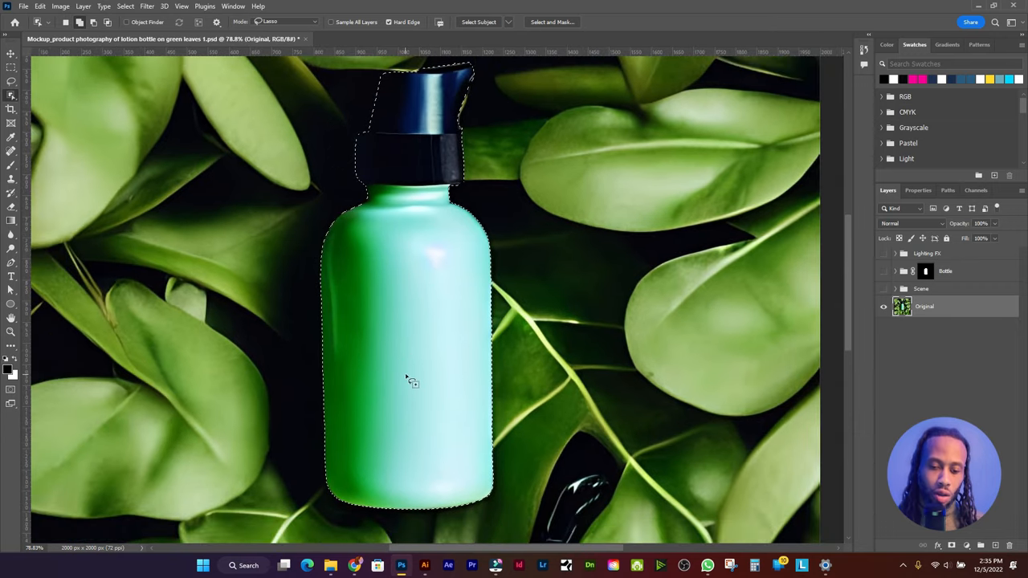
- Create the new bottle group with a mask from the selection in the Layers panel
scroll(down, 3)
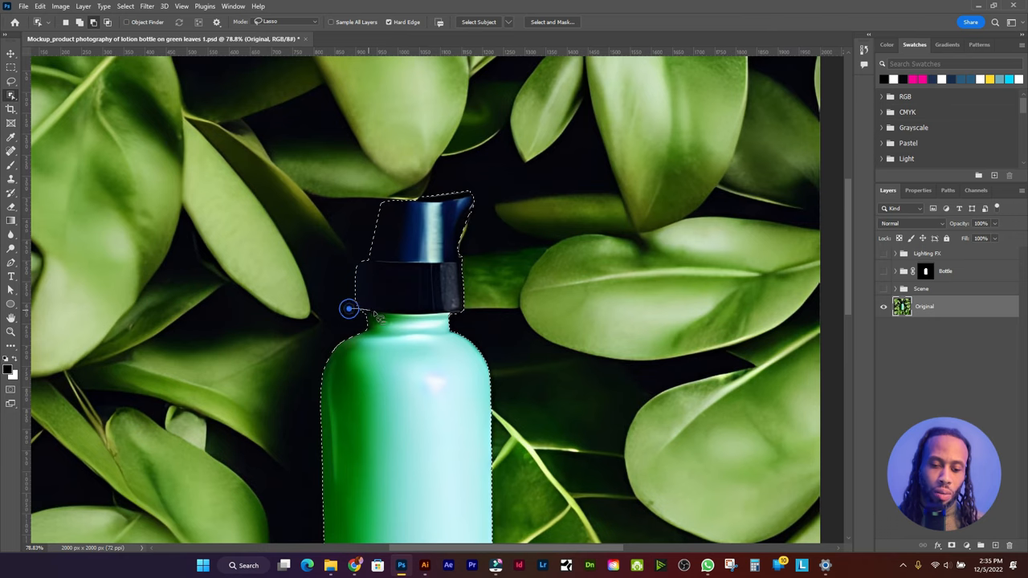
drag(350, 309, 337, 265)
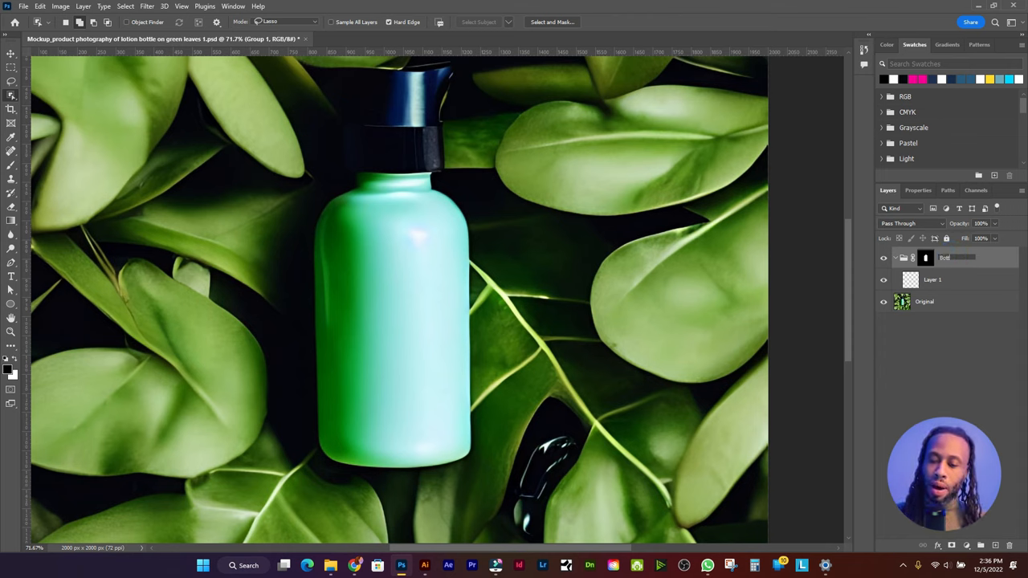
- Add a Solid Color fill in Hue mode, colour #012730, named Bottle Hue
click(947, 279)
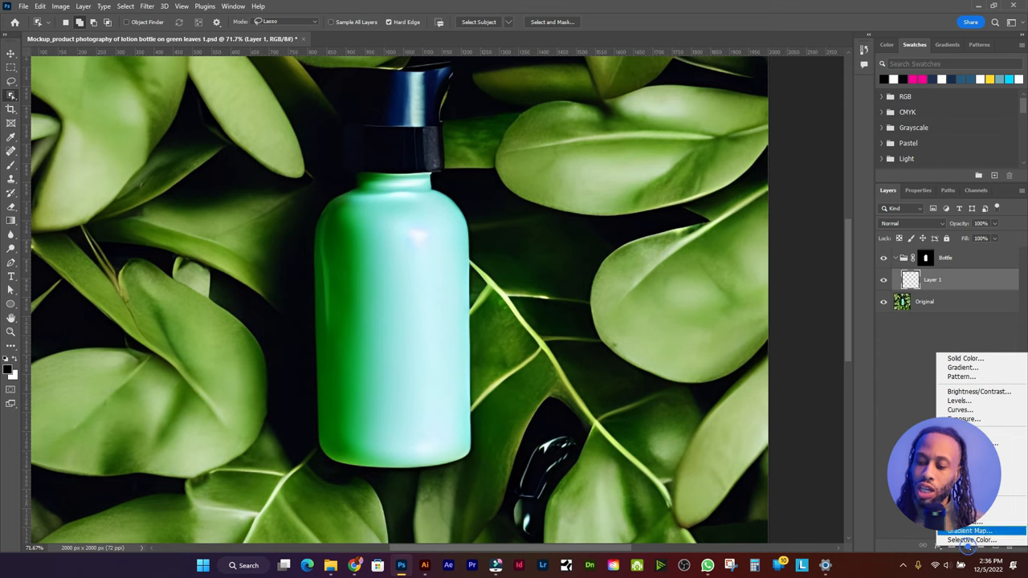
click(964, 359)
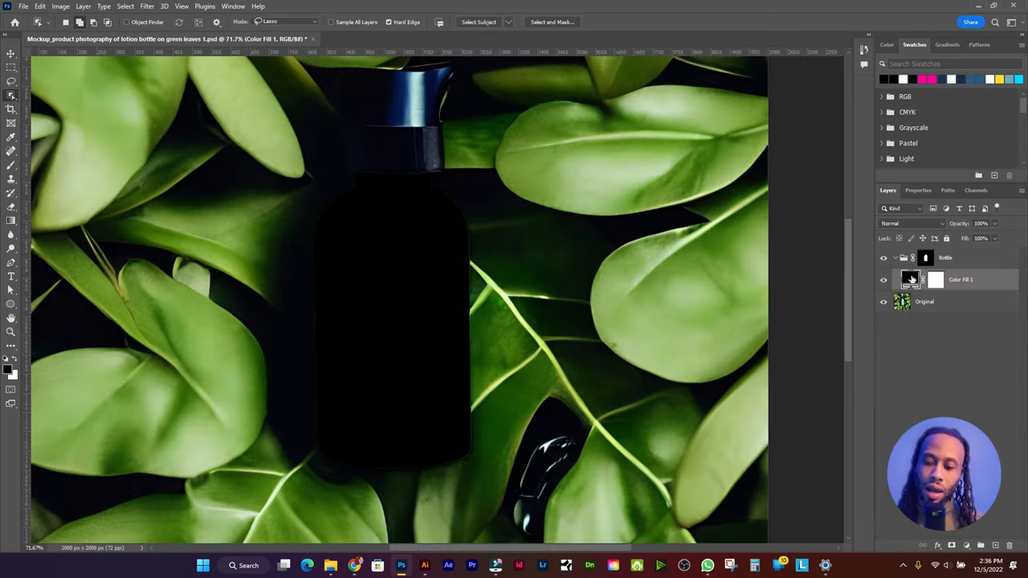
double_click(911, 280)
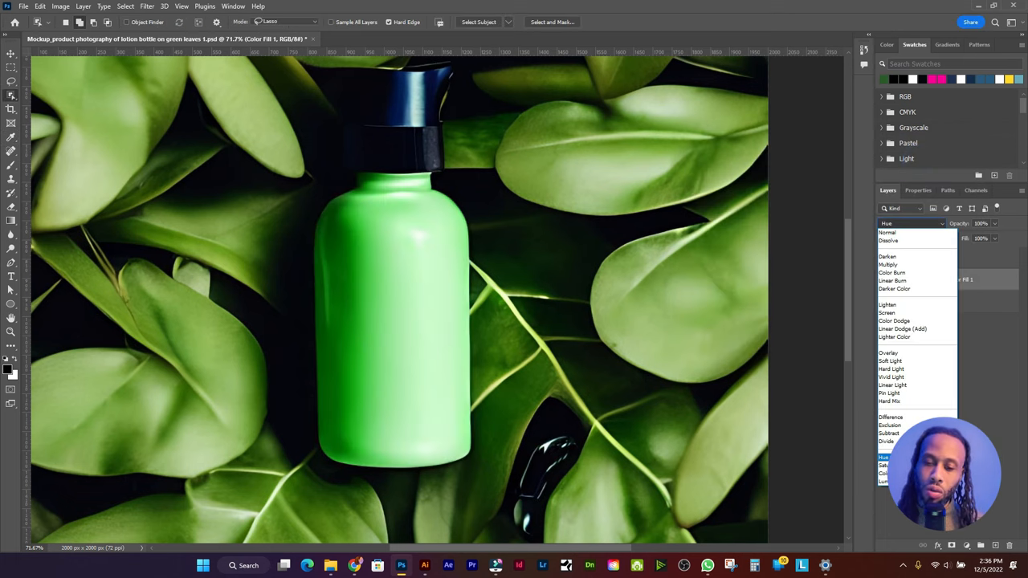
click(912, 223)
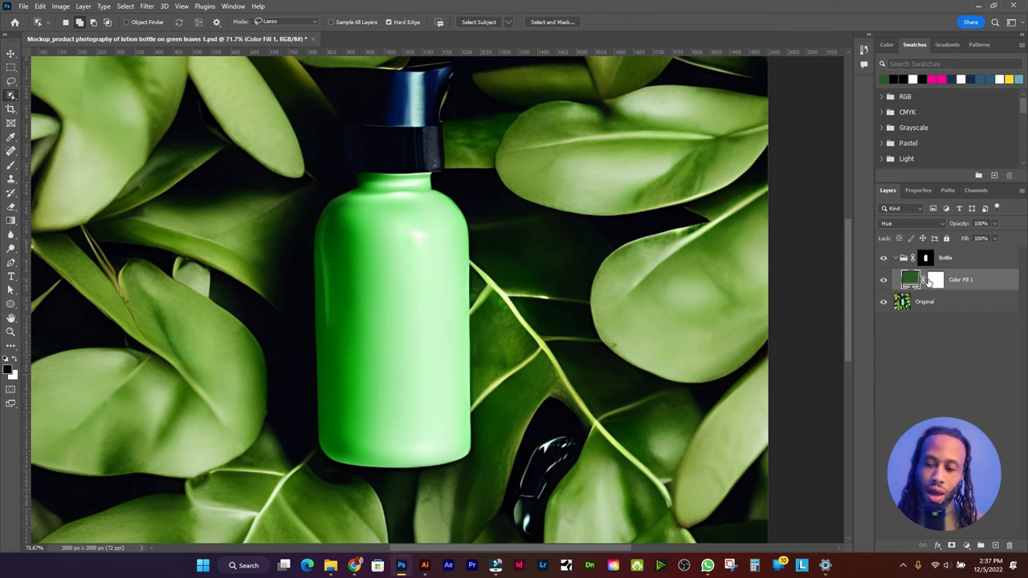
double_click(904, 279)
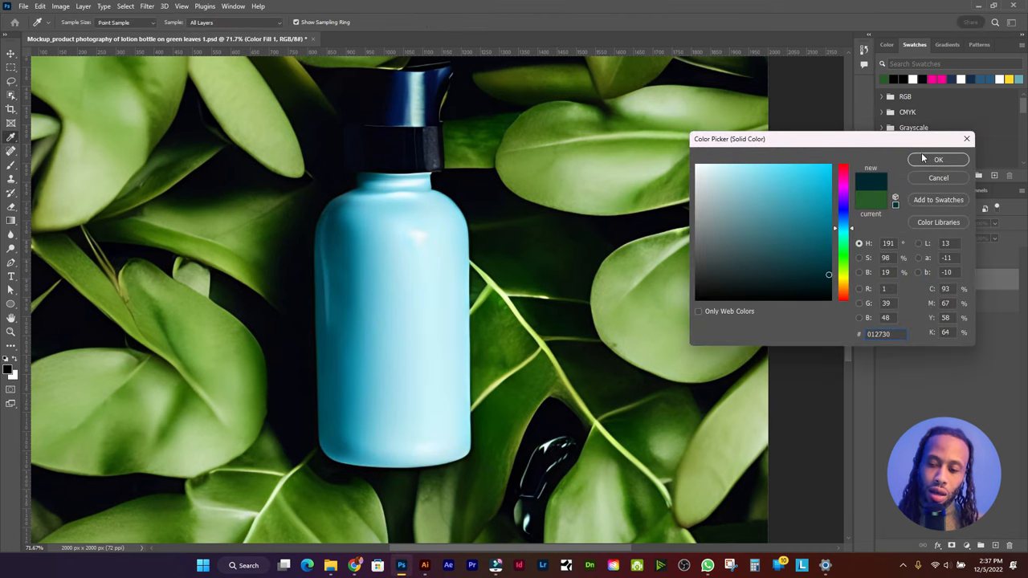
click(939, 159)
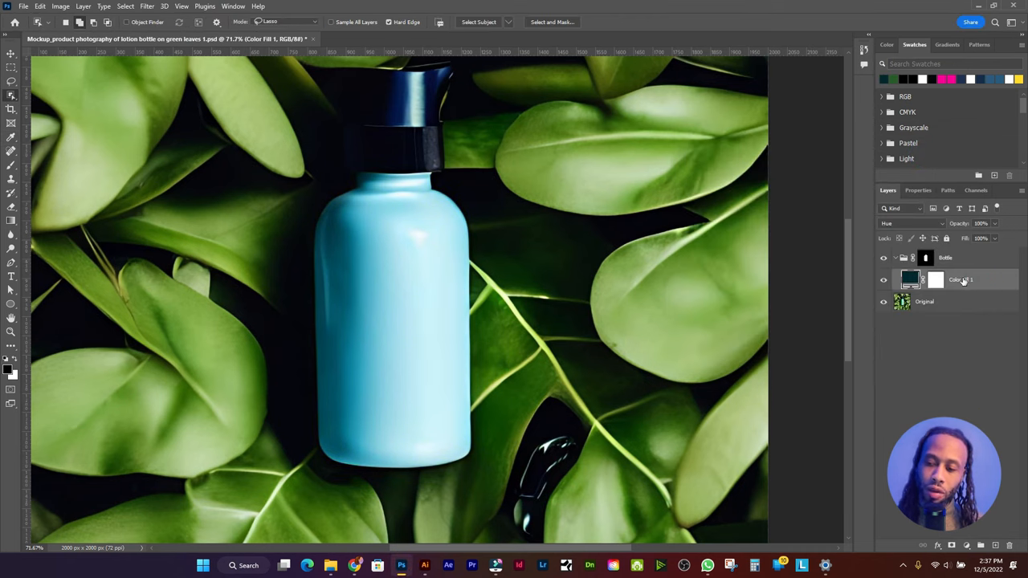
double_click(962, 279)
text(Bottle Hue)
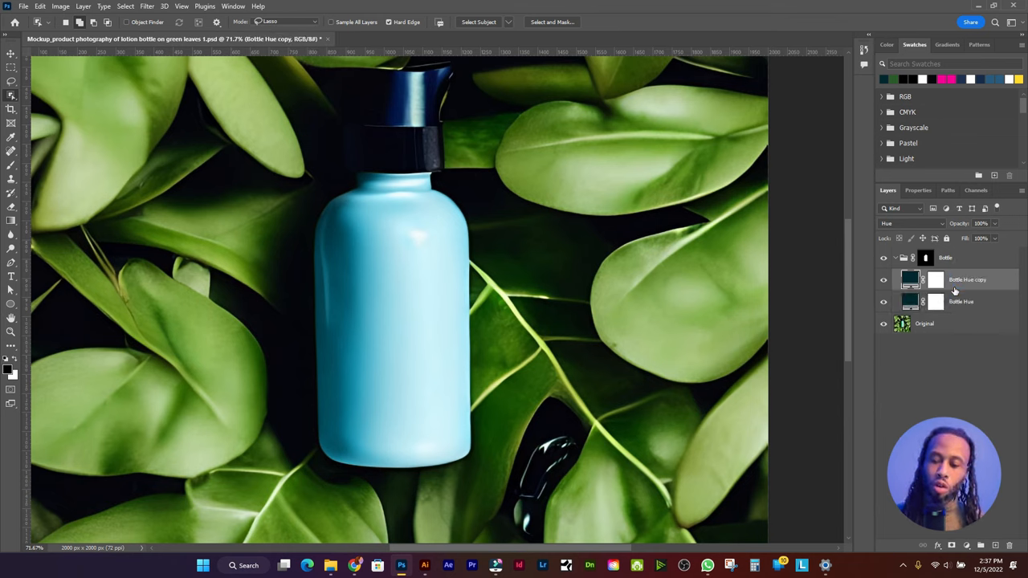
- Set the fill copy to Multiply and name it Bottle Brightness
click(911, 224)
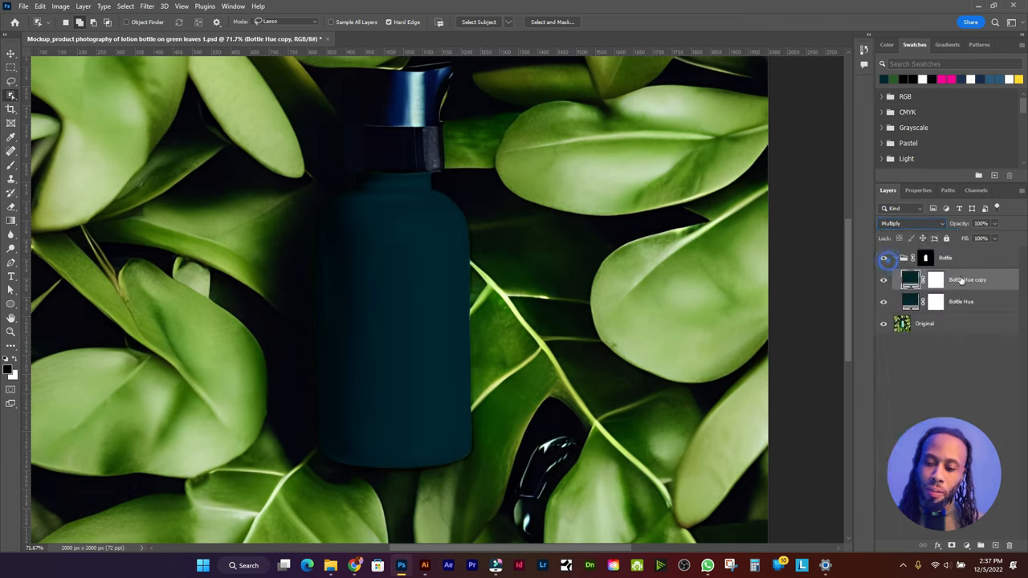
double_click(968, 279)
text(Bottle Bri)
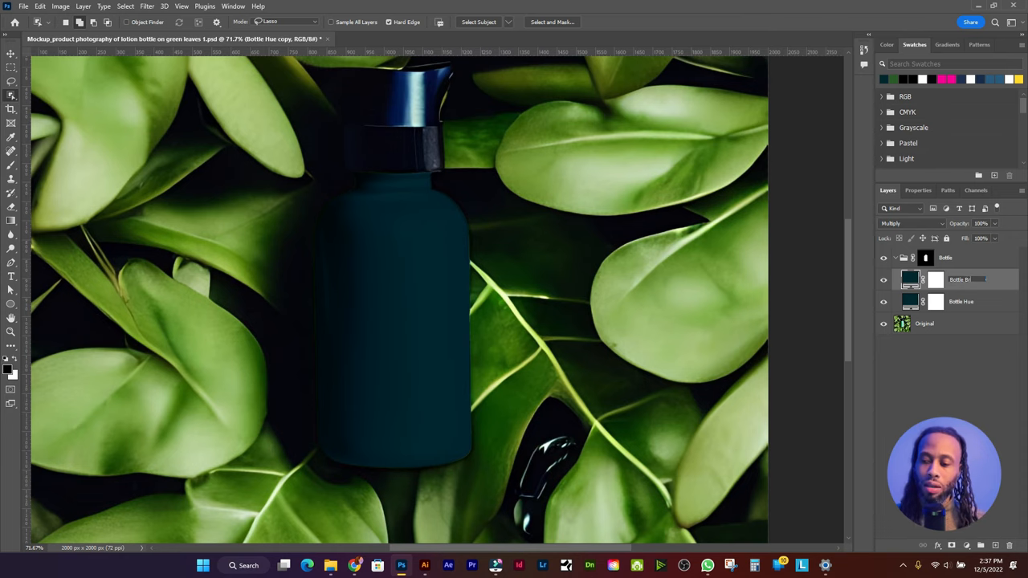
double_click(969, 280)
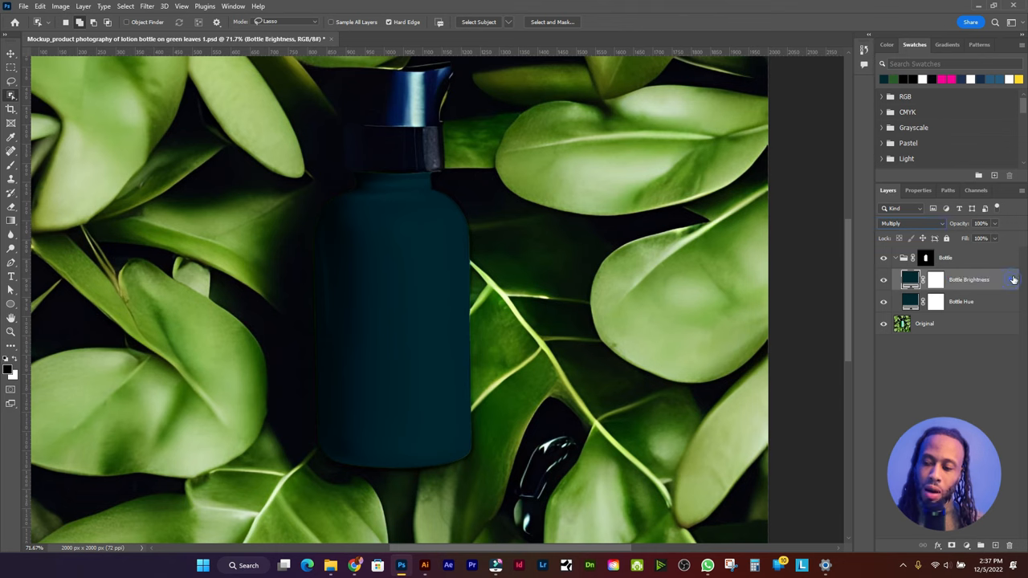
- Open Blending Options for Bottle Brightness and move the dialog off the bottle
double_click(969, 279)
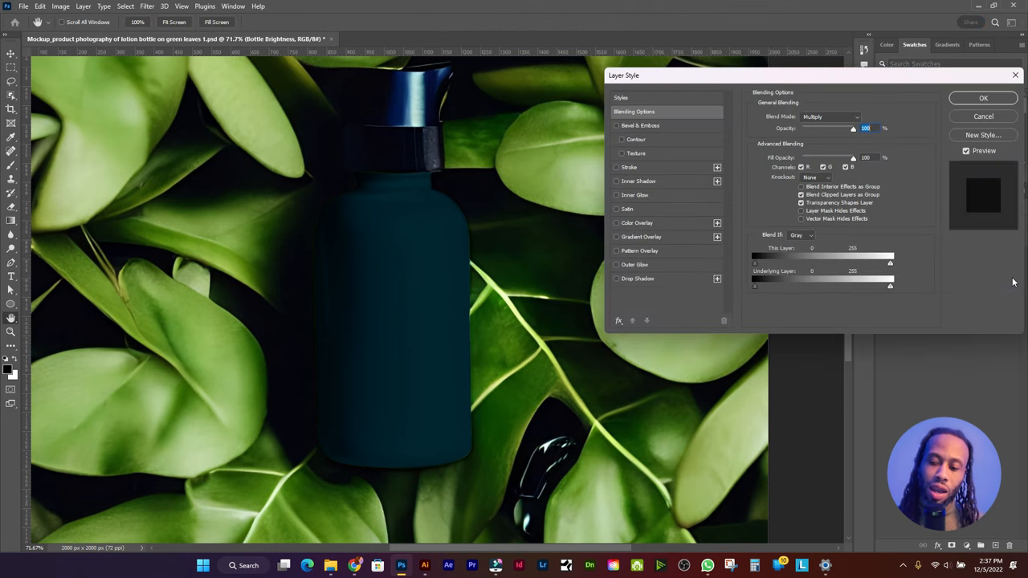
click(982, 97)
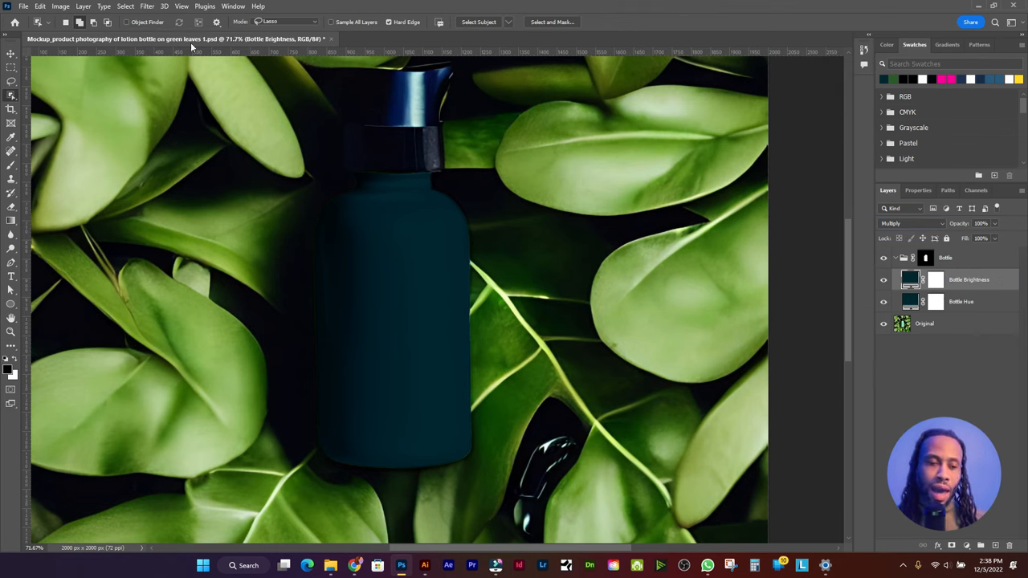
click(83, 6)
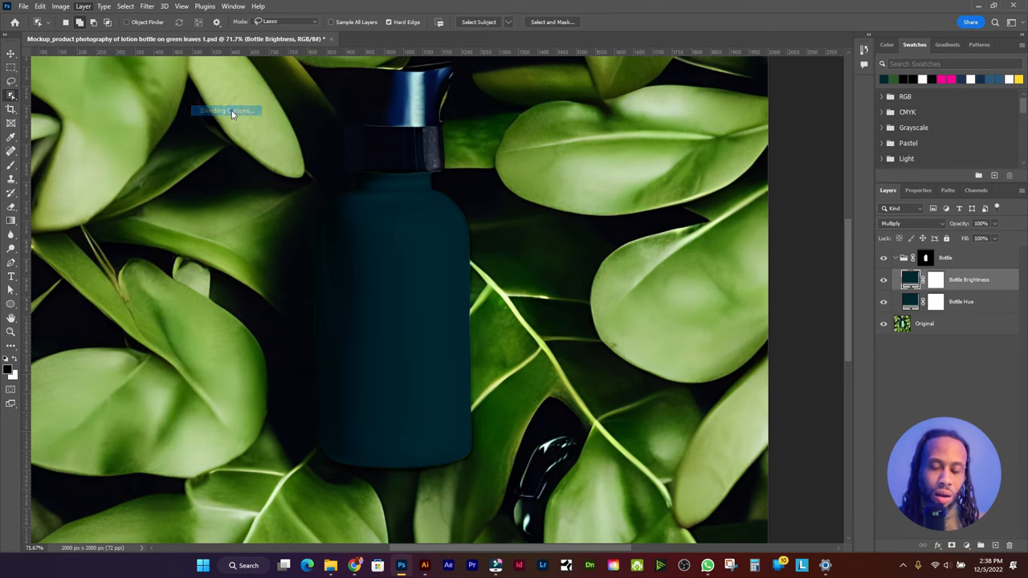
click(233, 113)
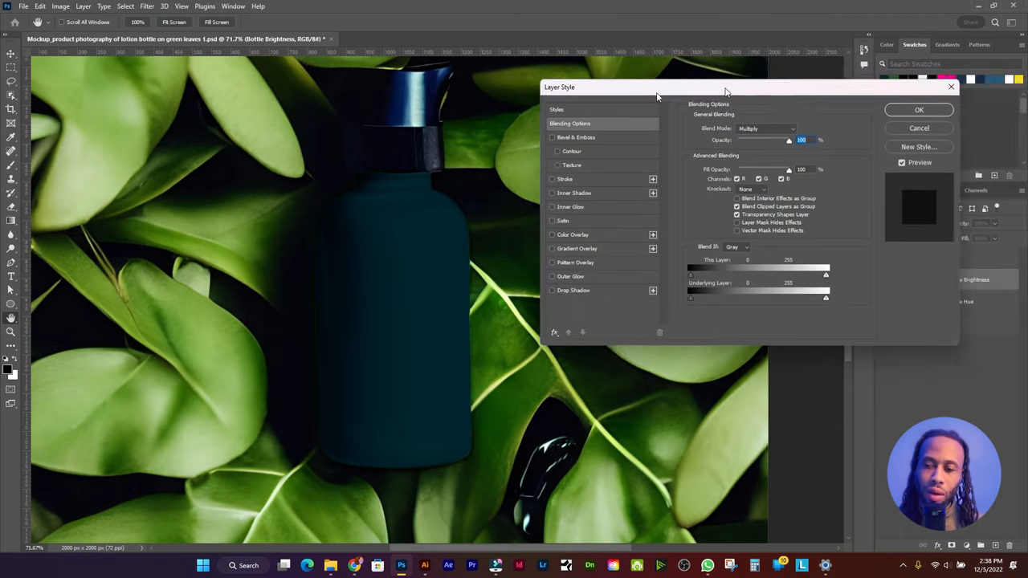
click(919, 109)
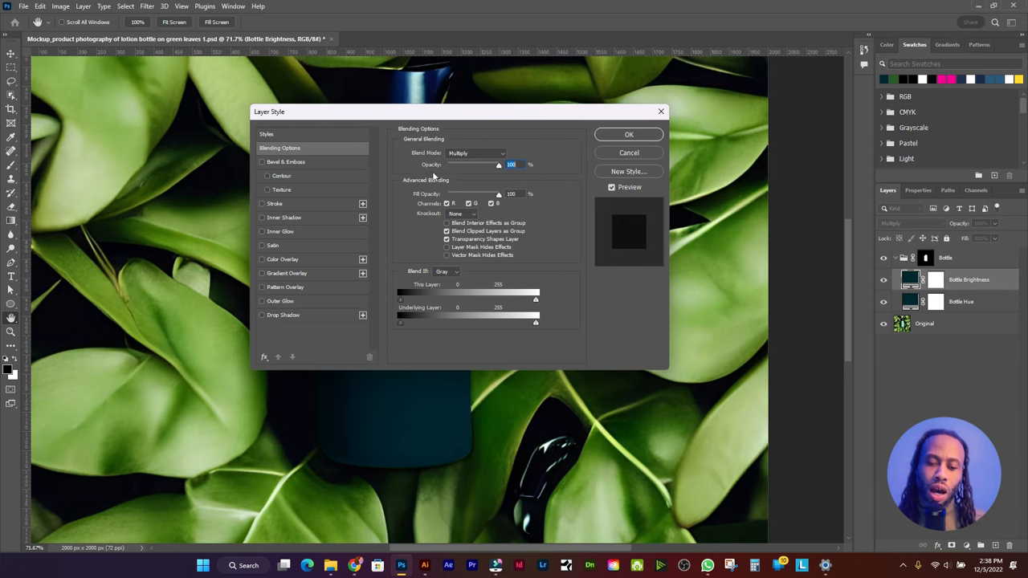
drag(269, 111, 508, 113)
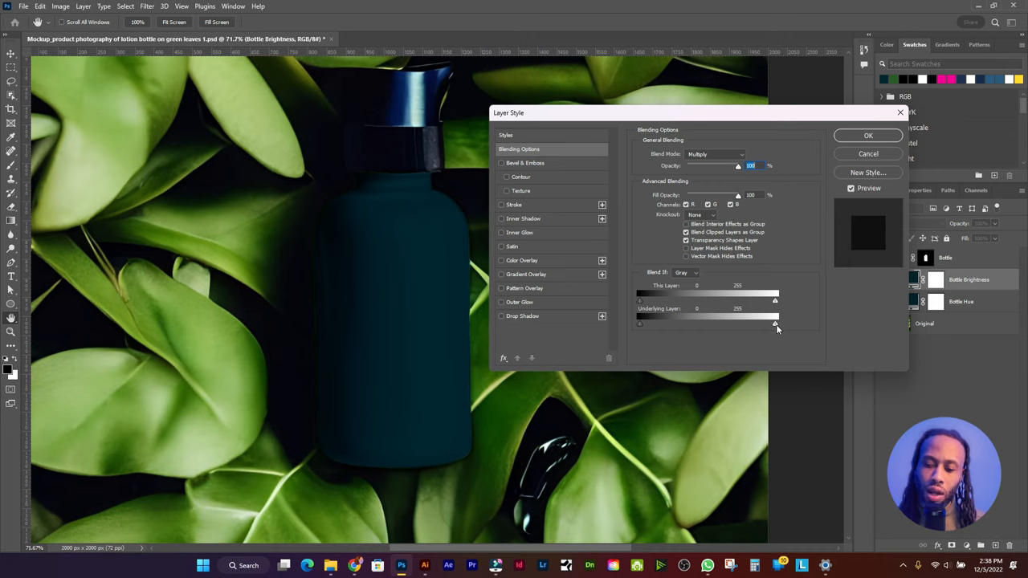
- Split the Underlying Layer white slider to about 152/255 and apply
drag(775, 324, 757, 324)
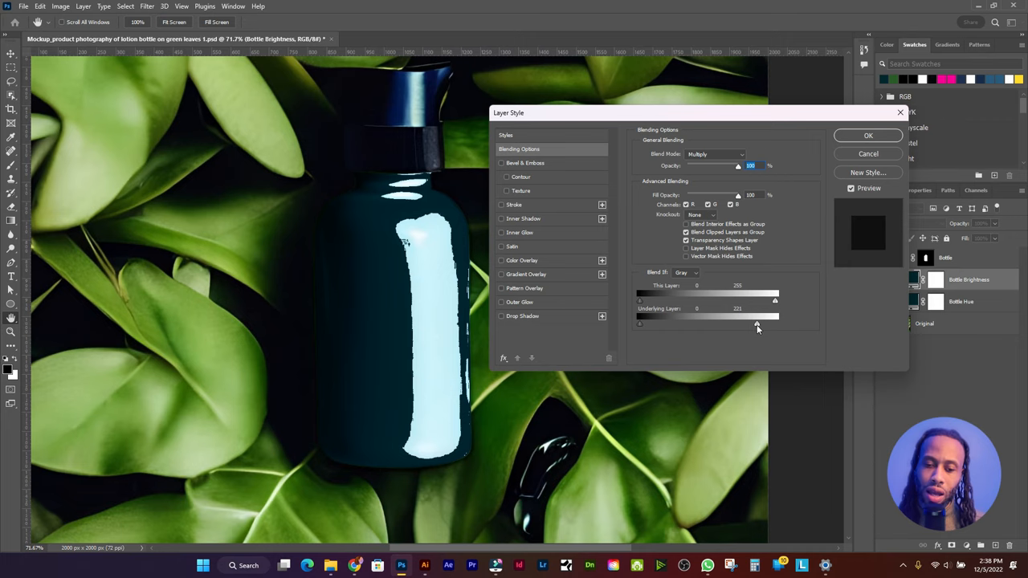
drag(756, 324, 743, 324)
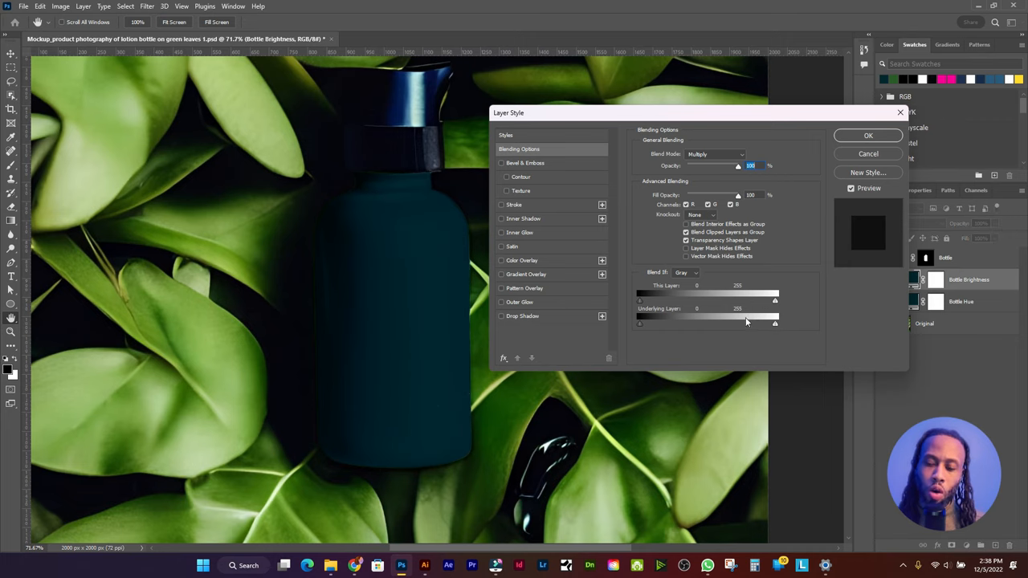
drag(775, 323, 775, 328)
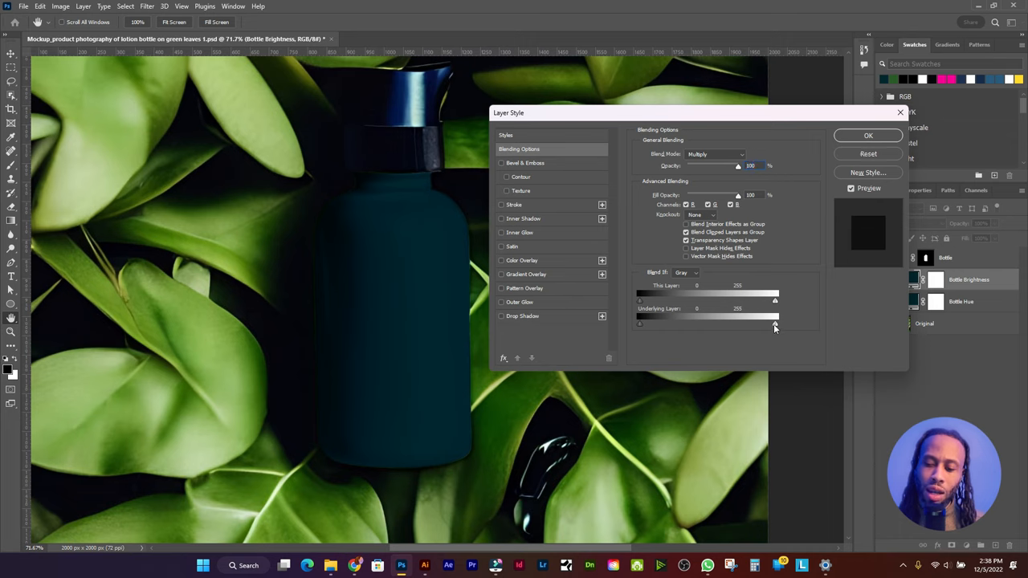
drag(775, 325, 770, 325)
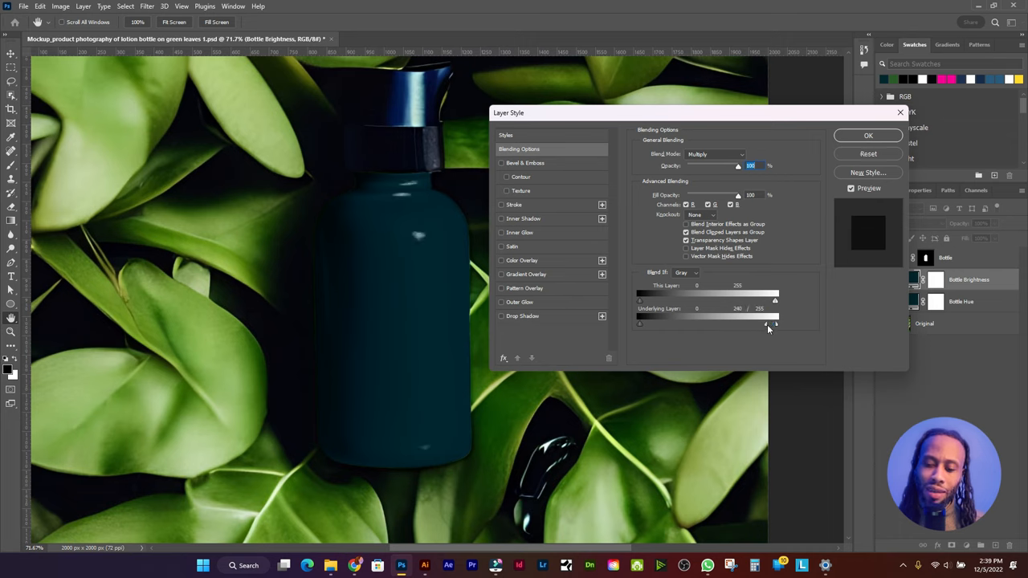
drag(769, 324, 742, 324)
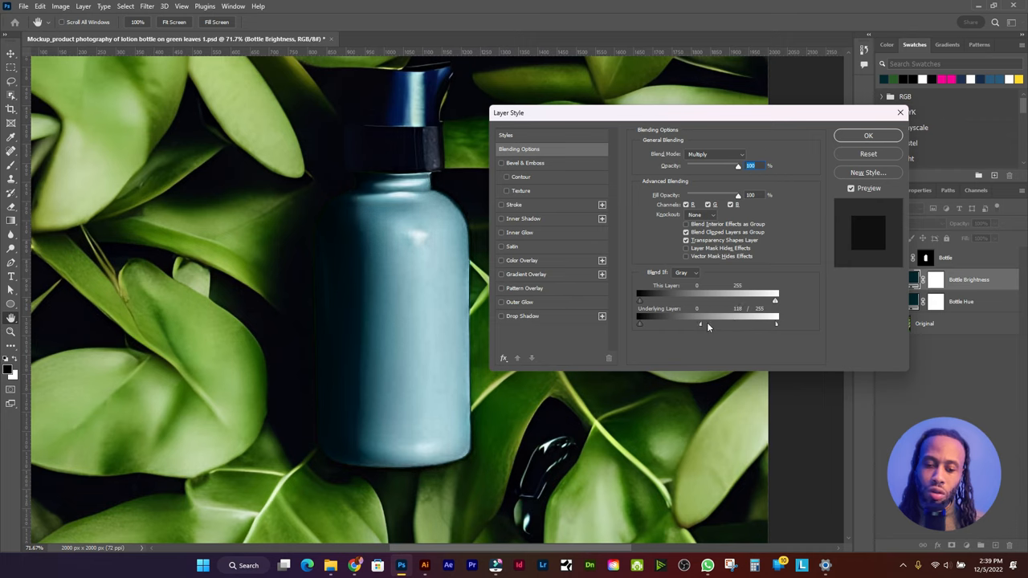
drag(701, 324, 721, 324)
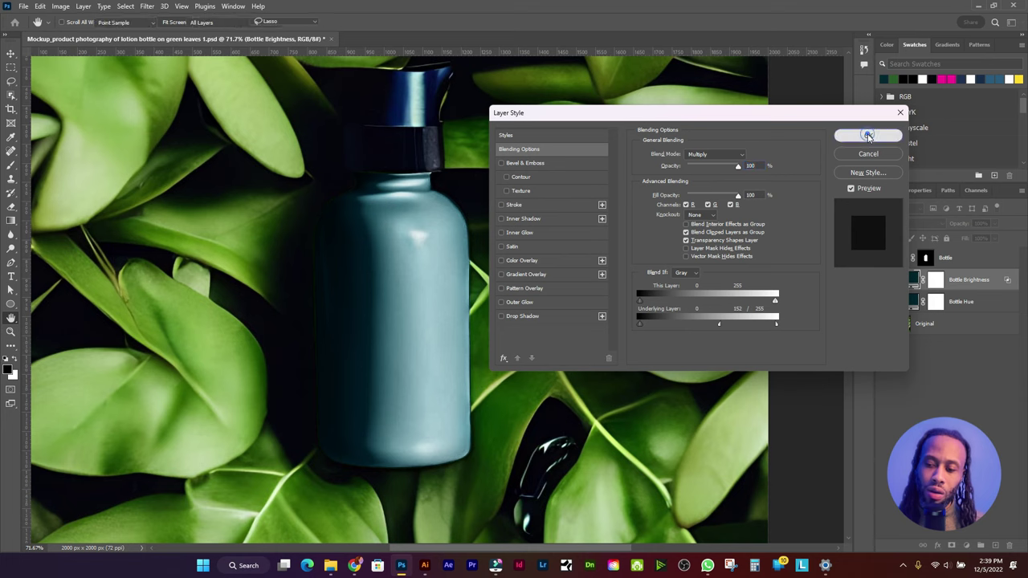
click(867, 135)
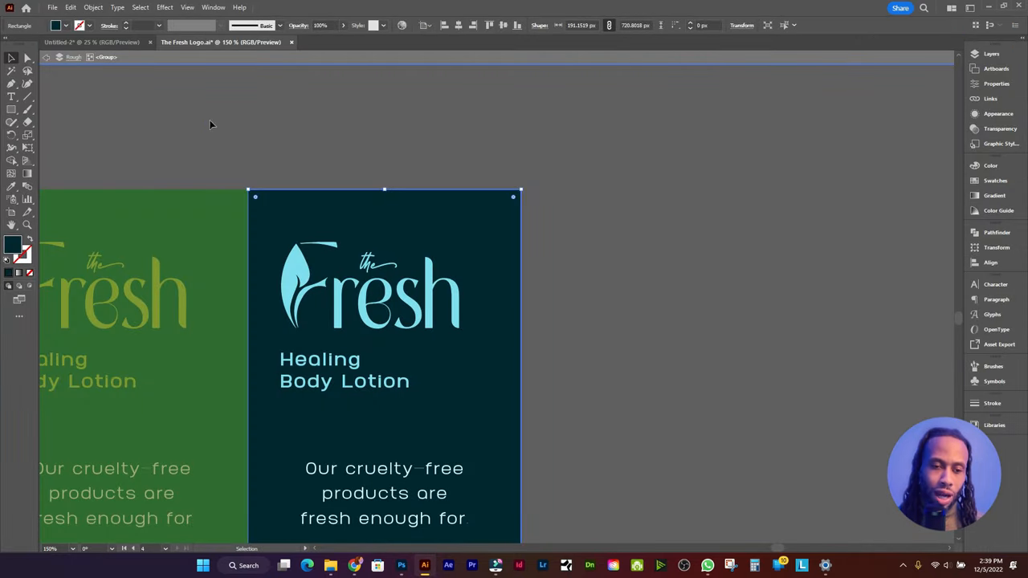
- Switch to the Untitled-2 label document and select the whole Fresh label group
click(81, 43)
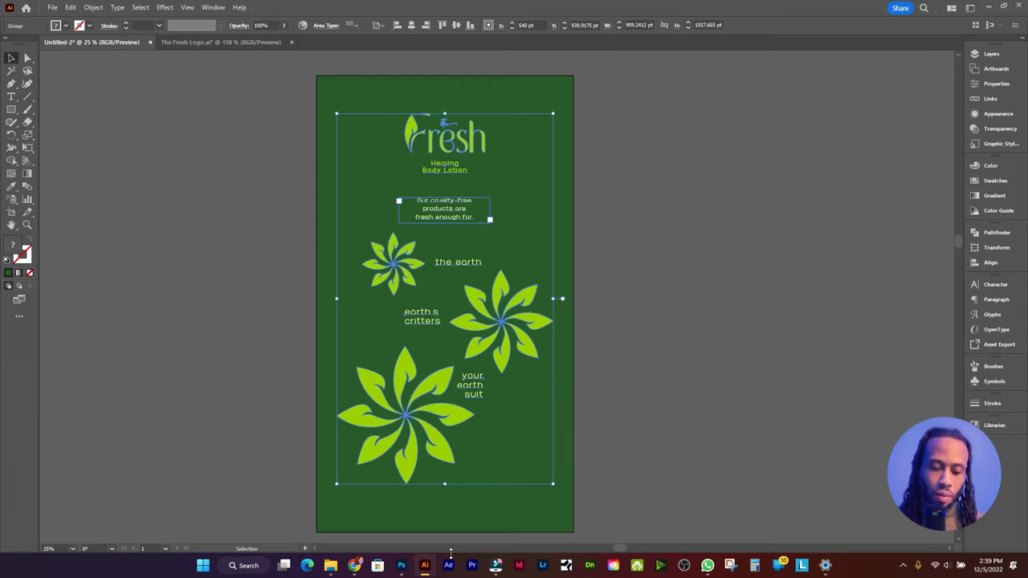
click(400, 565)
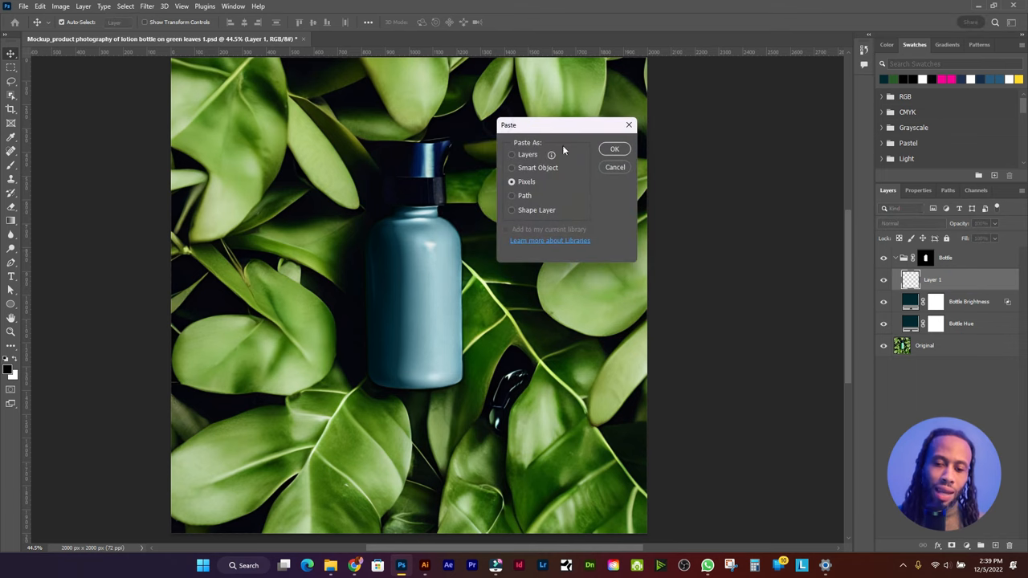
- Paste the label as a Smart Object and scale it down onto the bottle
click(511, 168)
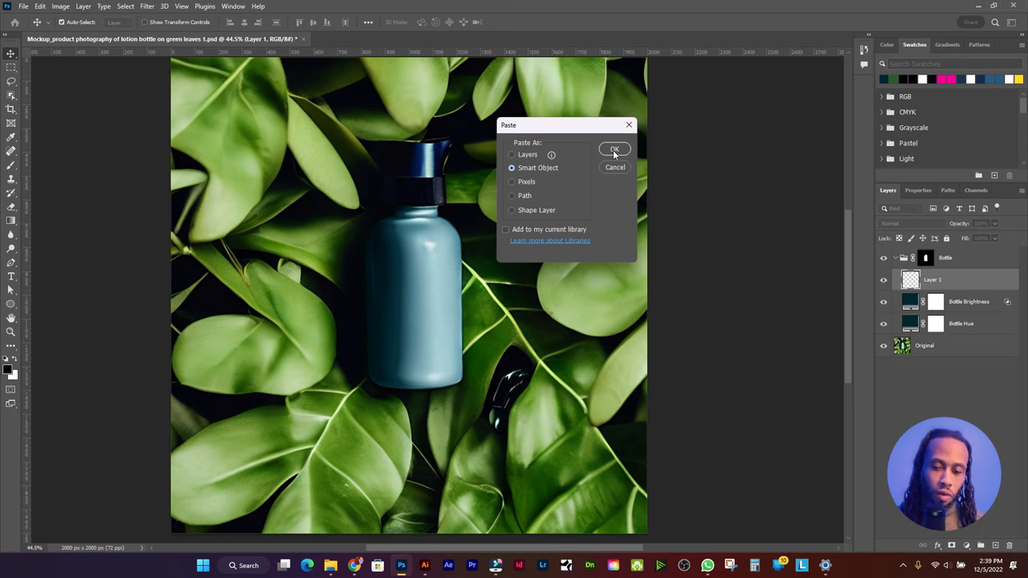
click(614, 149)
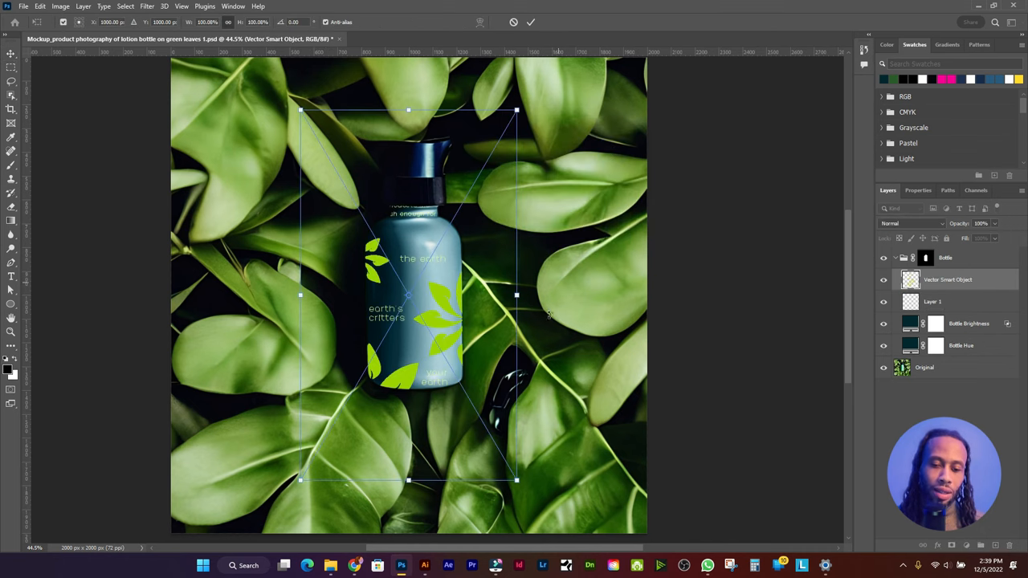
drag(517, 481, 511, 460)
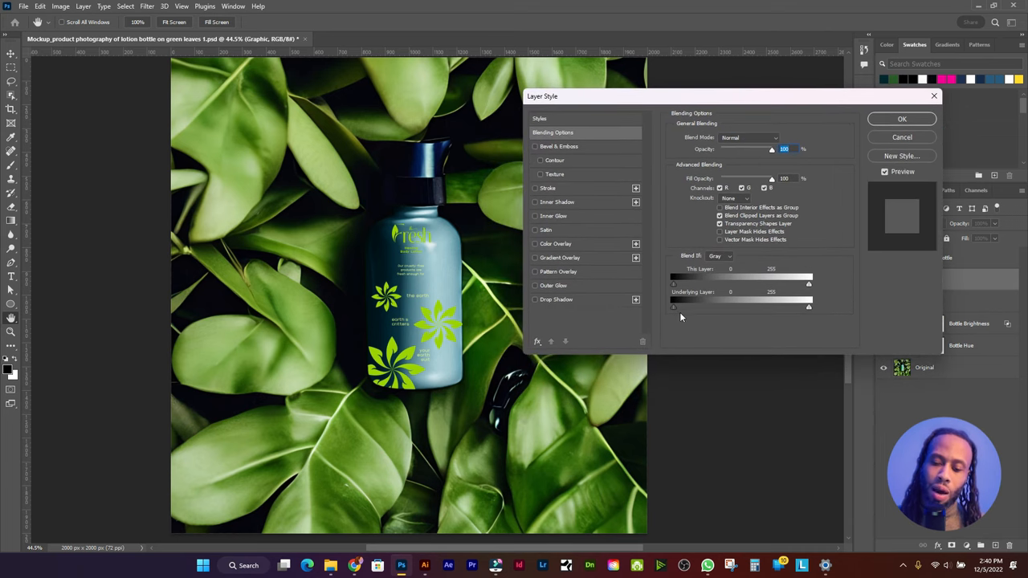
- Split the Underlying Layer black and white sliders so bottle shading shows through the label
drag(674, 306, 701, 306)
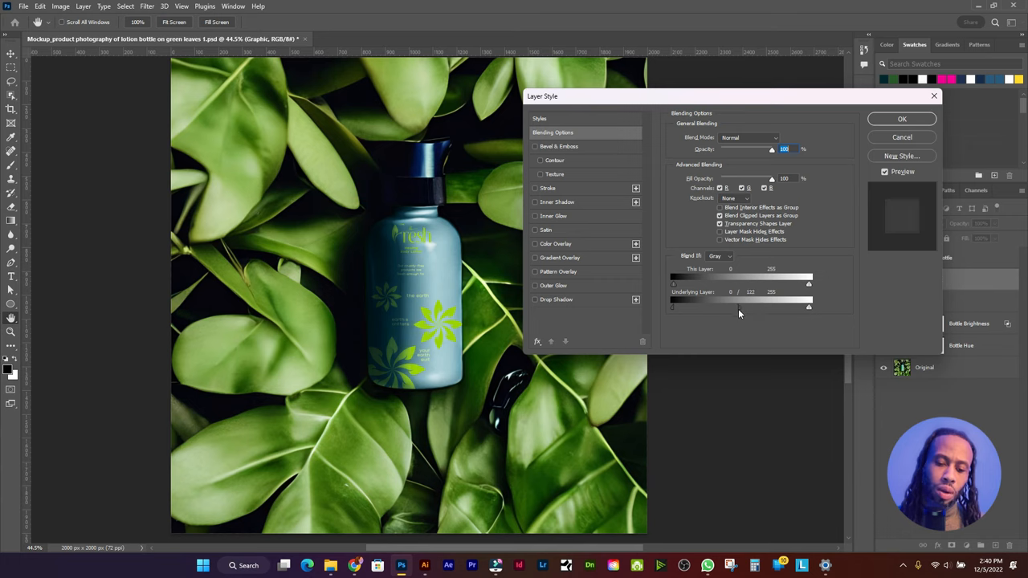
drag(809, 306, 807, 308)
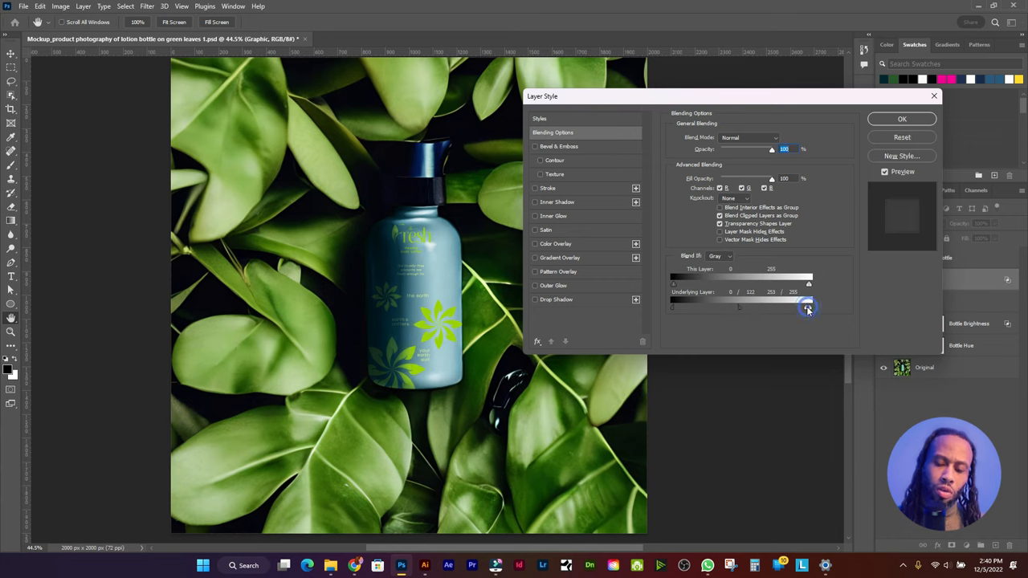
drag(807, 309, 759, 309)
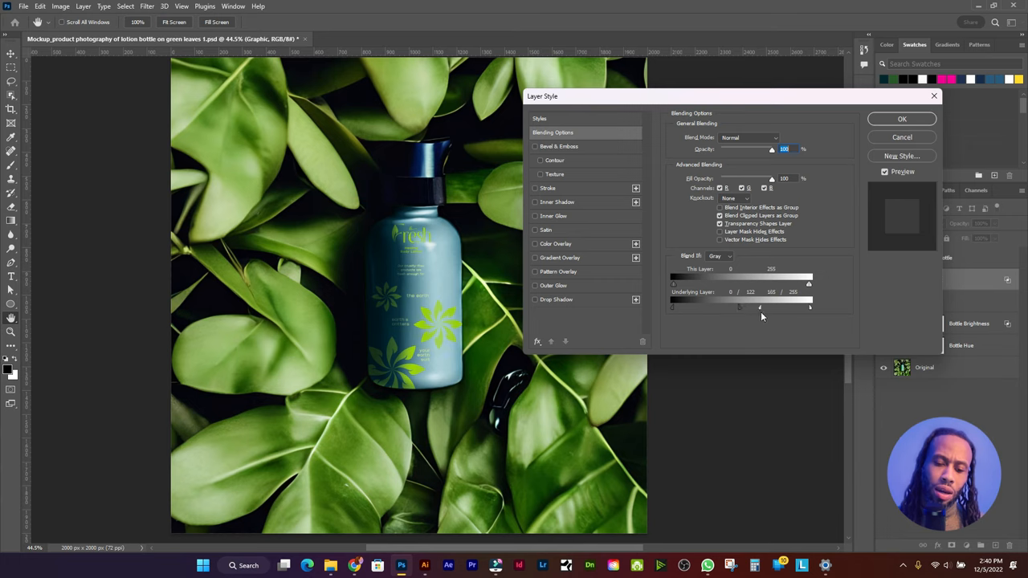
drag(771, 308, 774, 308)
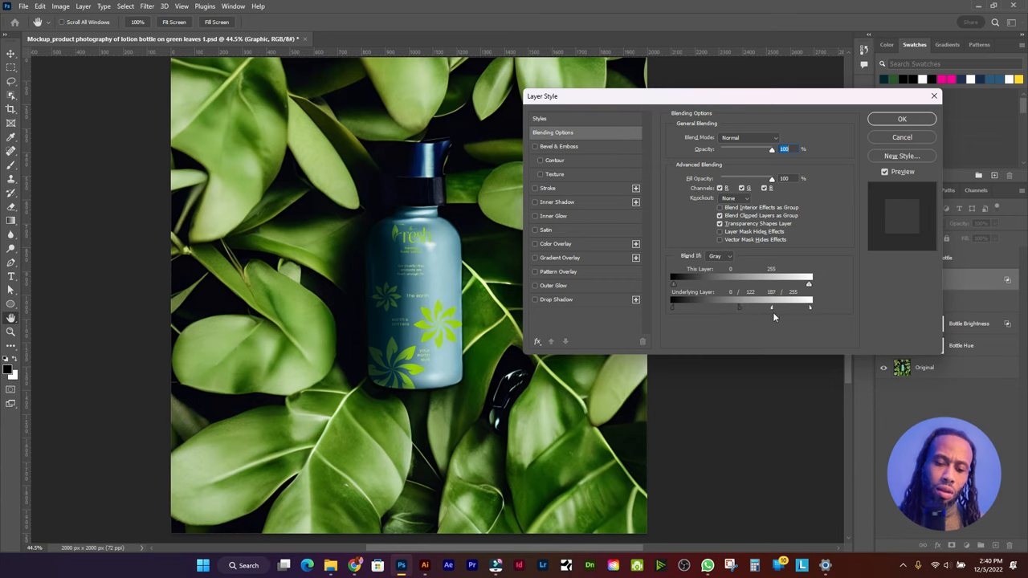
drag(772, 307, 789, 308)
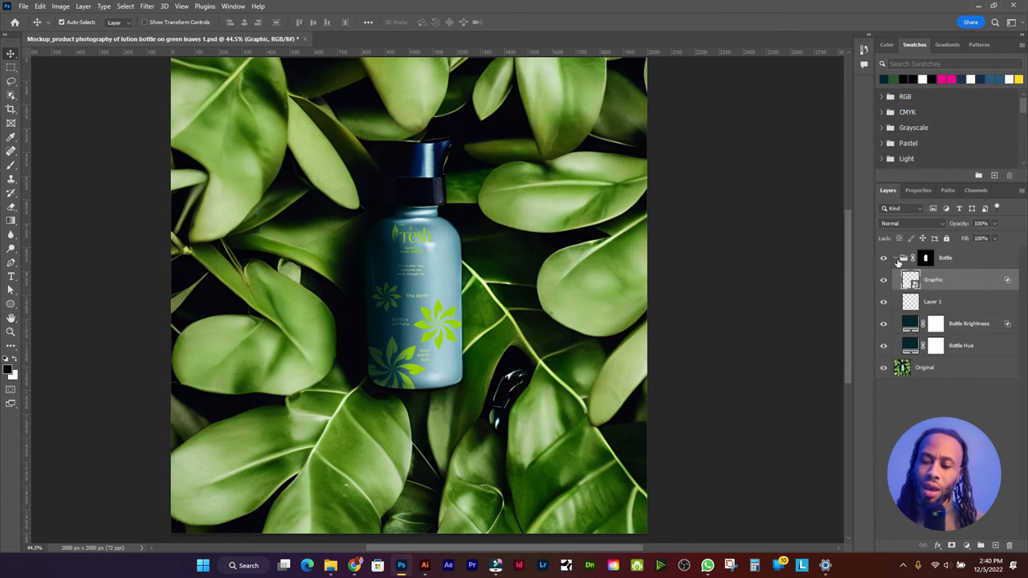
- Collapse the Bottle group and add a Foreground to Background gradient fill layer
click(896, 258)
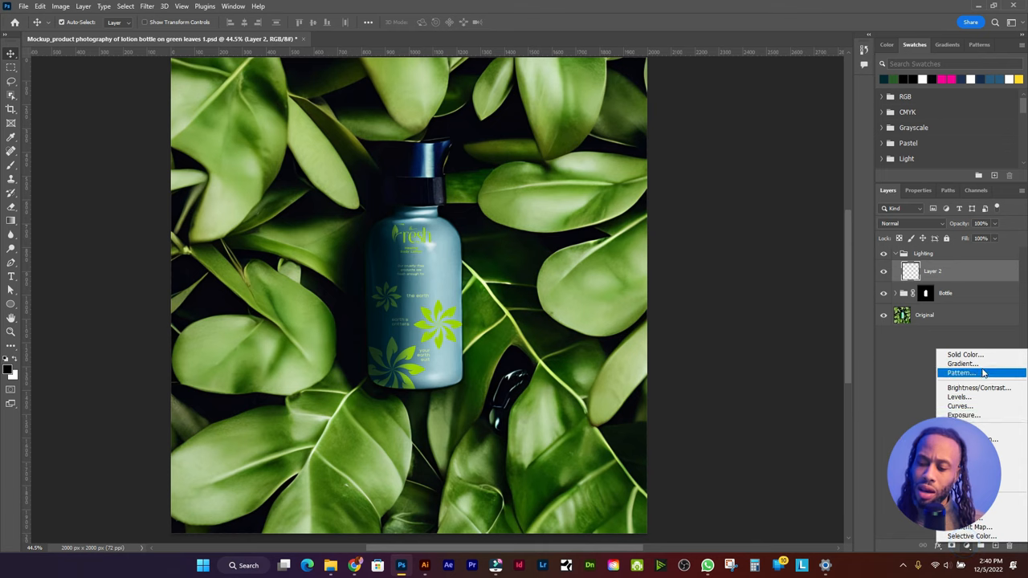
click(963, 363)
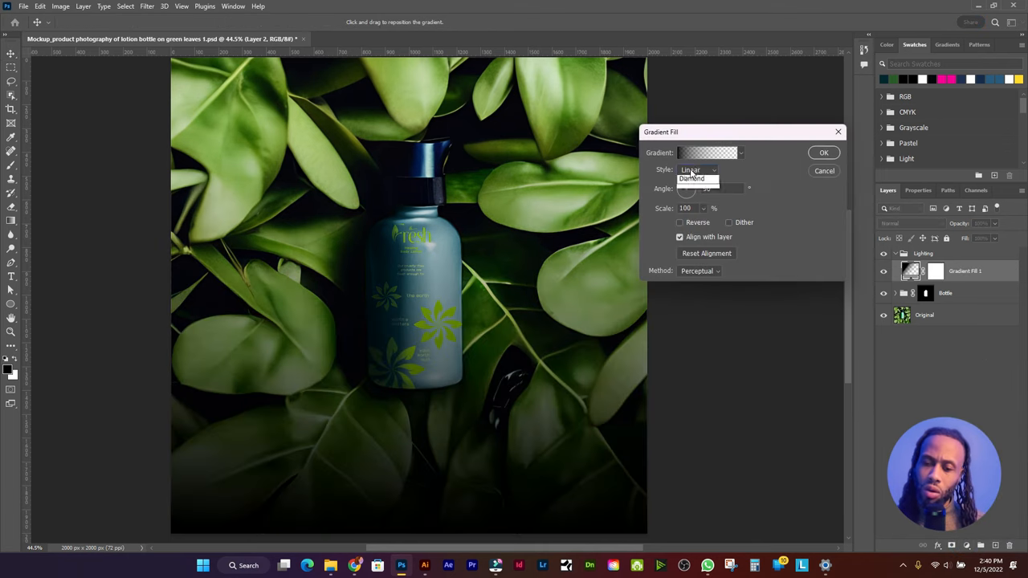
click(707, 152)
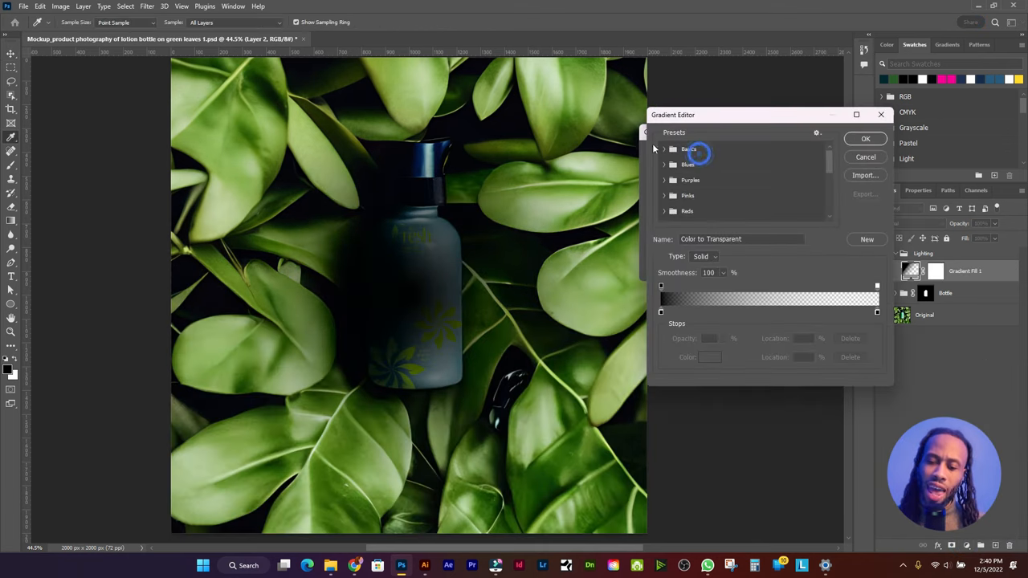
click(679, 165)
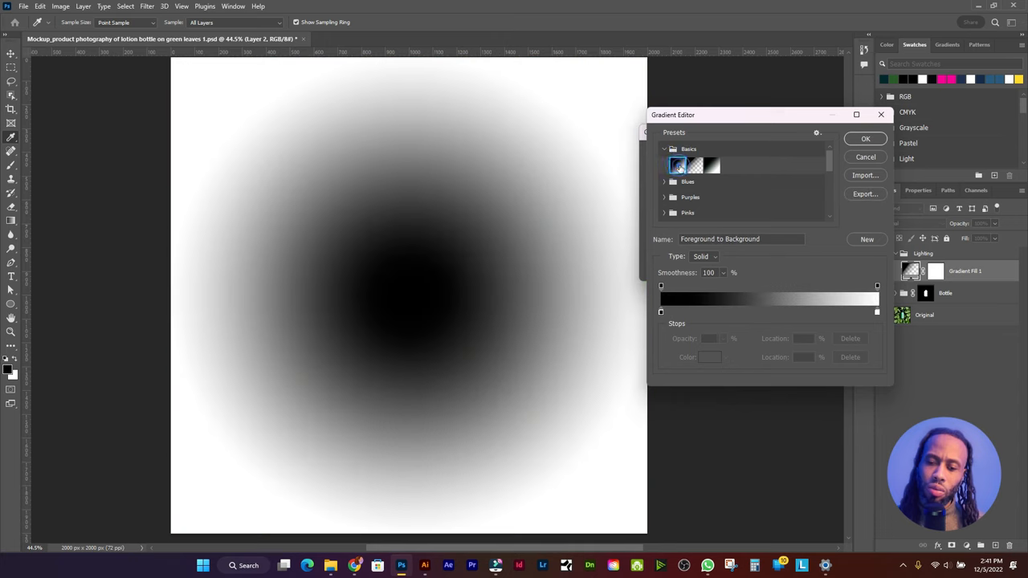
click(864, 139)
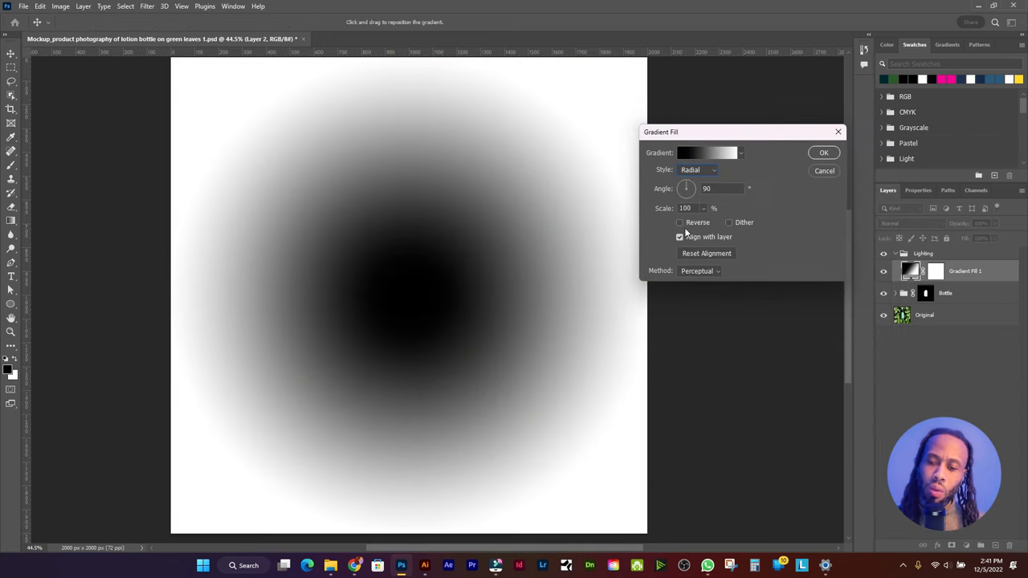
- Make the gradient radial and set its blend mode to Color Dodge
click(679, 223)
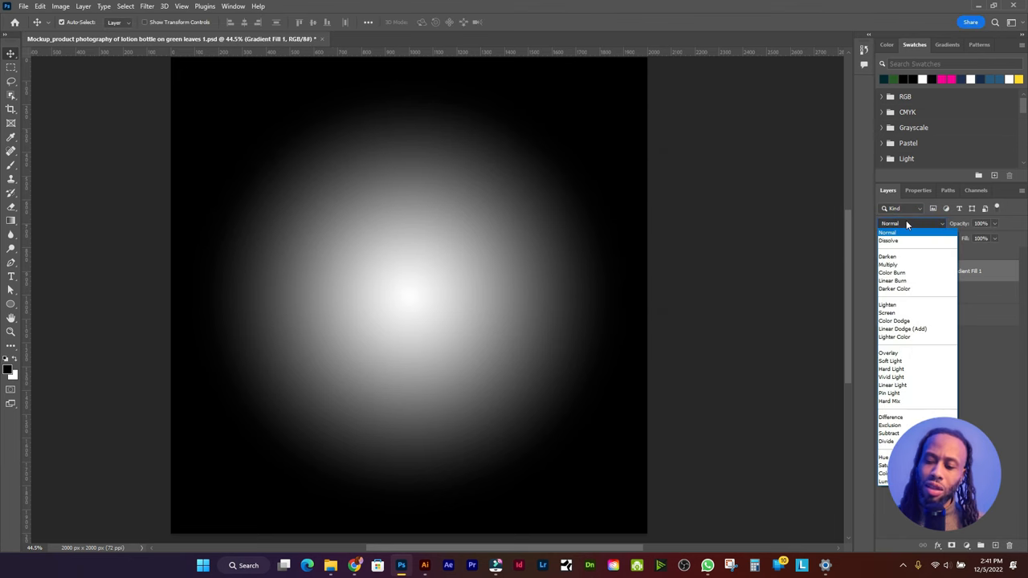
click(904, 328)
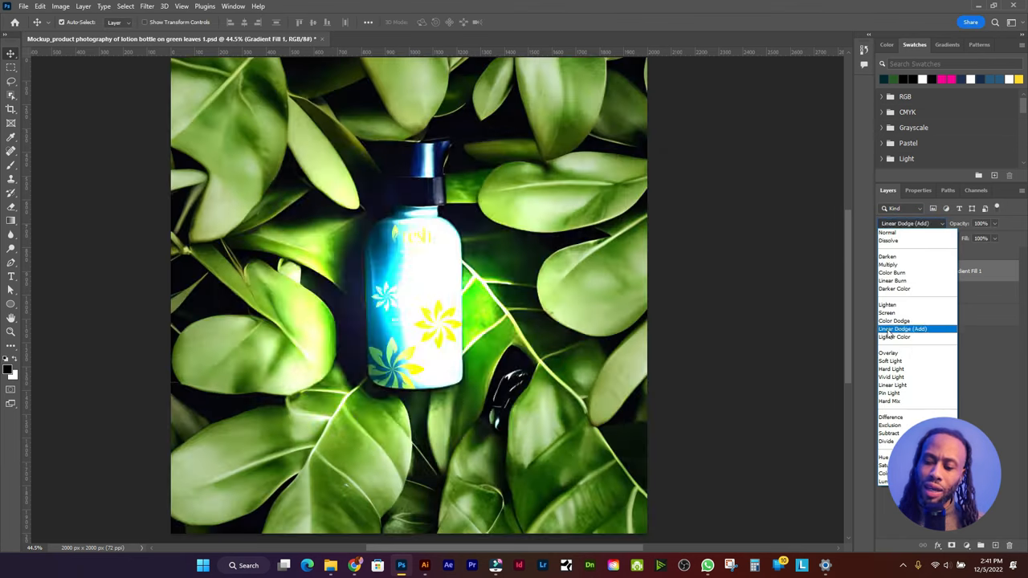
click(895, 321)
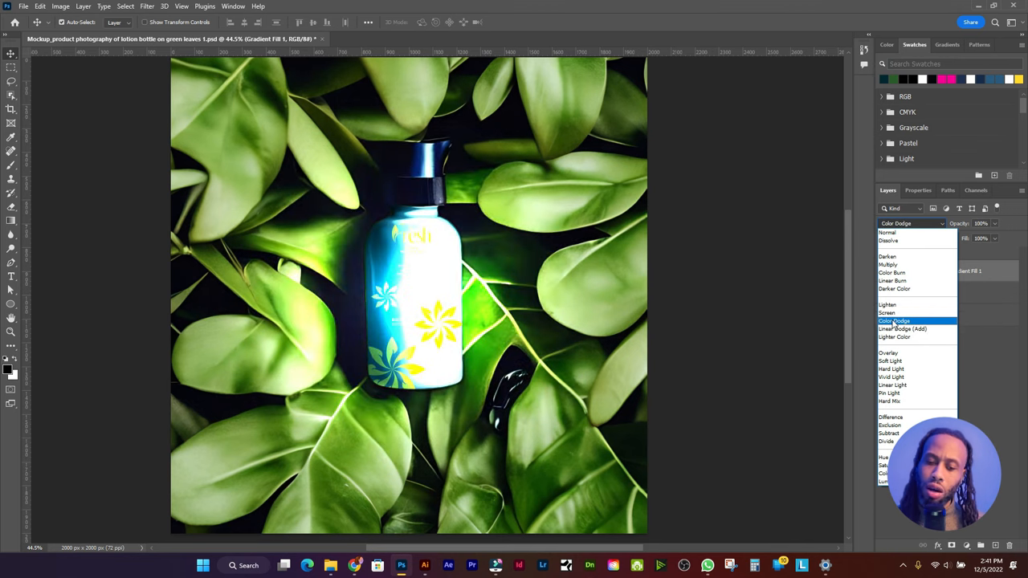
click(896, 321)
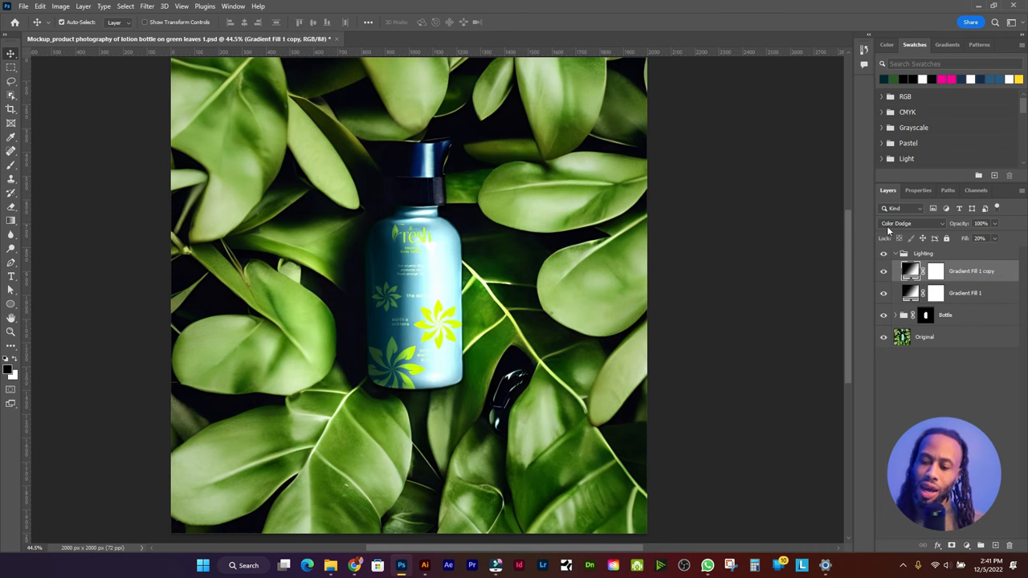
- Set the copied gradient's blend mode to Color Burn and select the Burn layer
click(912, 223)
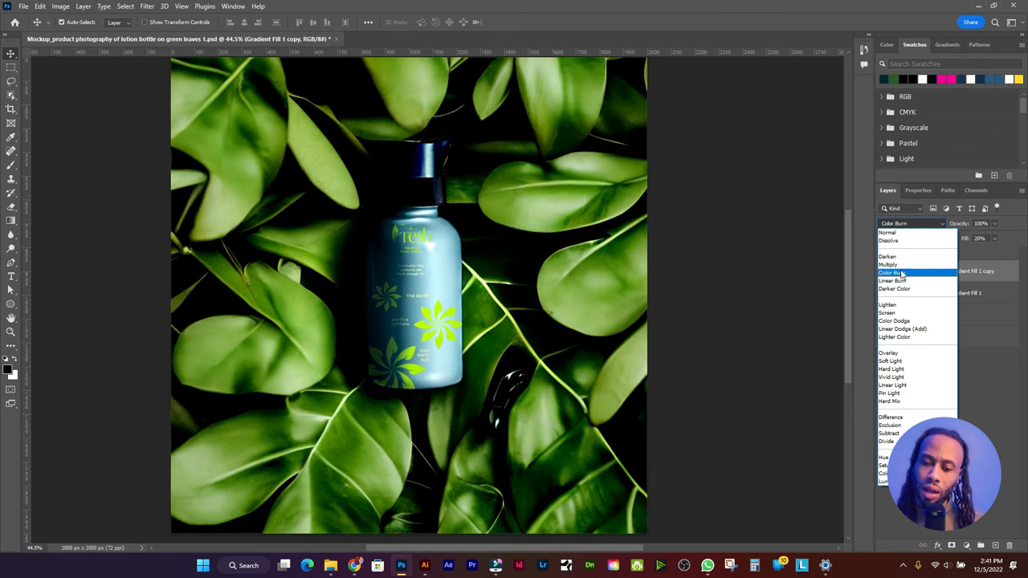
click(893, 272)
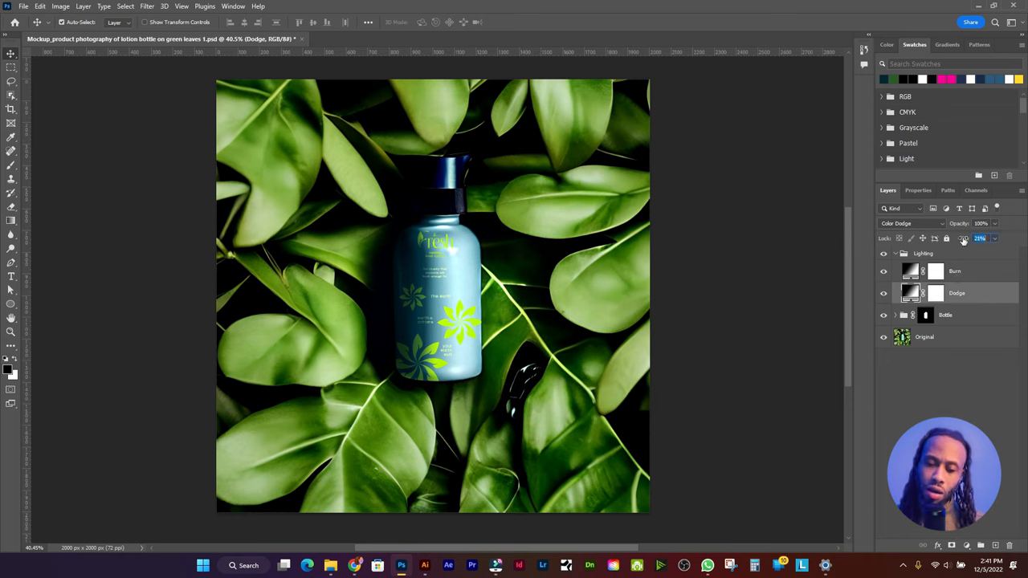
click(955, 270)
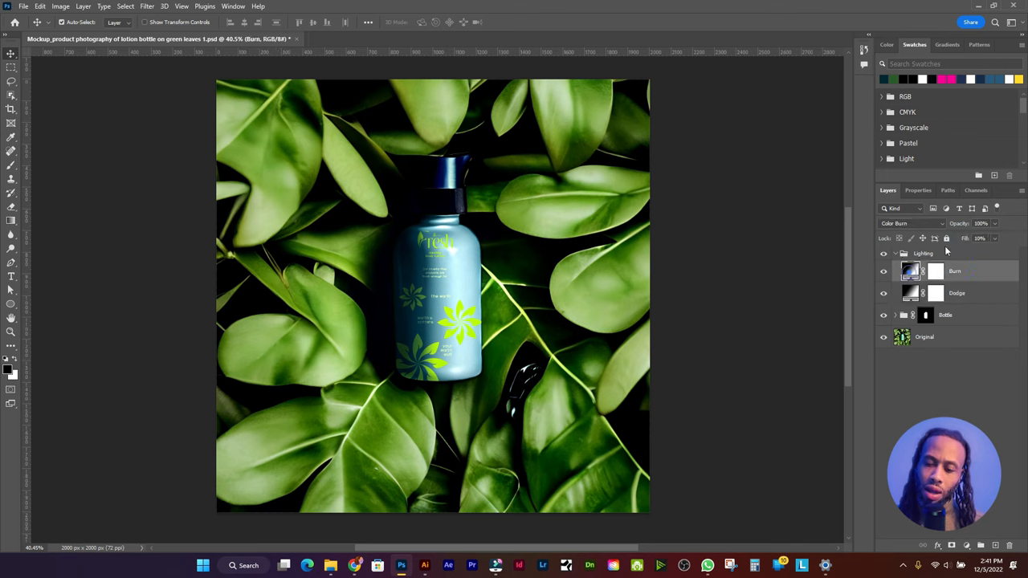